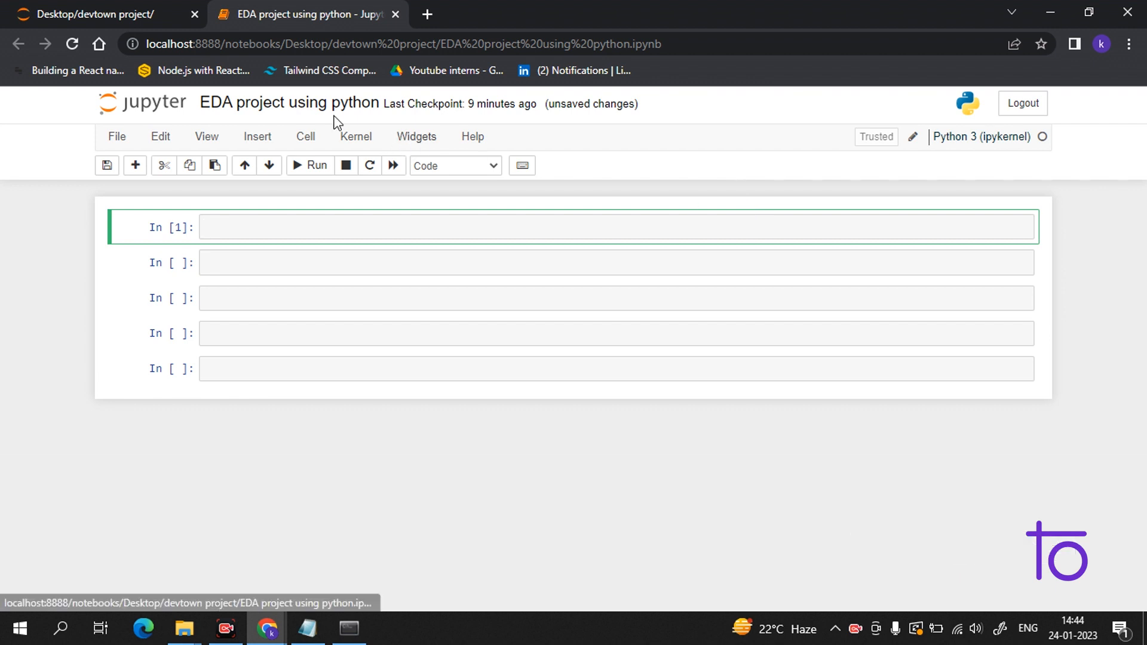
{"action": "mouse_move", "coordinate": [306, 136]}
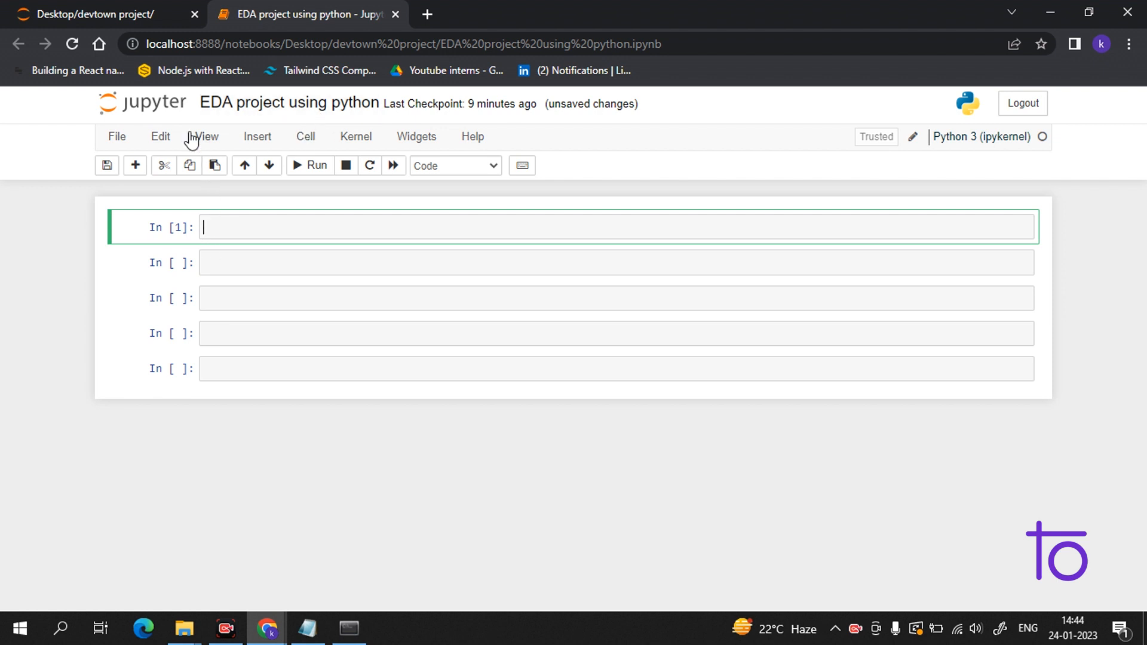
{"action": "mouse_move", "coordinate": [310, 168]}
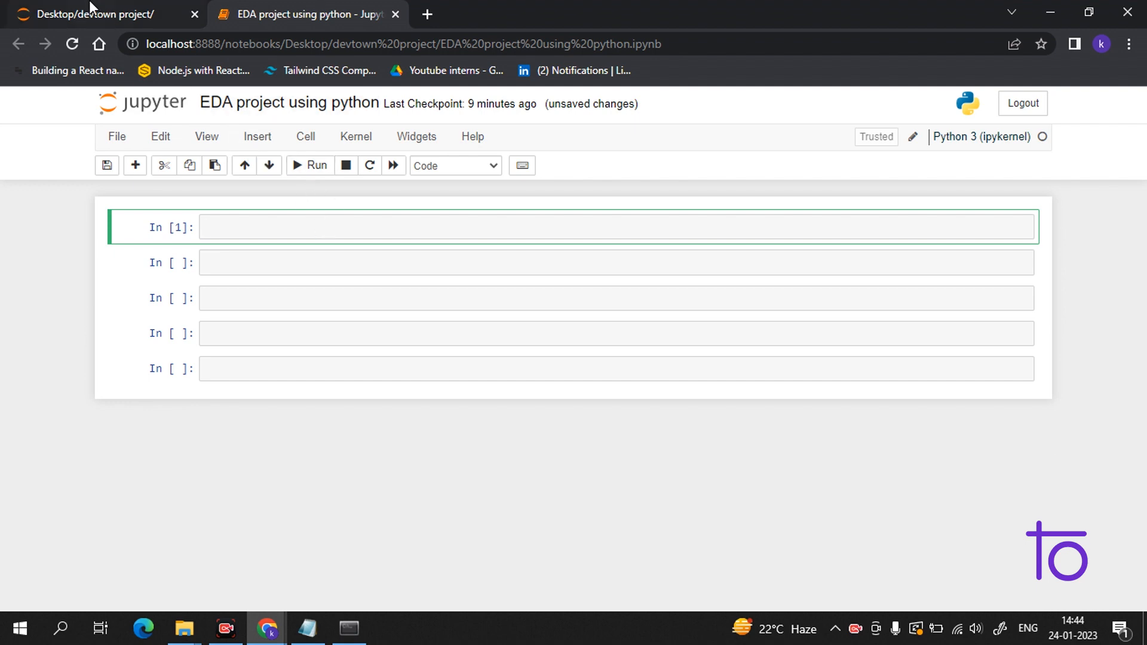
Check the project folder for coffee.csv, return to the notebook and move to the next empty cell
{"action": "left_click", "coordinate": [95, 15]}
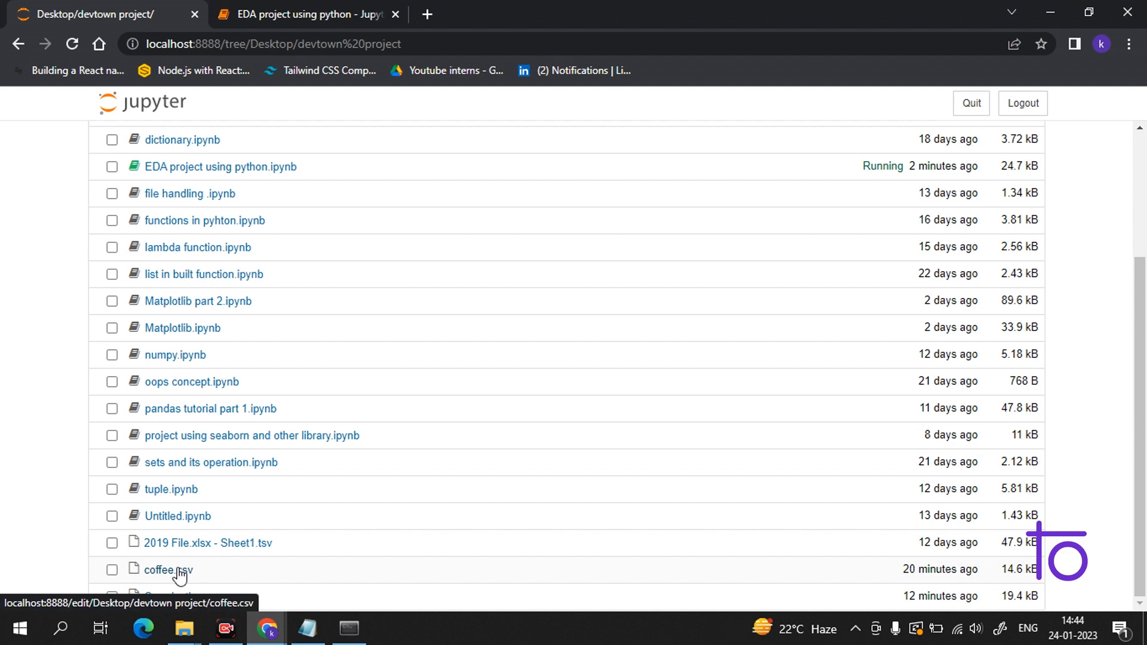
{"action": "left_click", "coordinate": [307, 14]}
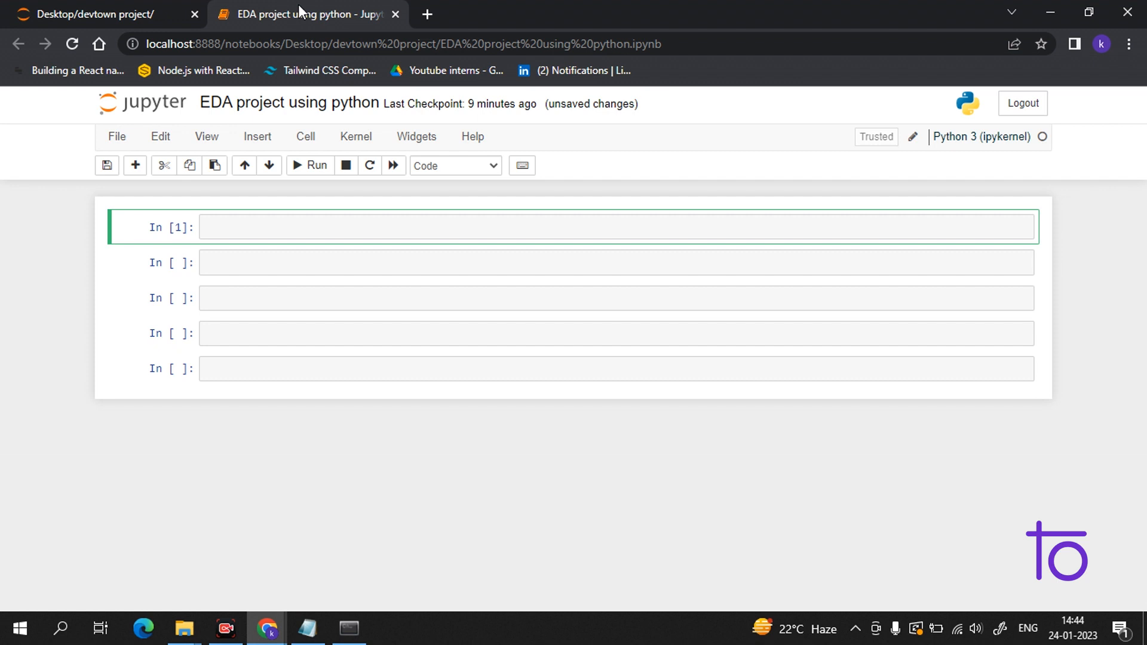
{"action": "mouse_move", "coordinate": [196, 130]}
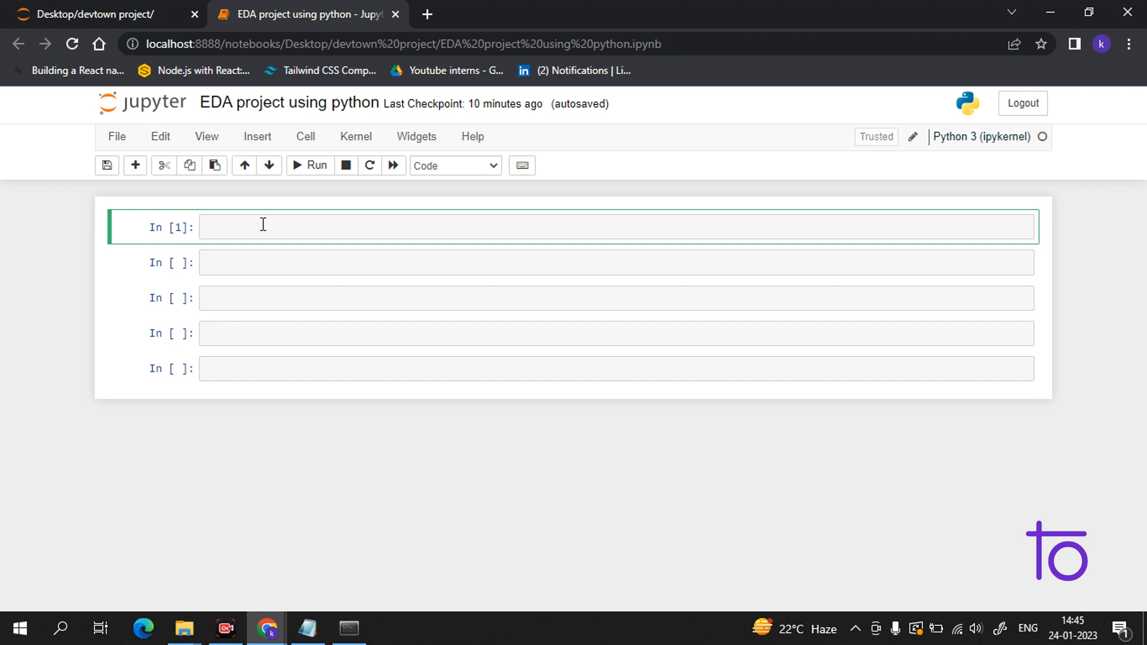
{"action": "mouse_move", "coordinate": [262, 252]}
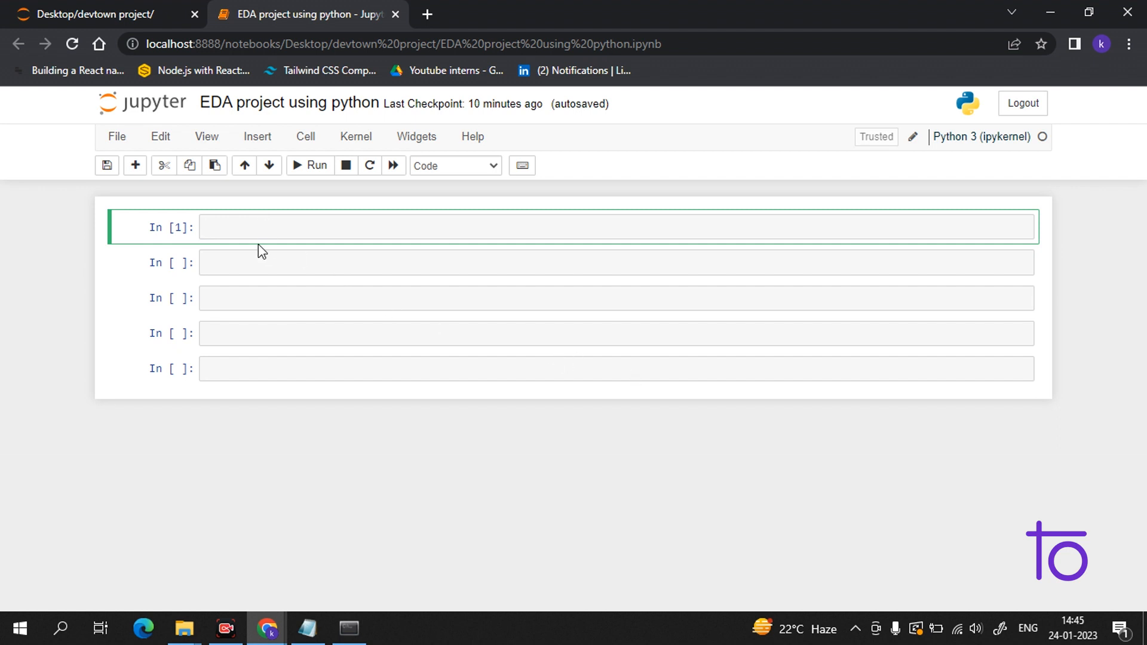
{"action": "mouse_move", "coordinate": [733, 398]}
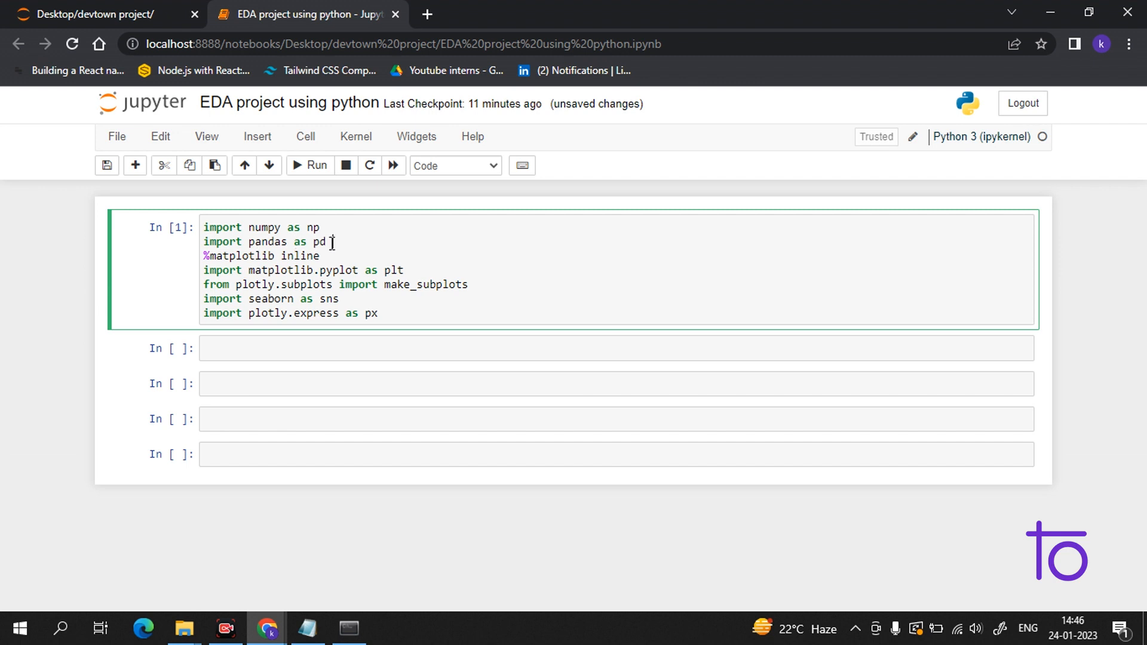
{"action": "mouse_move", "coordinate": [373, 254]}
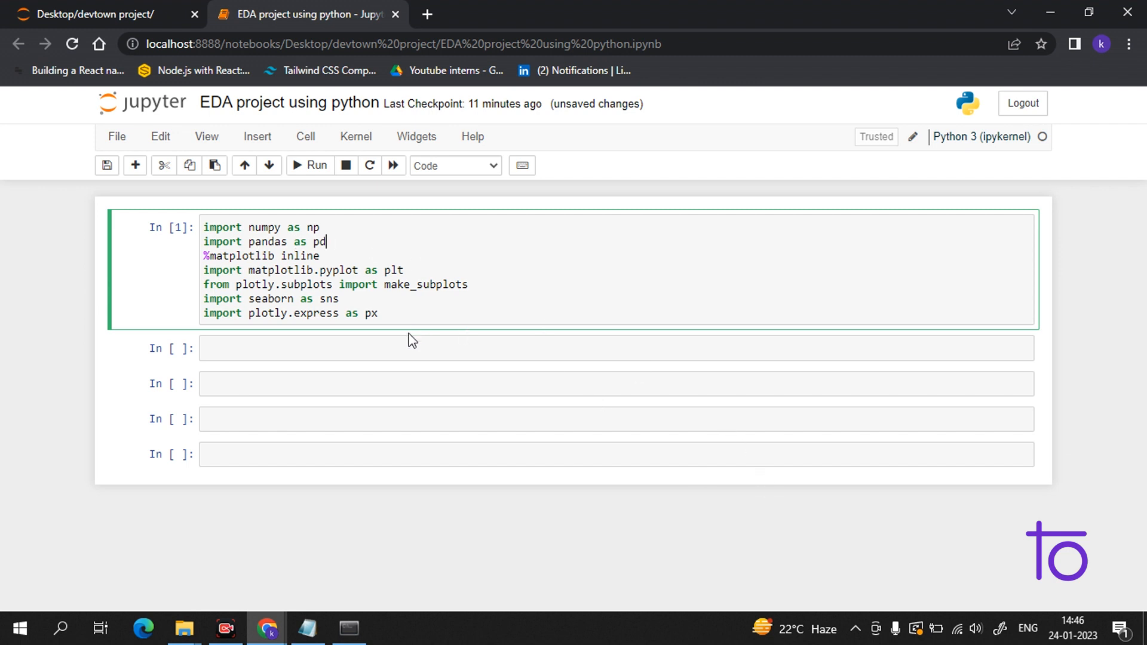
{"action": "left_click", "coordinate": [731, 347]}
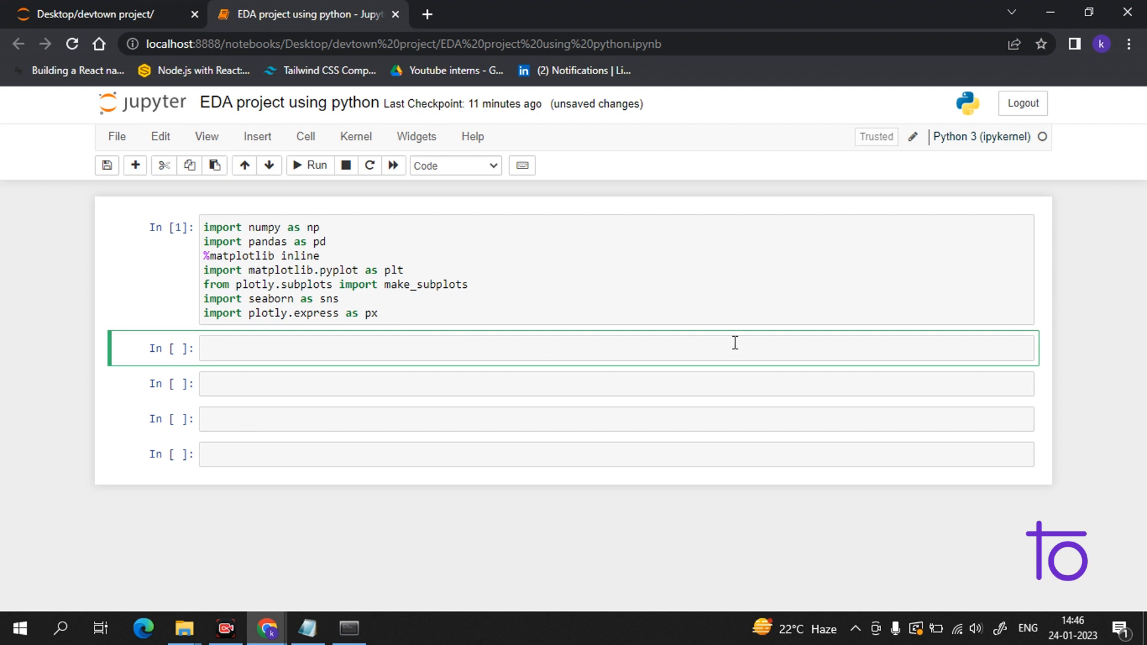
Write coffee = pd.read_csv('coffee.csv') to load the data into a DataFrame
{"action": "type", "text": "coffee ="}
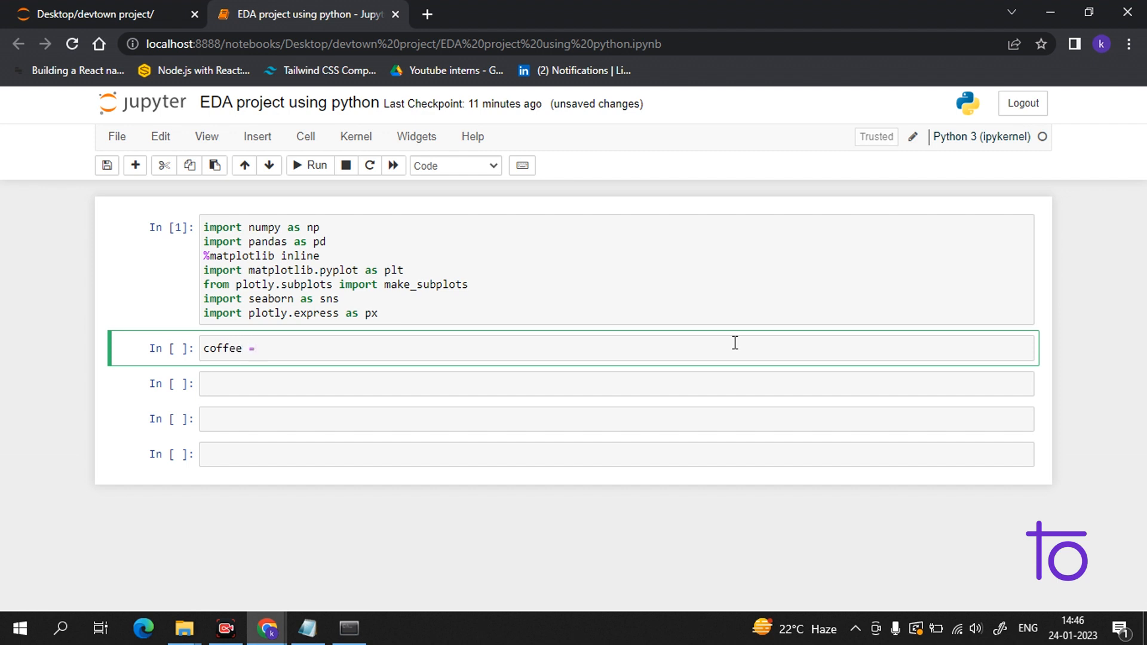
{"action": "type", "text": "pd"}
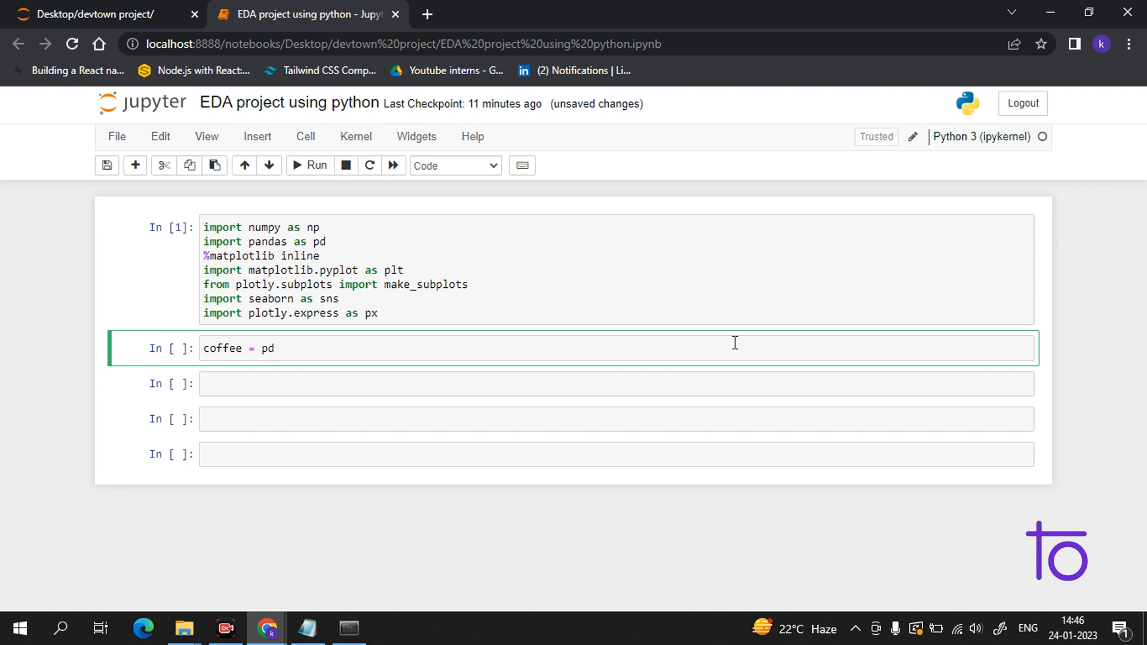
{"action": "type", "text": ".r"}
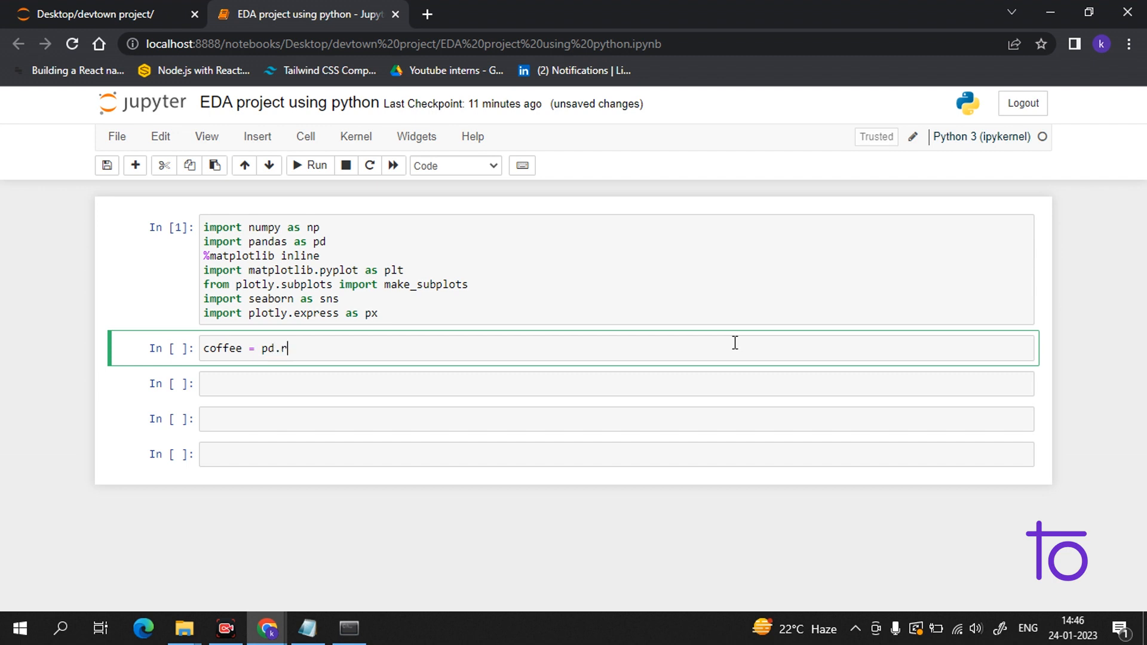
{"action": "type", "text": "ead"}
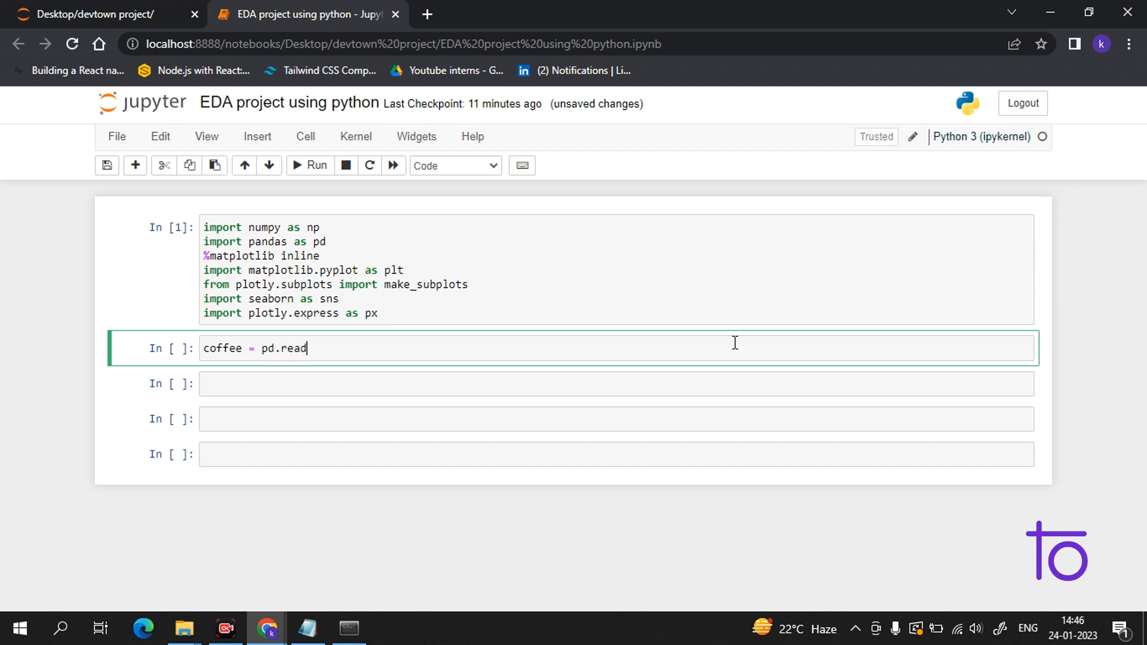
{"action": "type", "text": "_cs"}
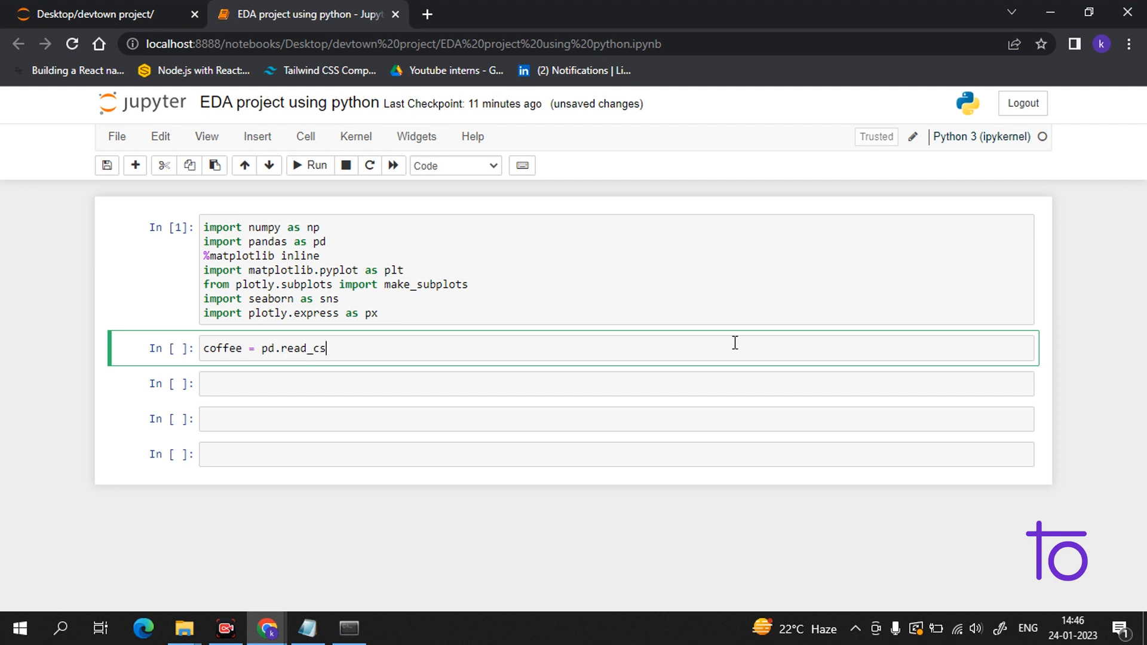
{"action": "type", "text": "v"}
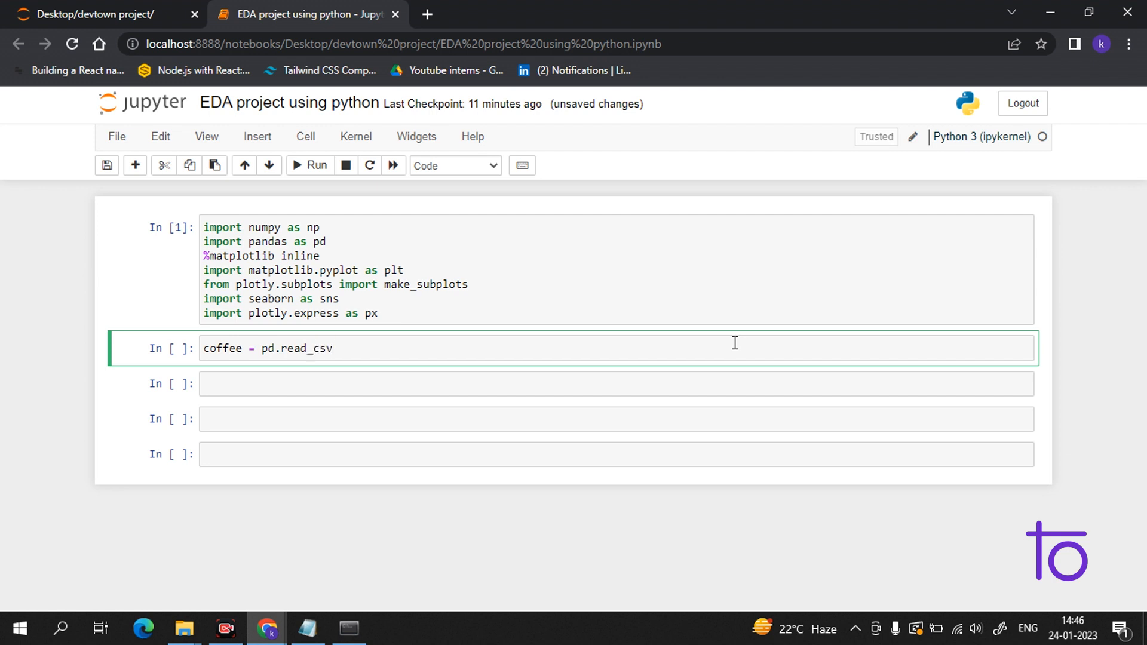
{"action": "type", "text": "()"}
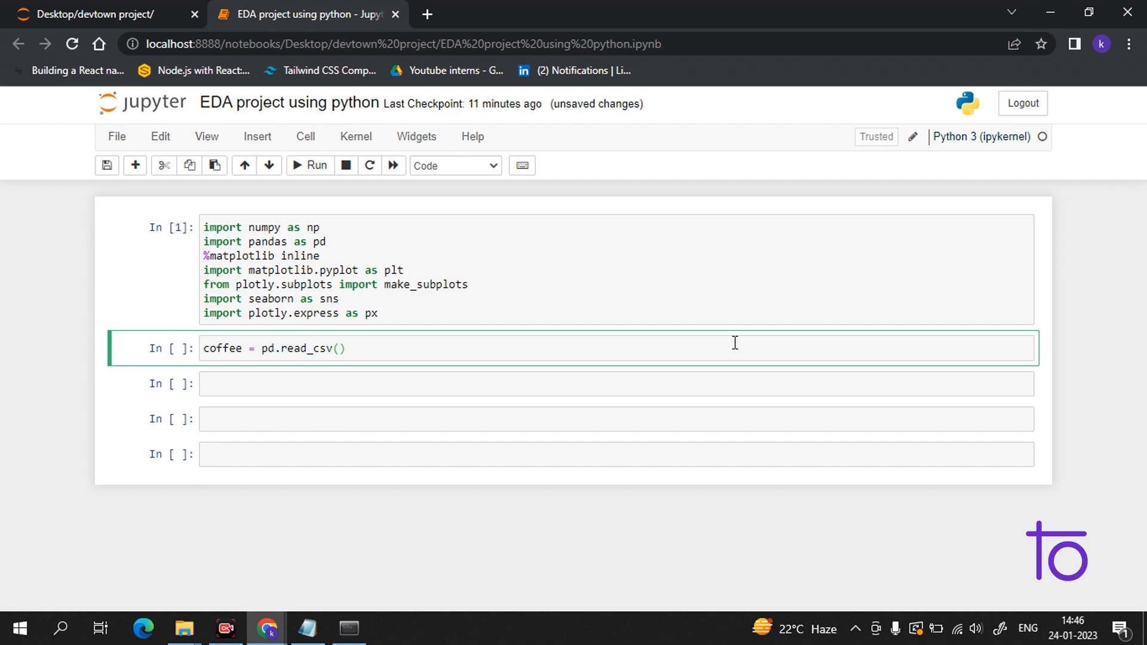
{"action": "type", "text": "''"}
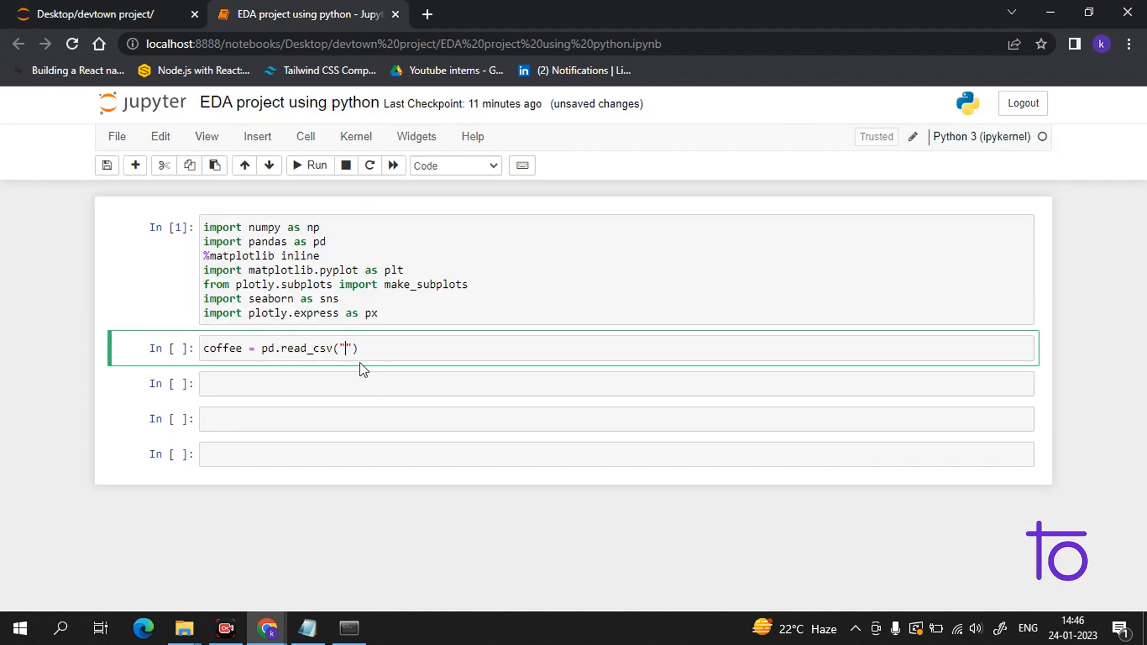
{"action": "type", "text": "coffee"}
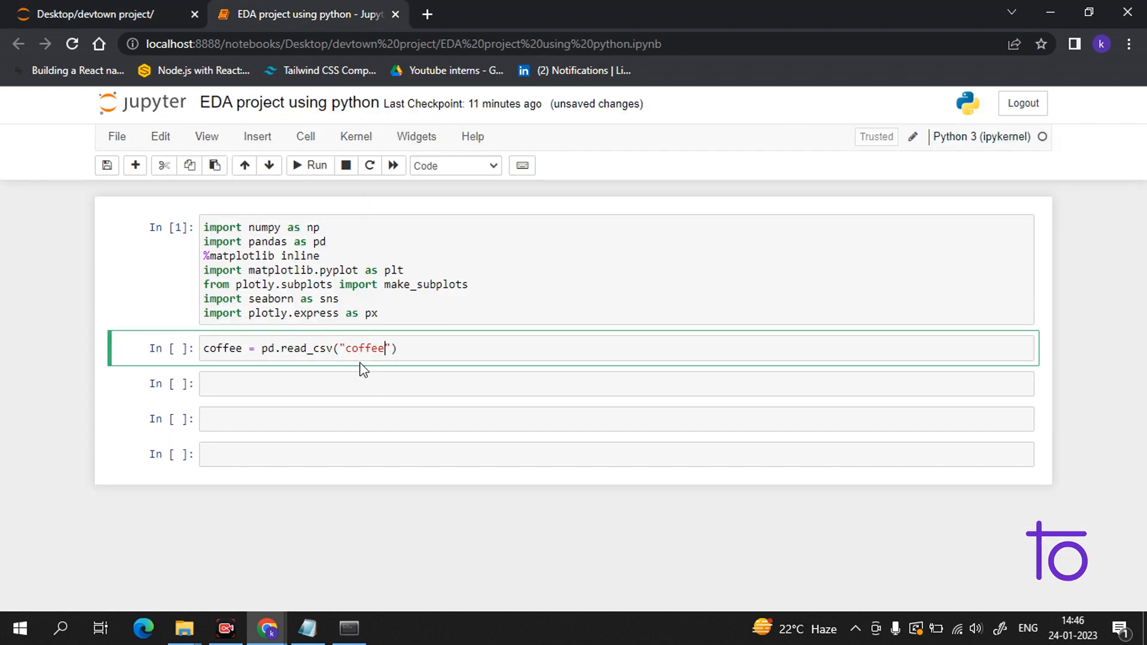
{"action": "type", "text": ".cs"}
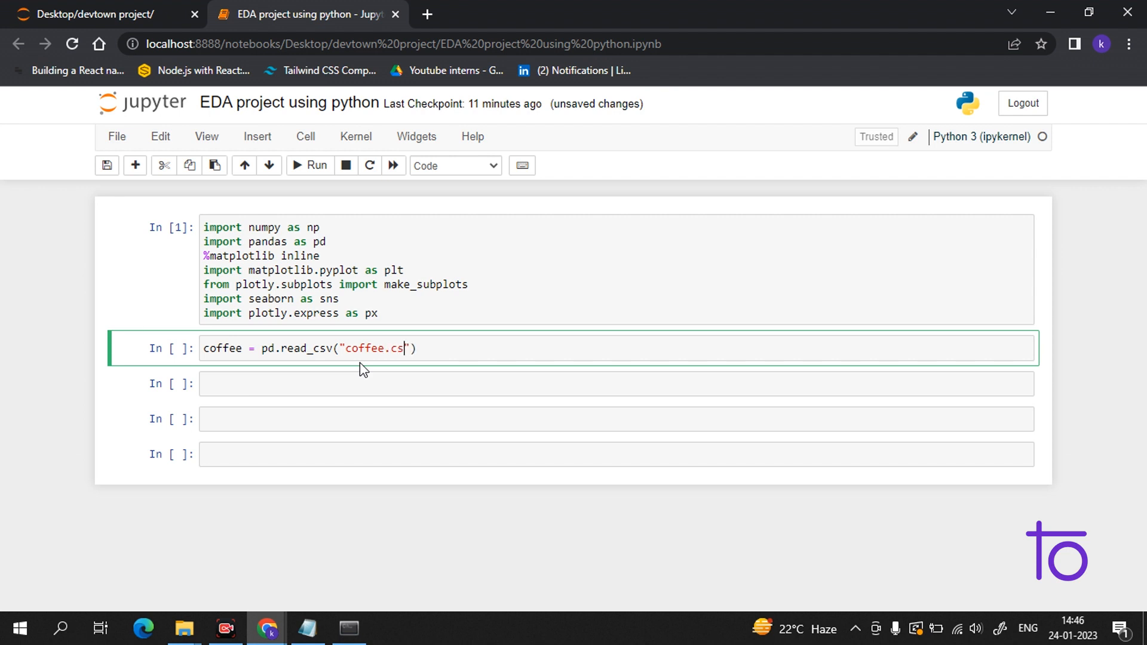
{"action": "type", "text": "v"}
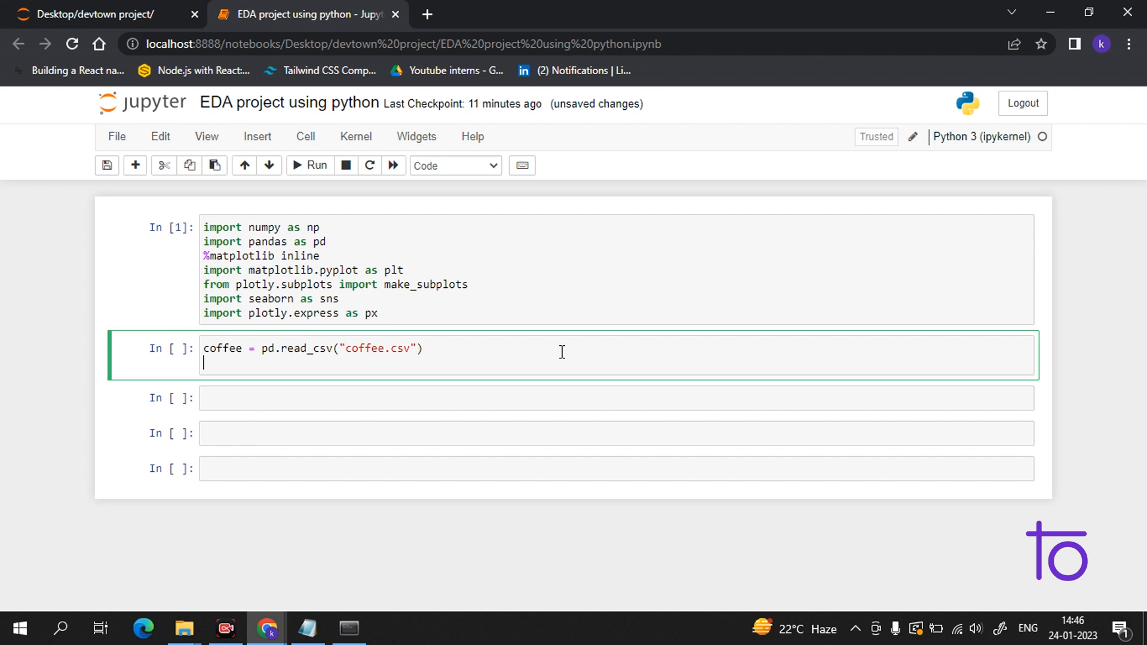
Add coffee.head() to preview the first rows and run the cell
{"action": "type", "text": "coff"}
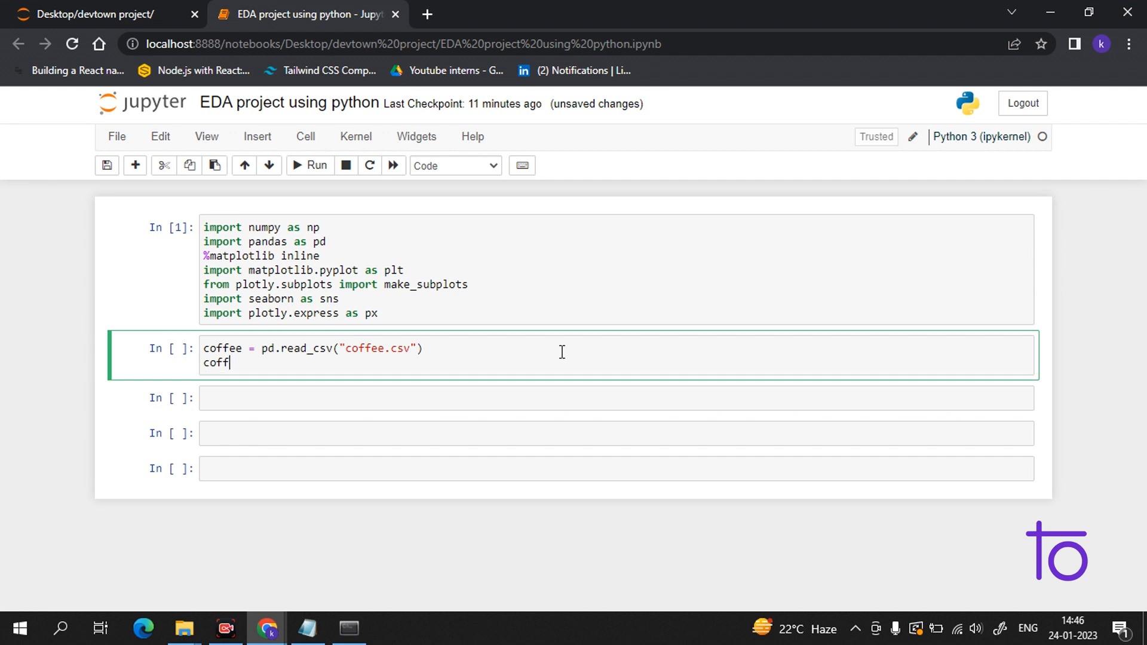
{"action": "type", "text": "ee."}
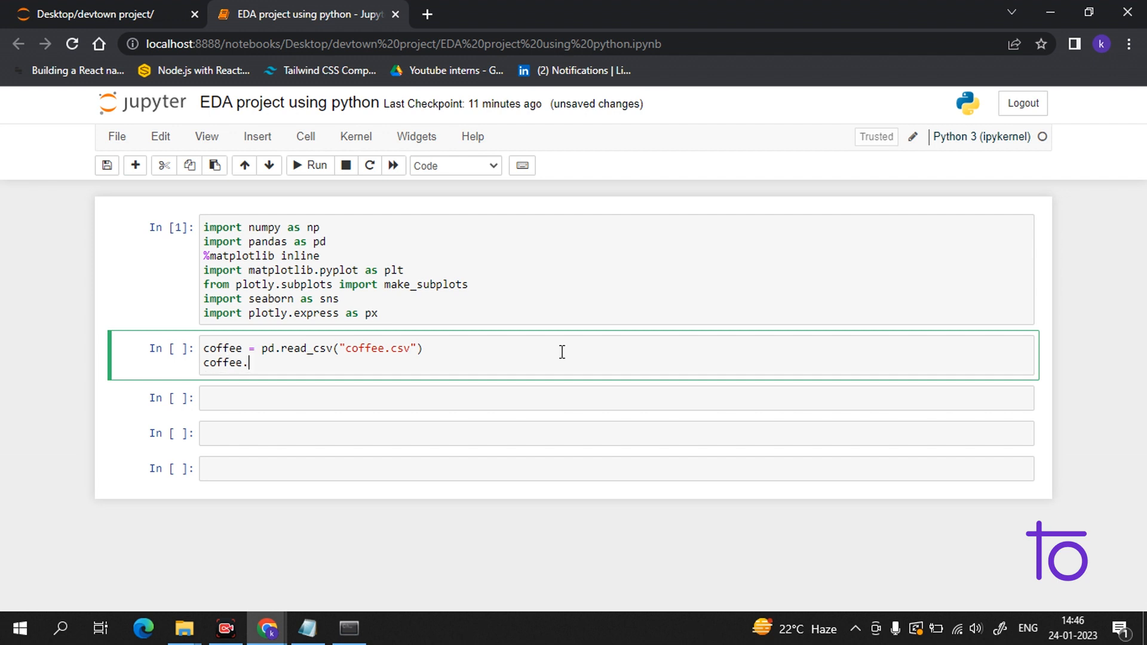
{"action": "type", "text": "head"}
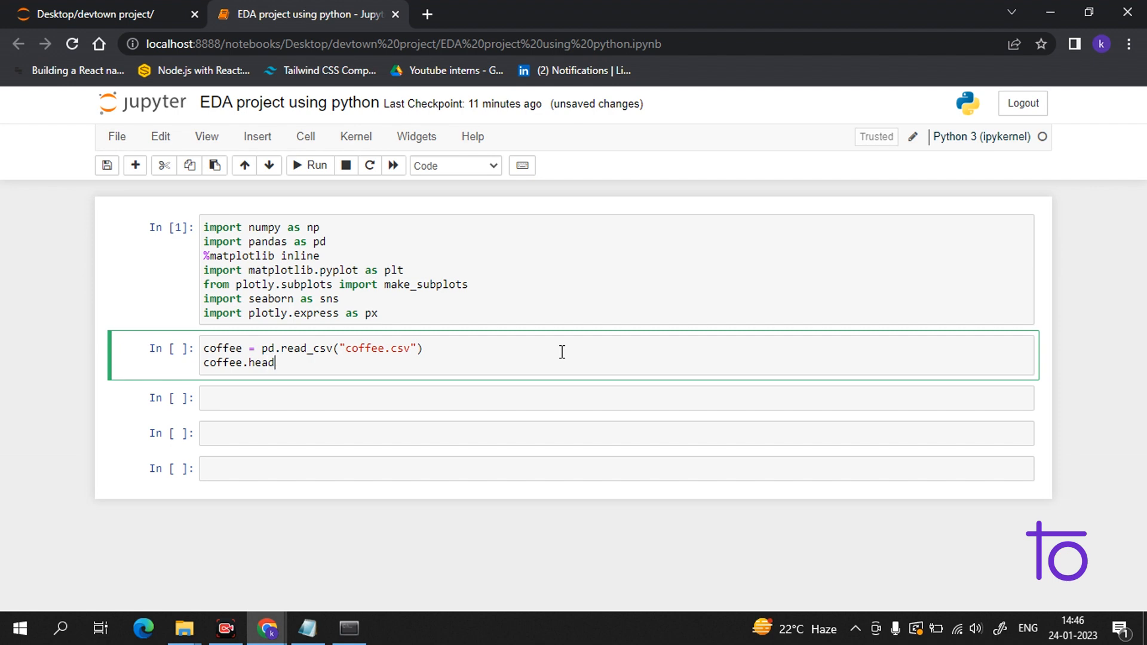
{"action": "left_click", "coordinate": [308, 164]}
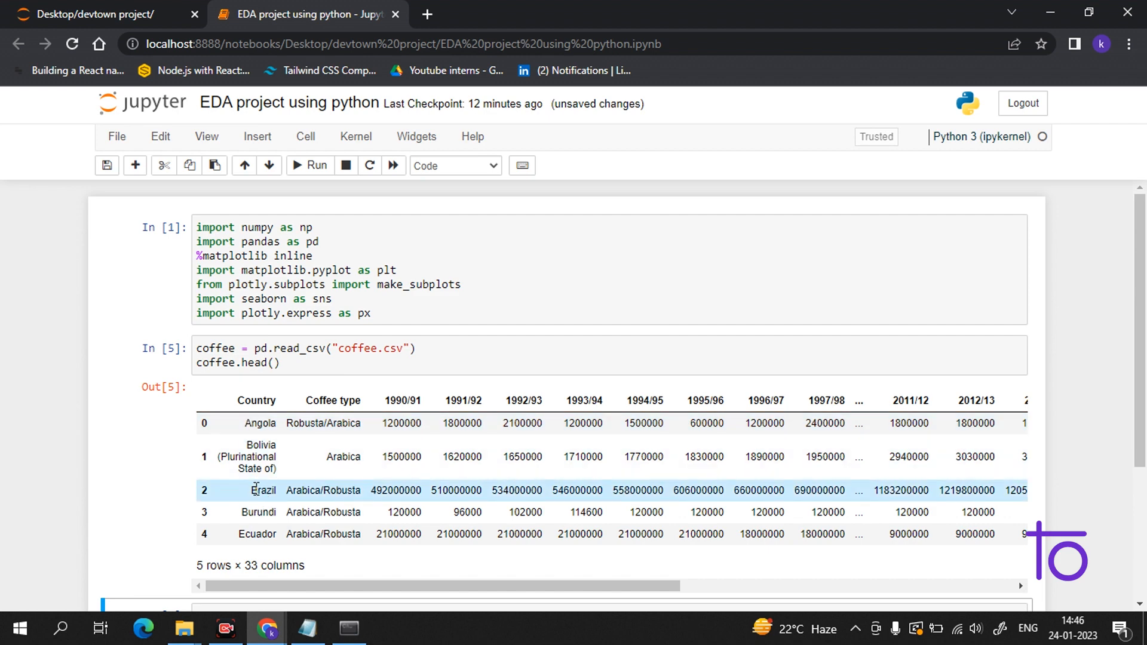
{"action": "mouse_move", "coordinate": [616, 506]}
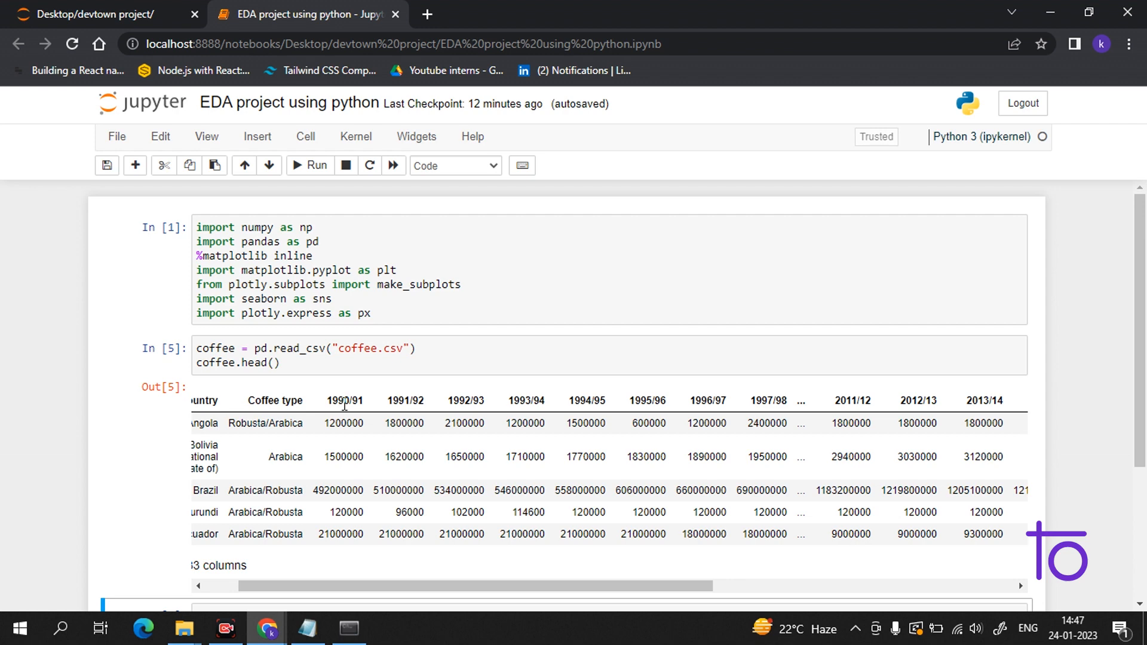
Review the five-row, 33-column coffee preview and move to the empty cell below
{"action": "left_click", "coordinate": [344, 423]}
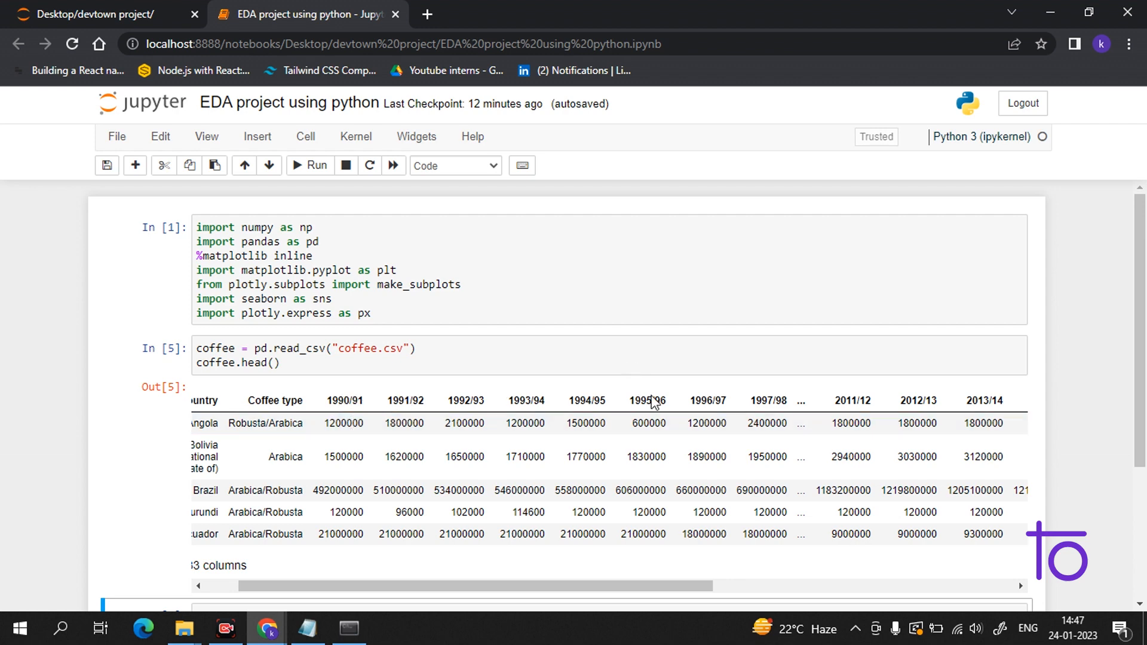
{"action": "mouse_move", "coordinate": [325, 255]}
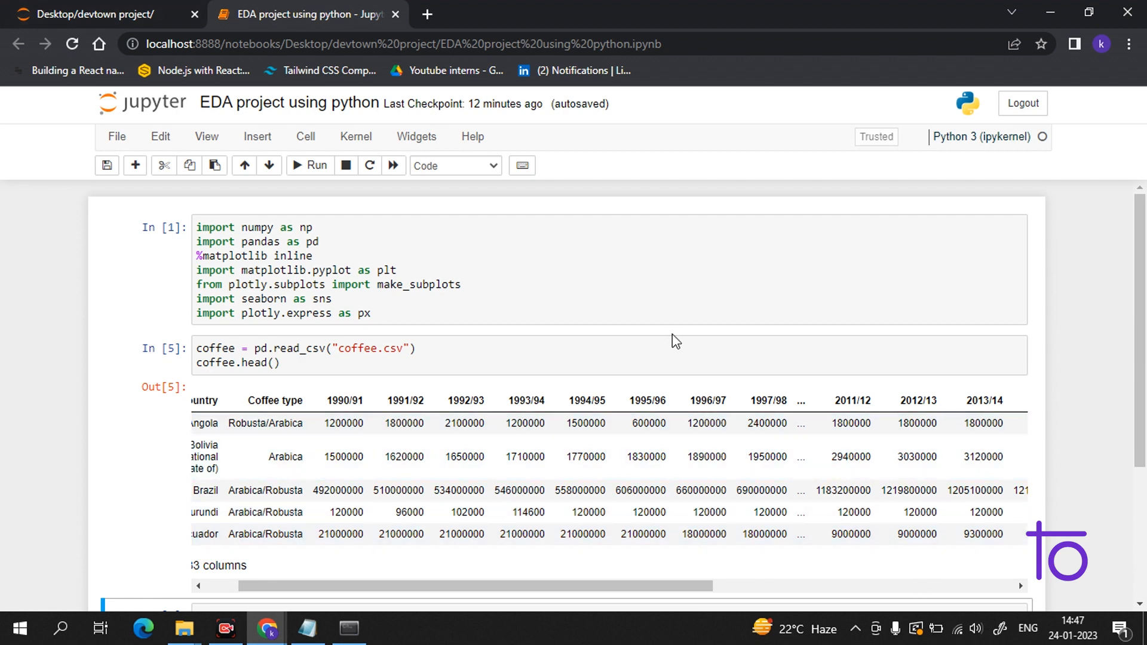
{"action": "left_click", "coordinate": [482, 354]}
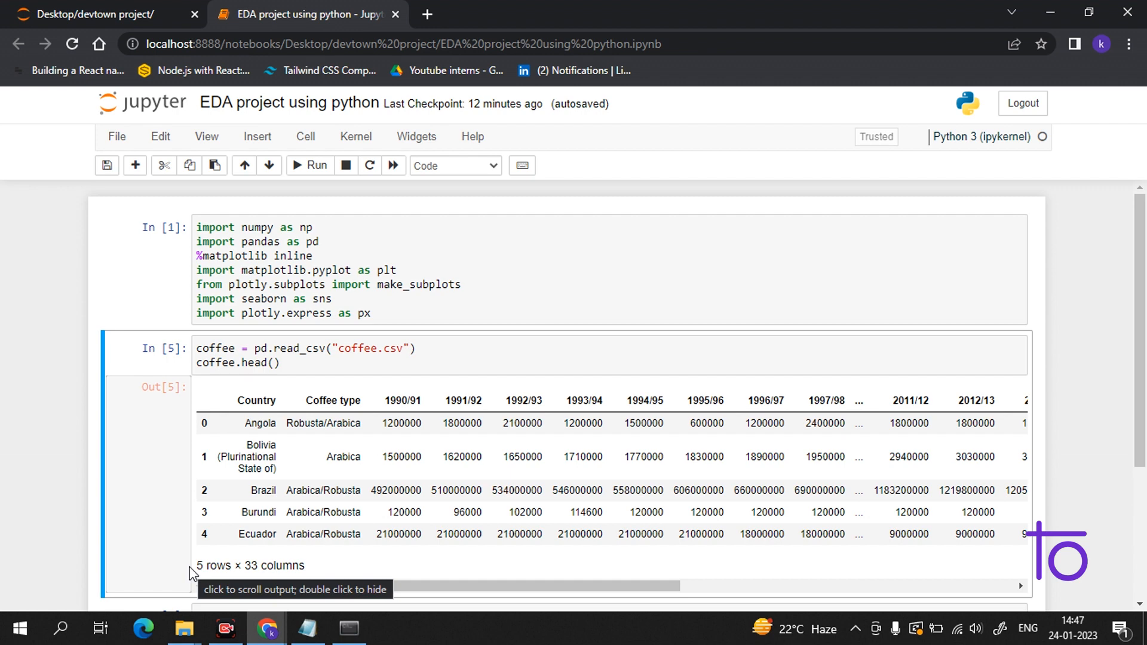
{"action": "mouse_move", "coordinate": [182, 552]}
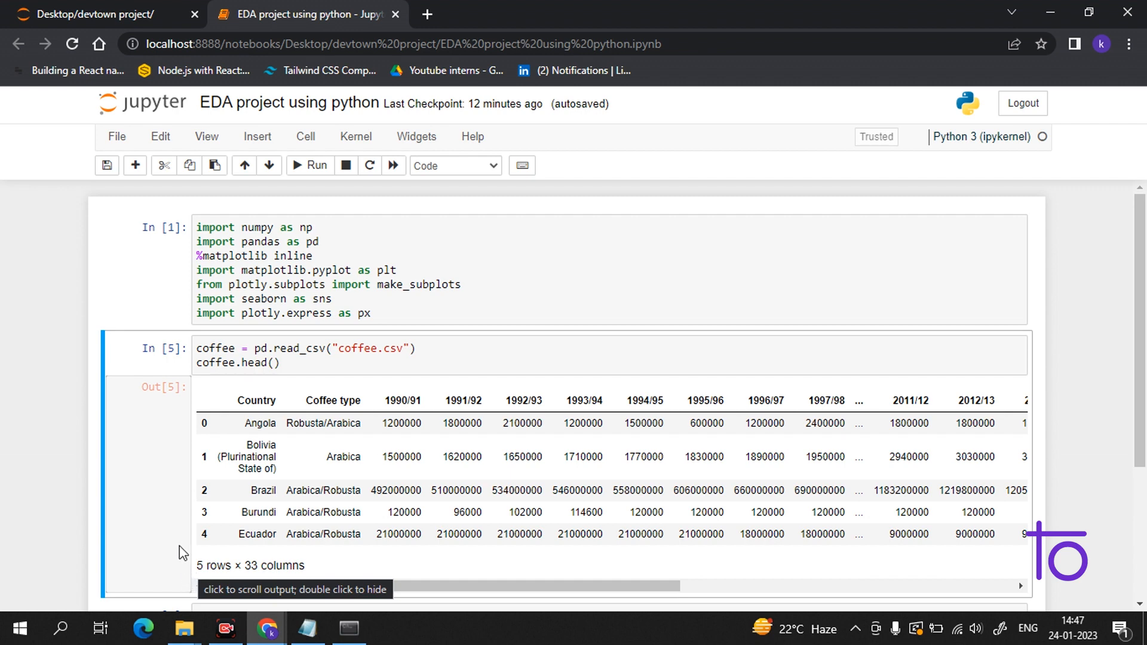
{"action": "scroll", "scroll_direction": "down", "scroll_amount": 3}
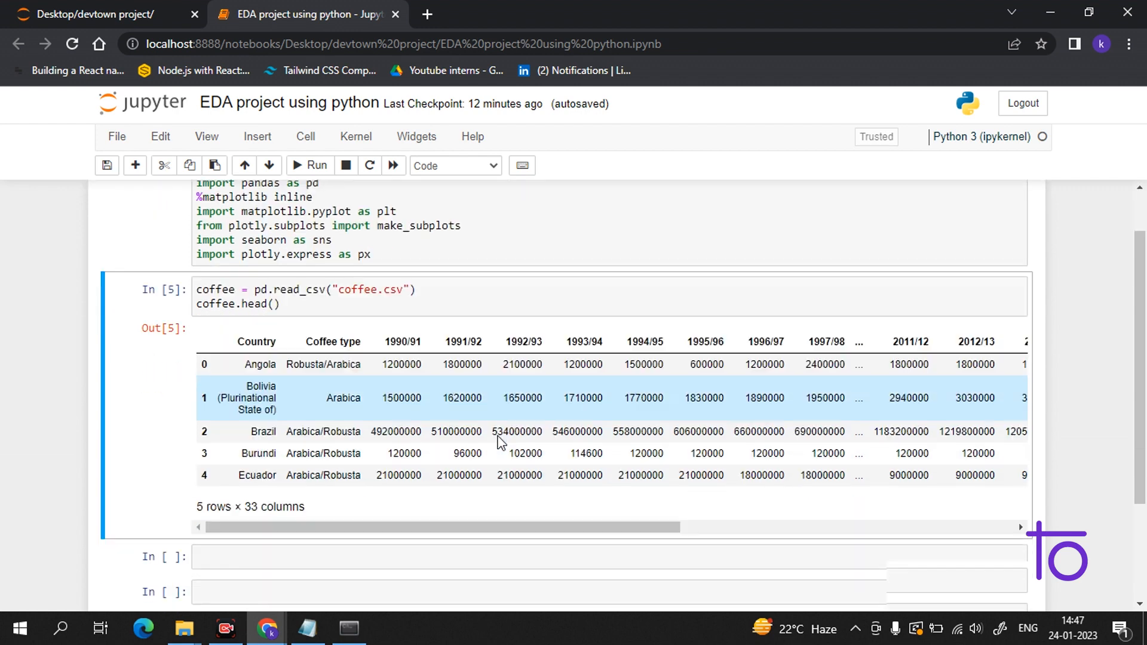
{"action": "scroll", "scroll_direction": "down", "scroll_amount": 3}
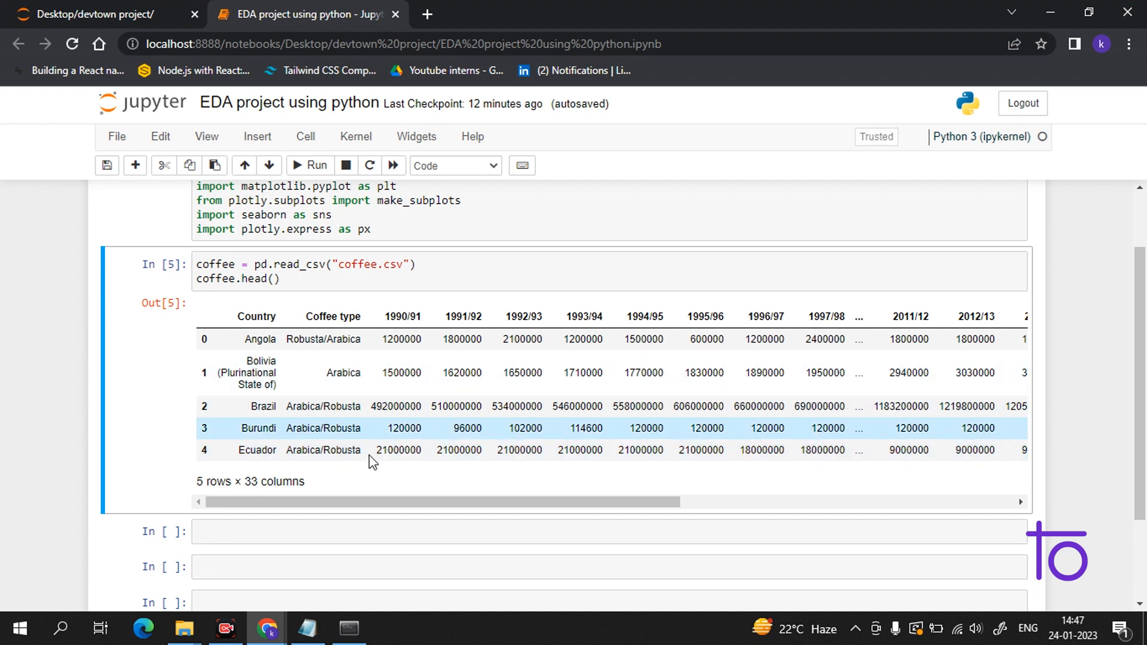
{"action": "left_click", "coordinate": [607, 530]}
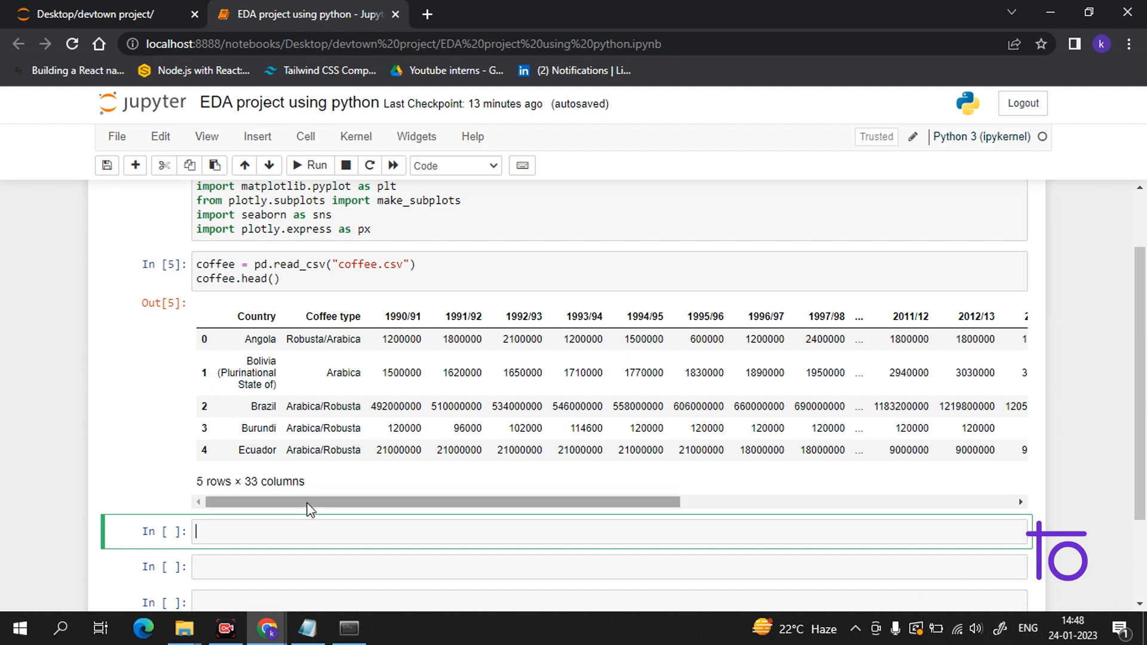
Run coffee.describe() and review count, mean, std, quartiles and max for the year columns
{"action": "type", "text": "co"}
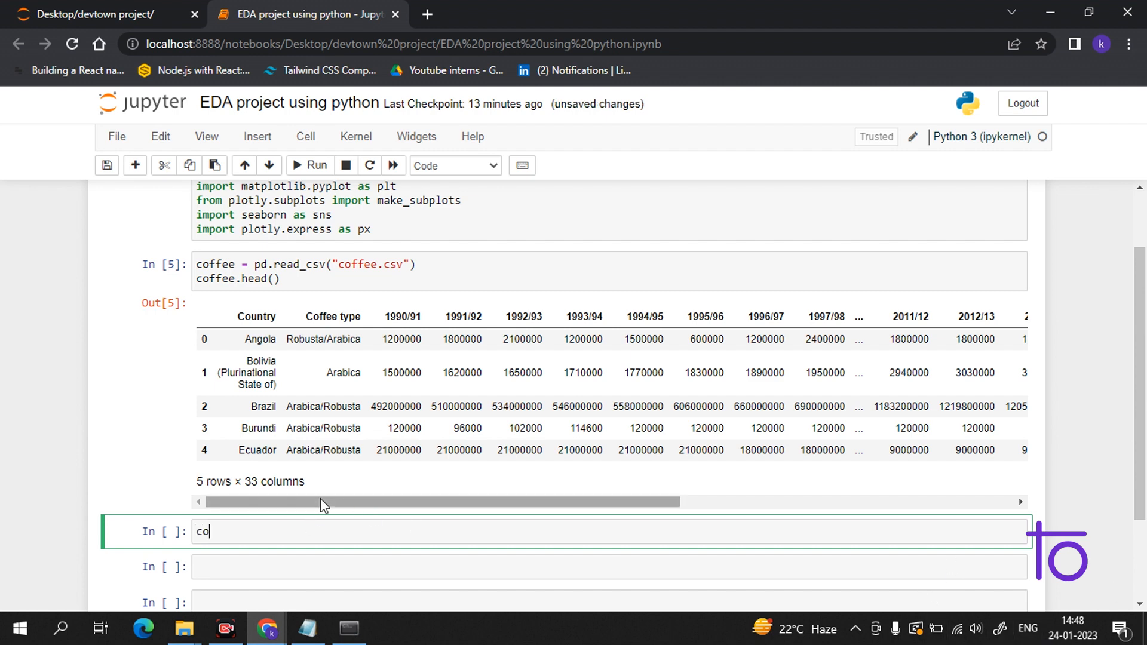
{"action": "type", "text": "ffee"}
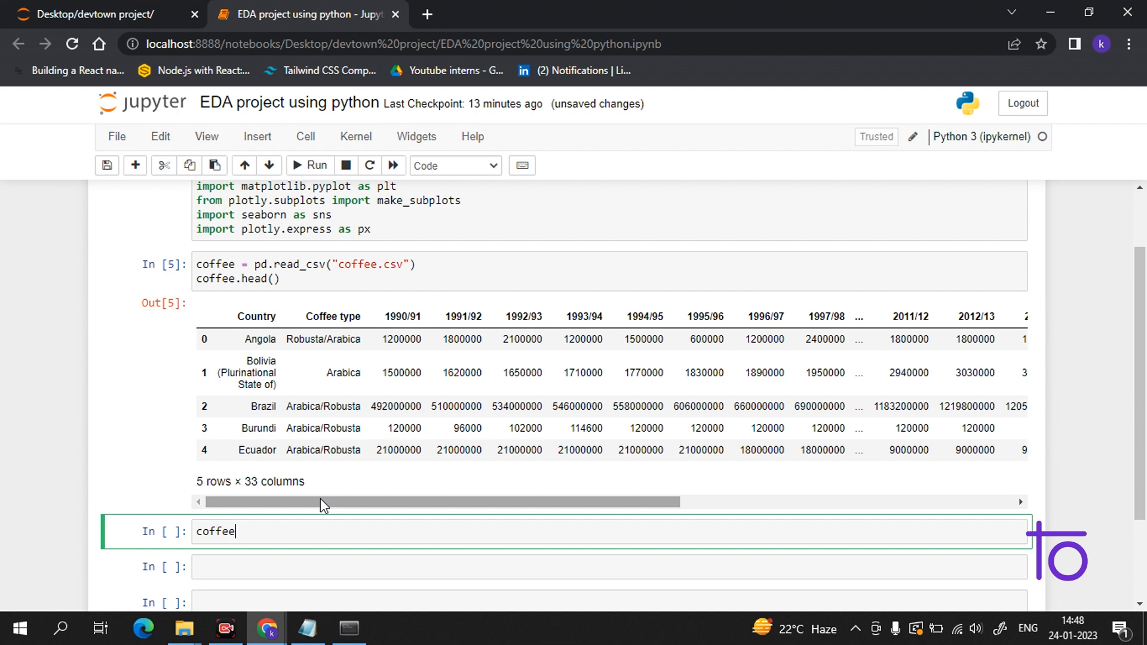
{"action": "type", "text": ".descr"}
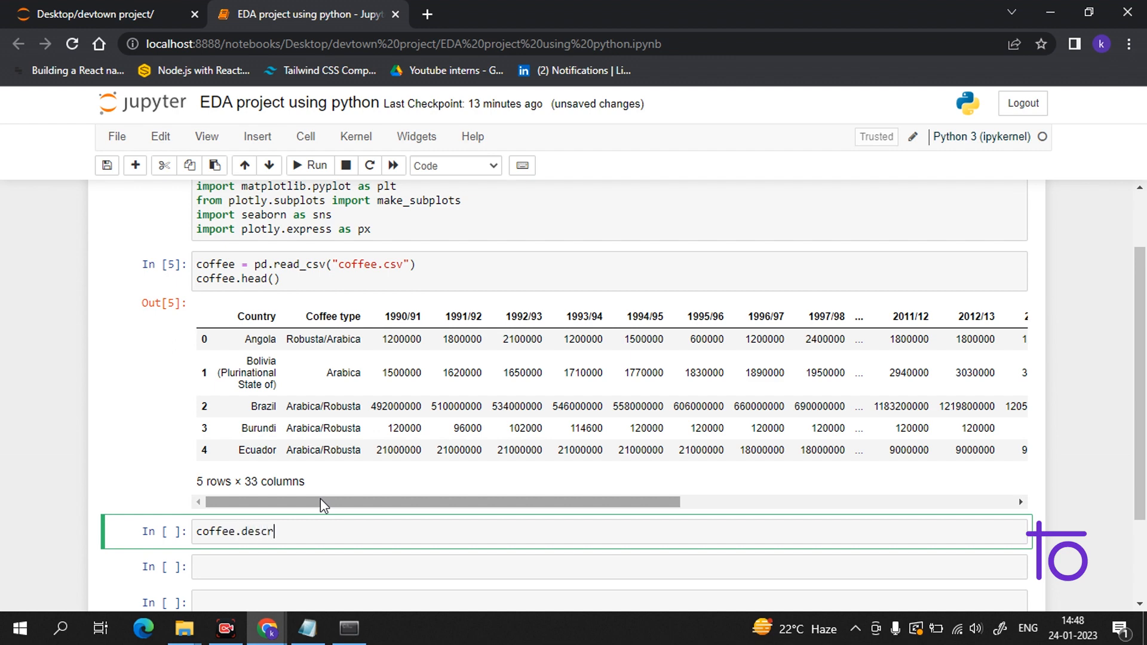
{"action": "type", "text": "ibe()"}
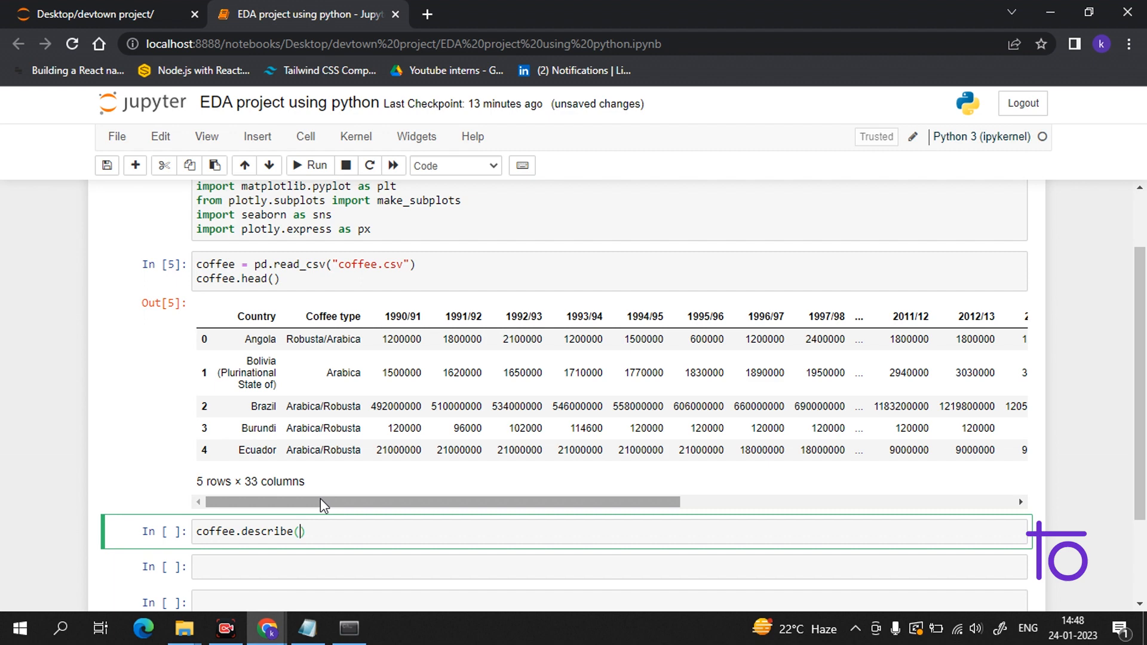
{"action": "left_click", "coordinate": [308, 165]}
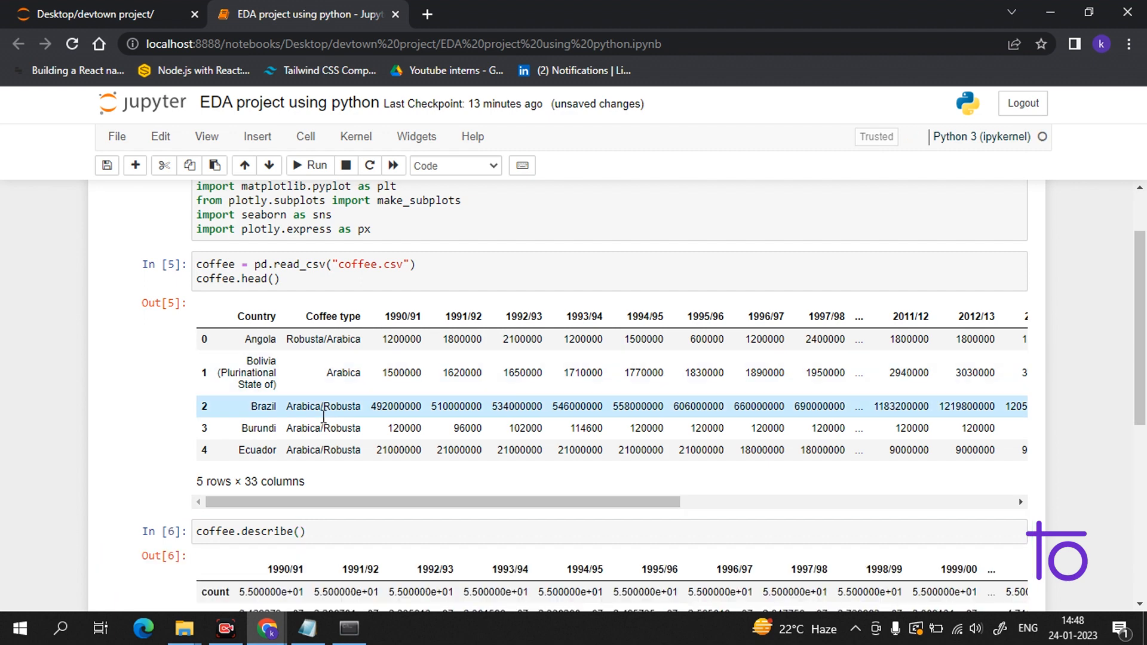
{"action": "scroll", "scroll_direction": "down", "scroll_amount": 3}
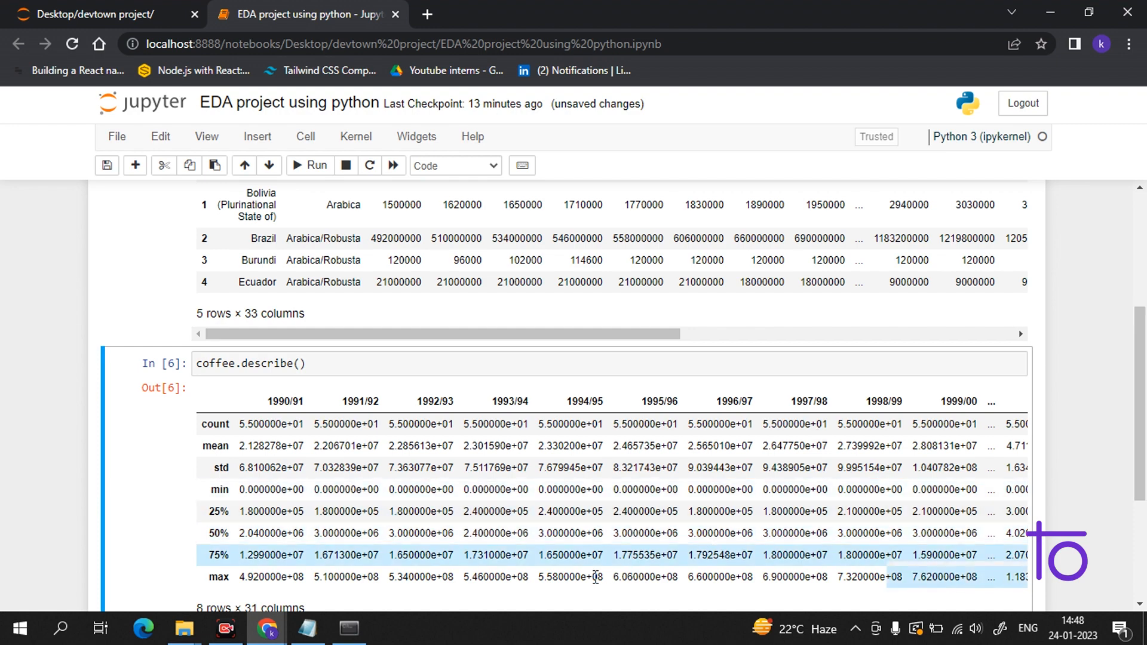
{"action": "scroll", "scroll_direction": "down", "scroll_amount": 3}
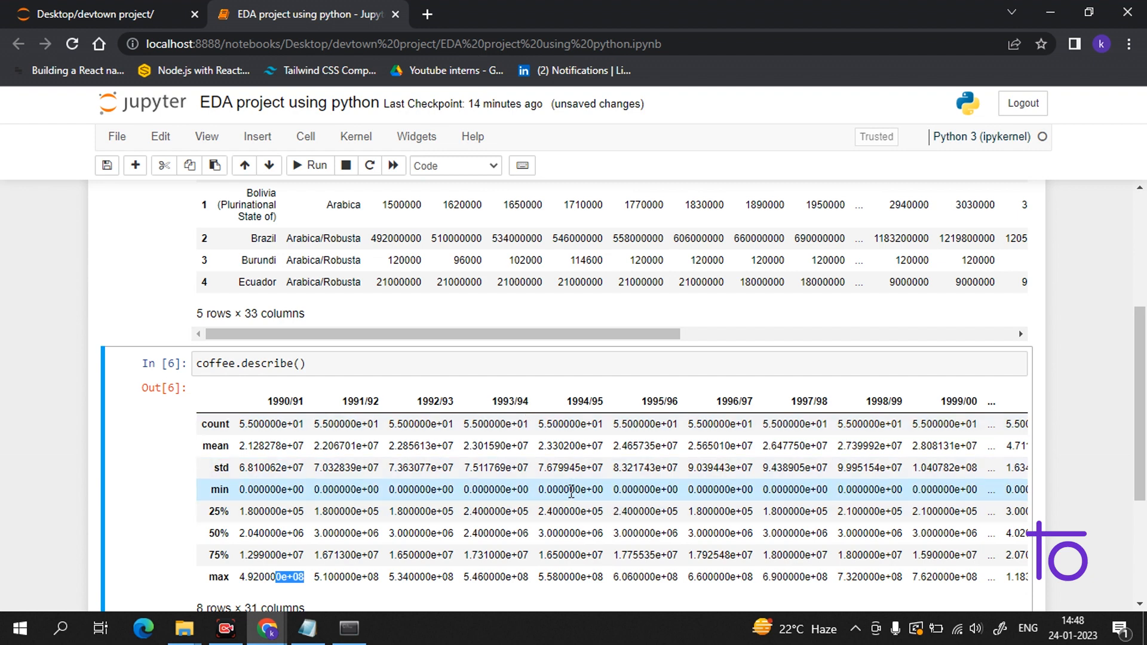
{"action": "scroll", "scroll_direction": "down", "scroll_amount": 3}
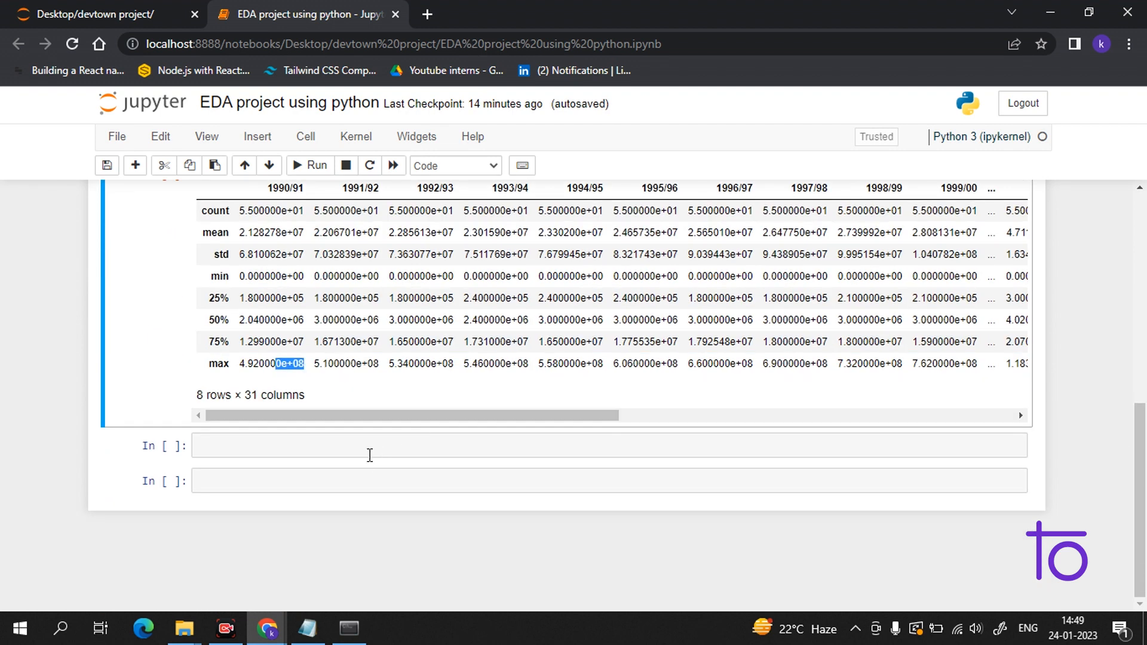
Run coffee.info() and review the 55 entries, 33 non-null columns and their dtypes
{"action": "left_click", "coordinate": [352, 445]}
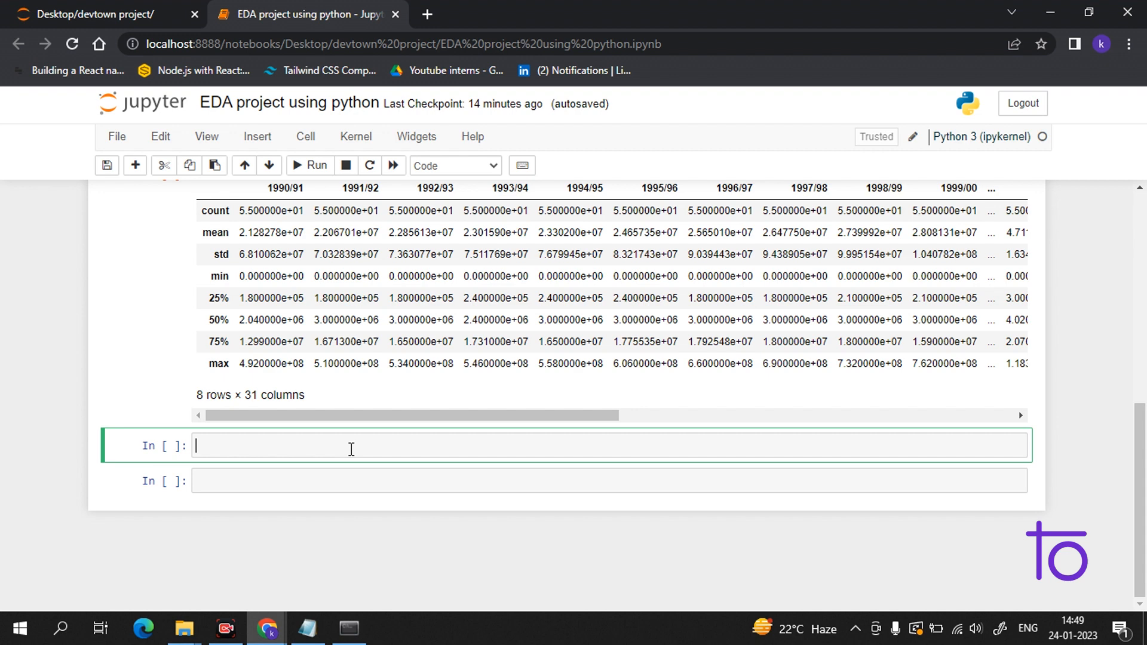
{"action": "type", "text": "coffee."}
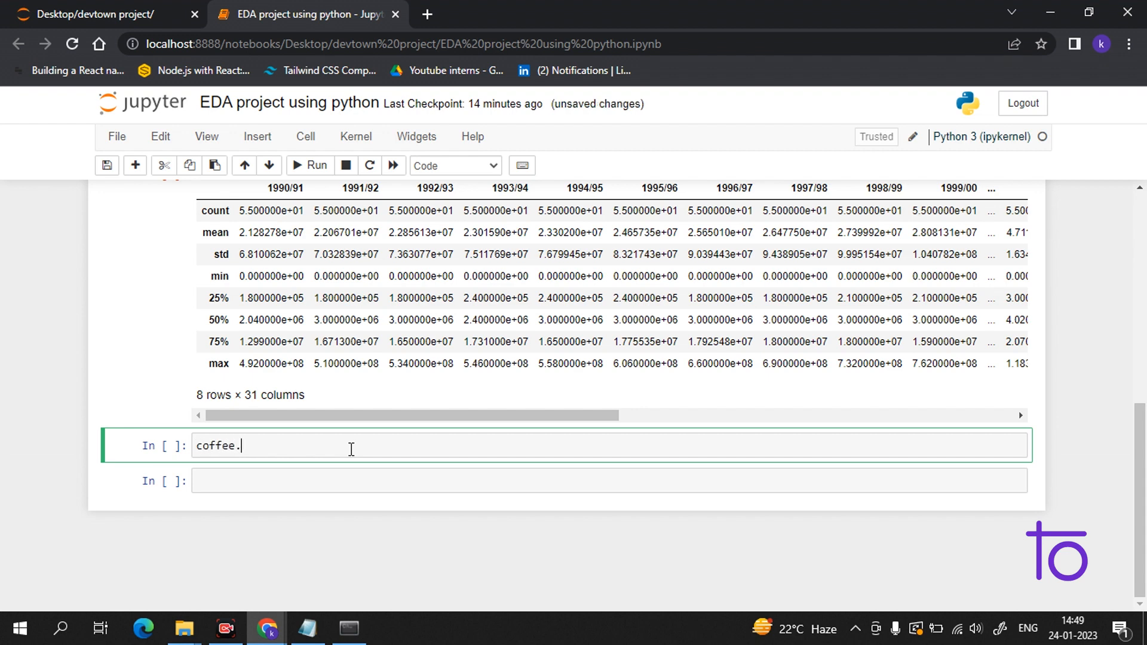
{"action": "type", "text": "info"}
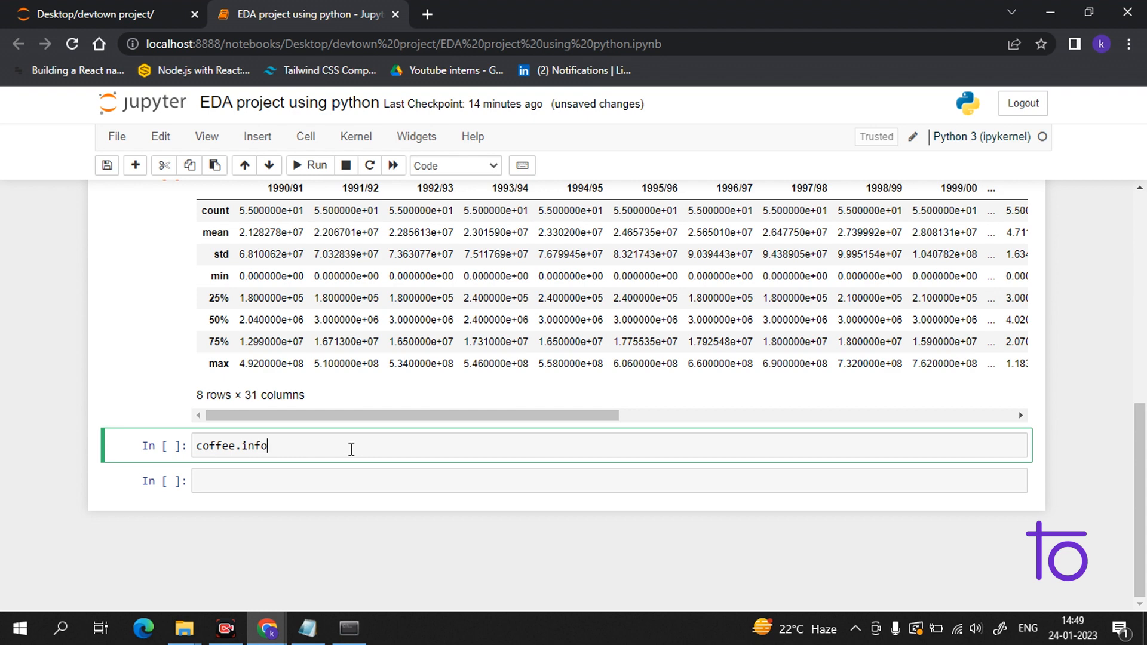
{"action": "type", "text": "()"}
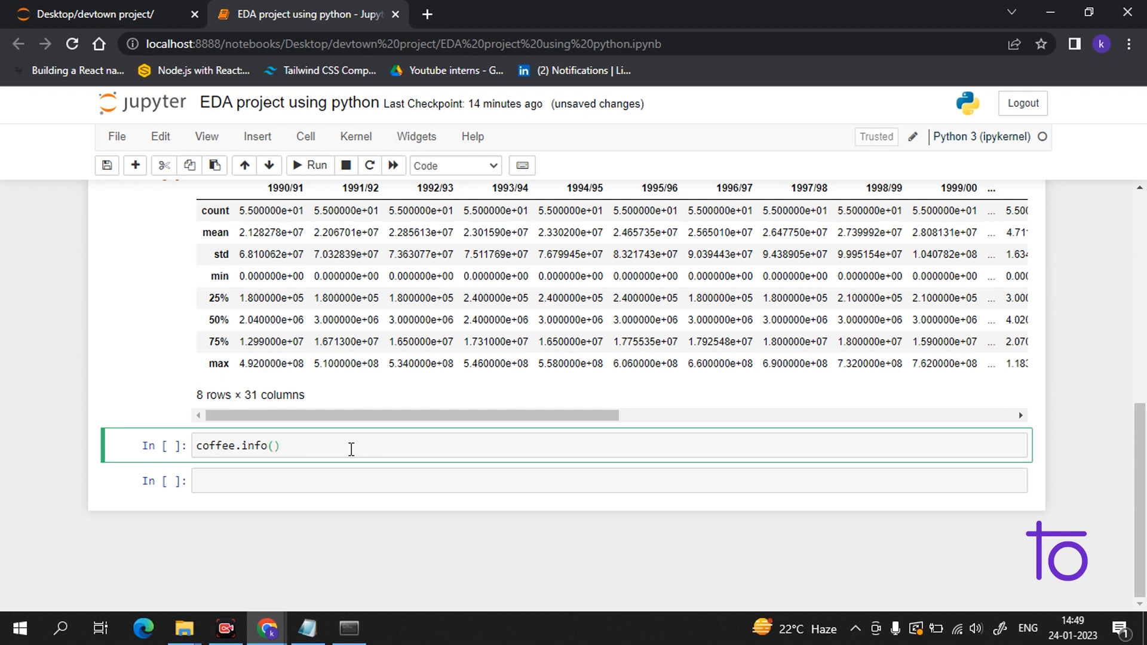
{"action": "left_click", "coordinate": [310, 165]}
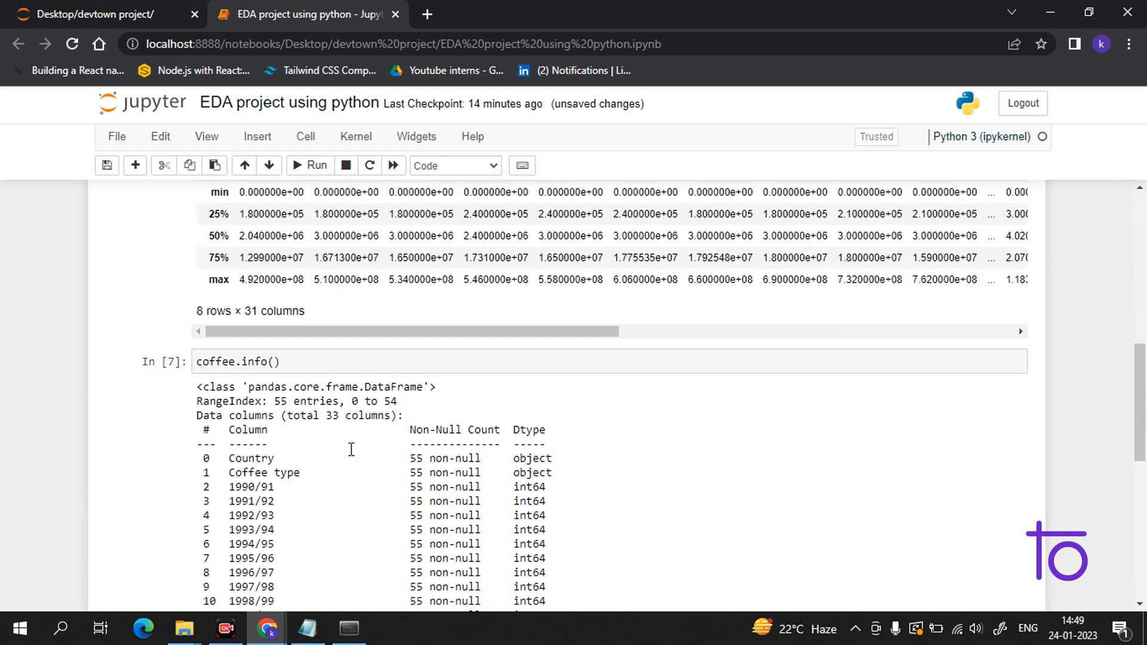
{"action": "scroll", "scroll_direction": "down", "scroll_amount": 3}
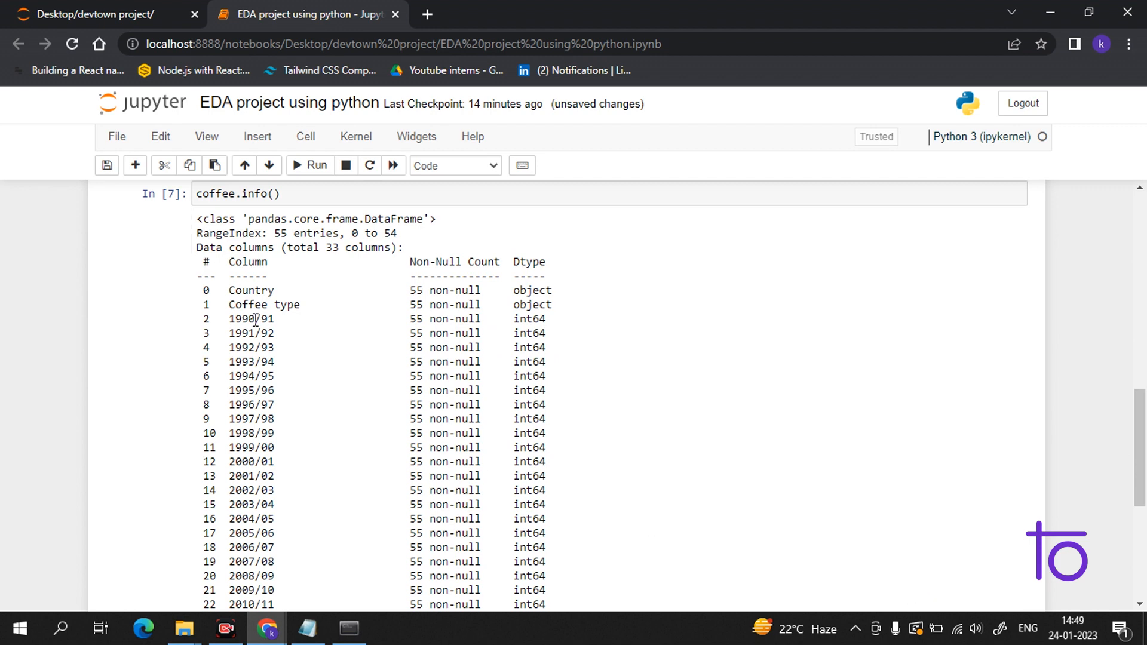
{"action": "mouse_move", "coordinate": [691, 329]}
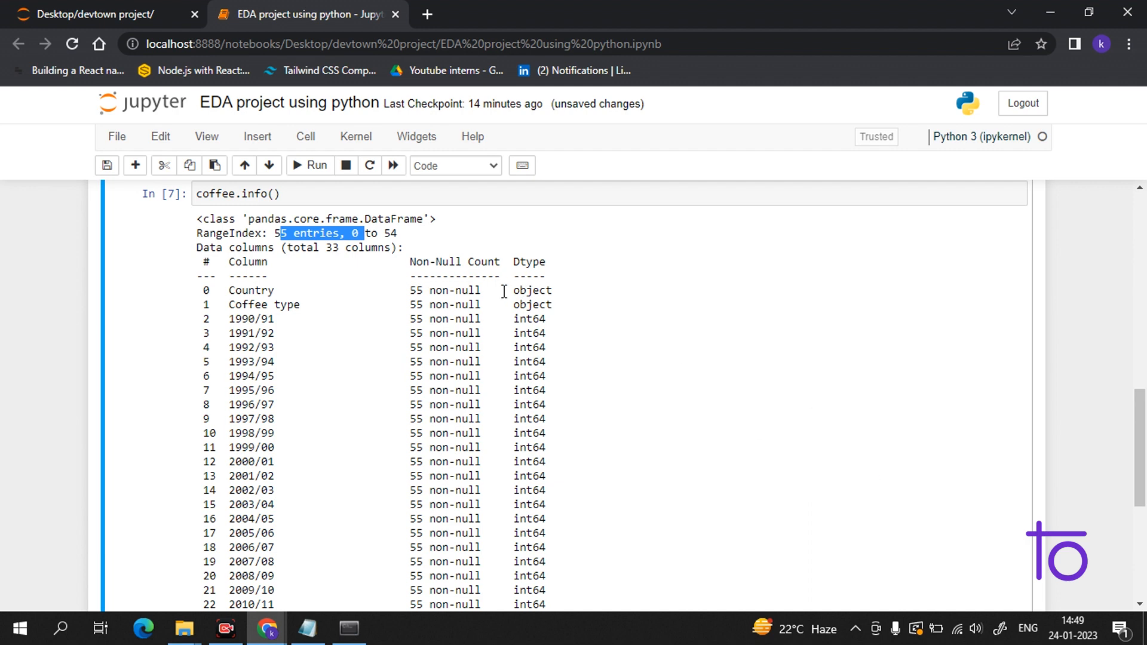
{"action": "mouse_move", "coordinate": [501, 289]}
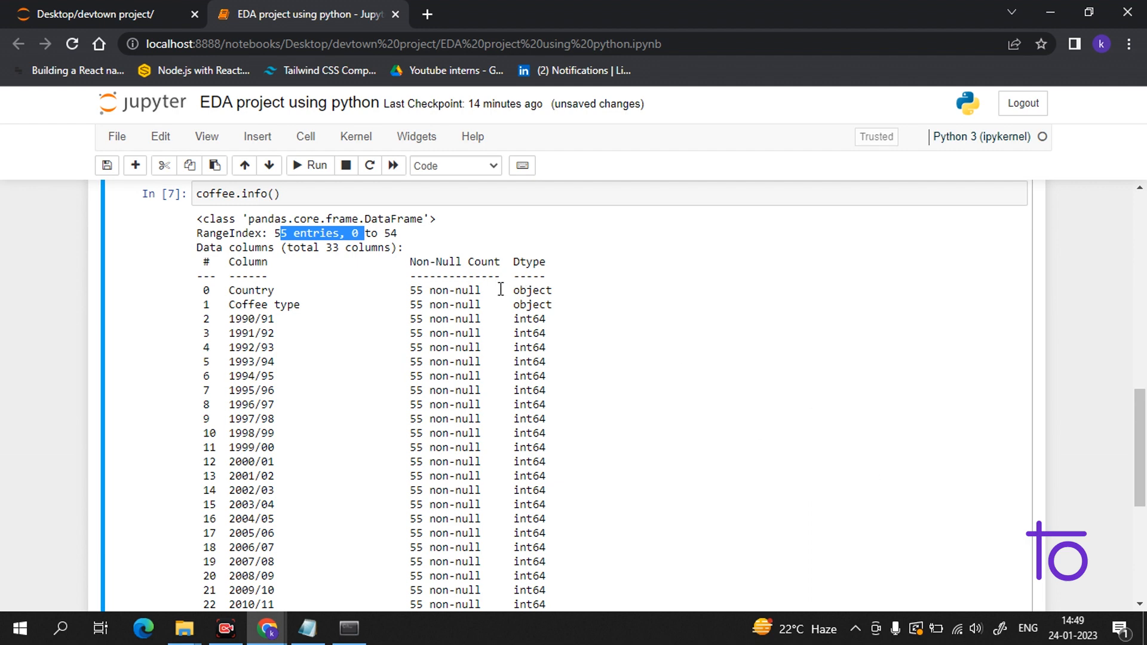
{"action": "scroll", "scroll_direction": "down", "scroll_amount": 3}
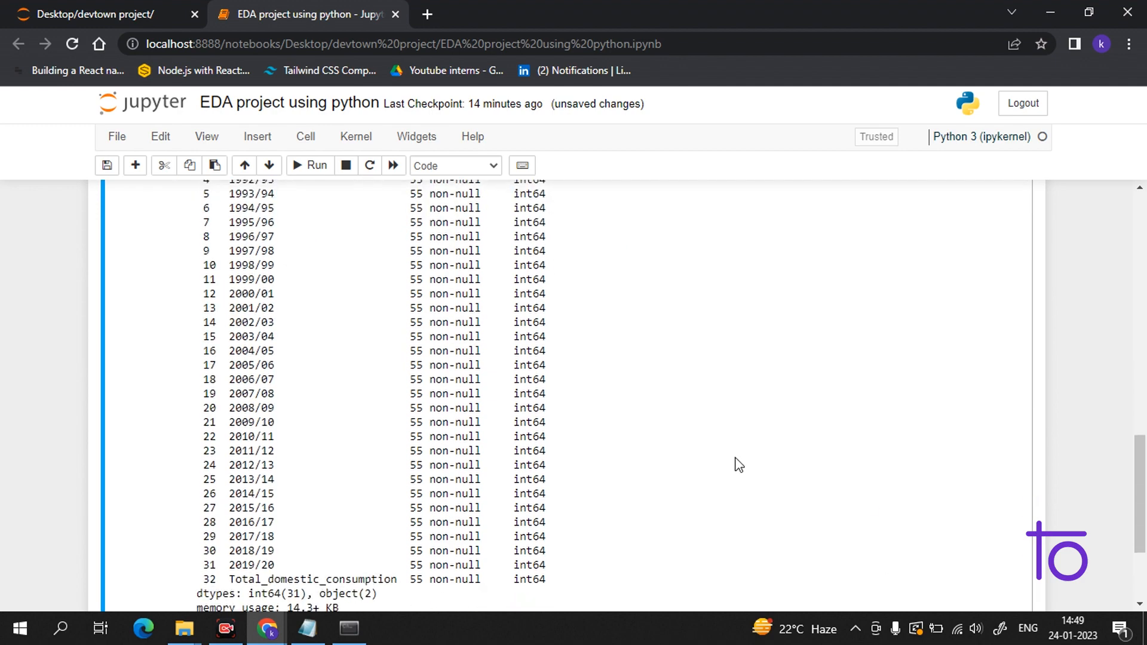
{"action": "scroll", "scroll_direction": "down", "scroll_amount": 3}
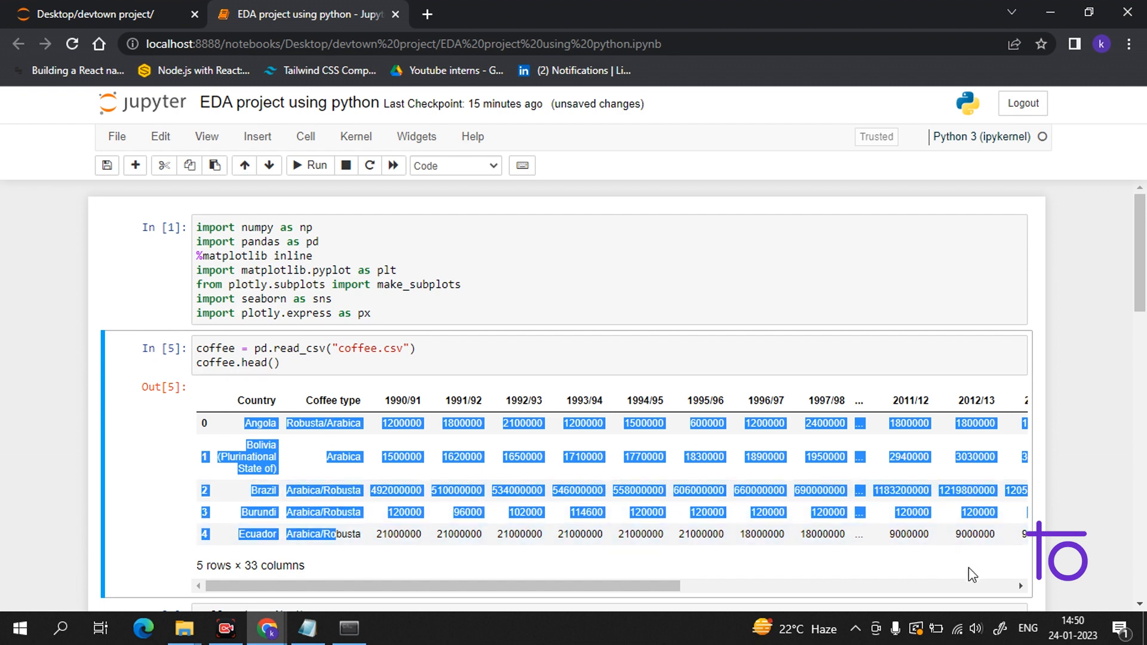
{"action": "scroll", "scroll_direction": "down", "scroll_amount": 3}
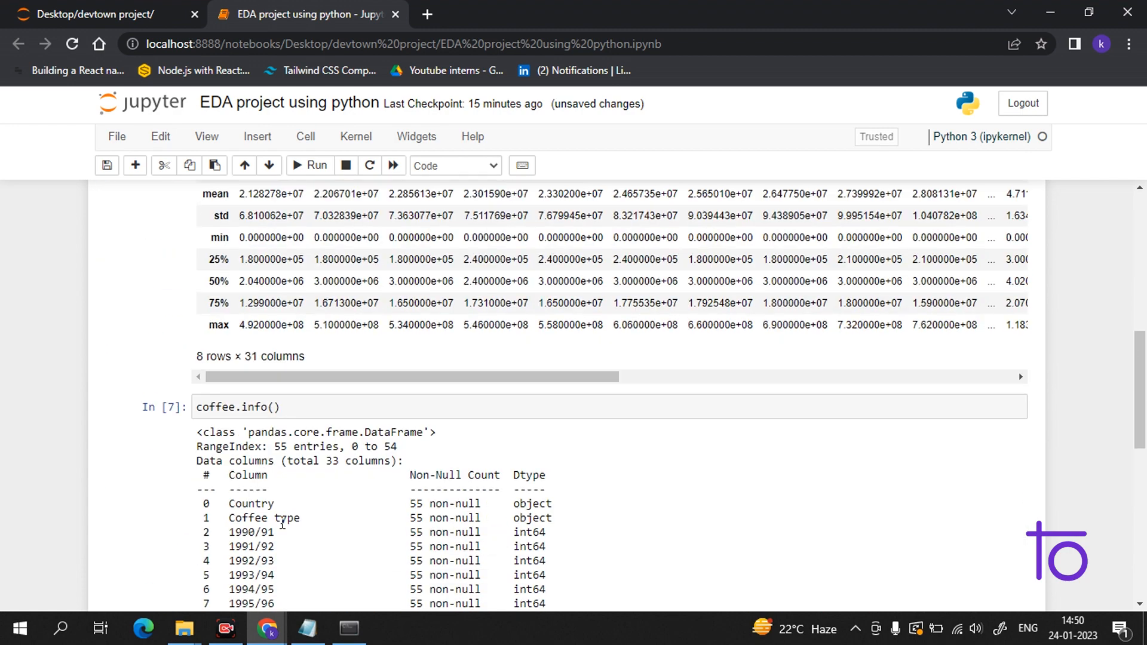
{"action": "scroll", "scroll_direction": "down", "scroll_amount": 3}
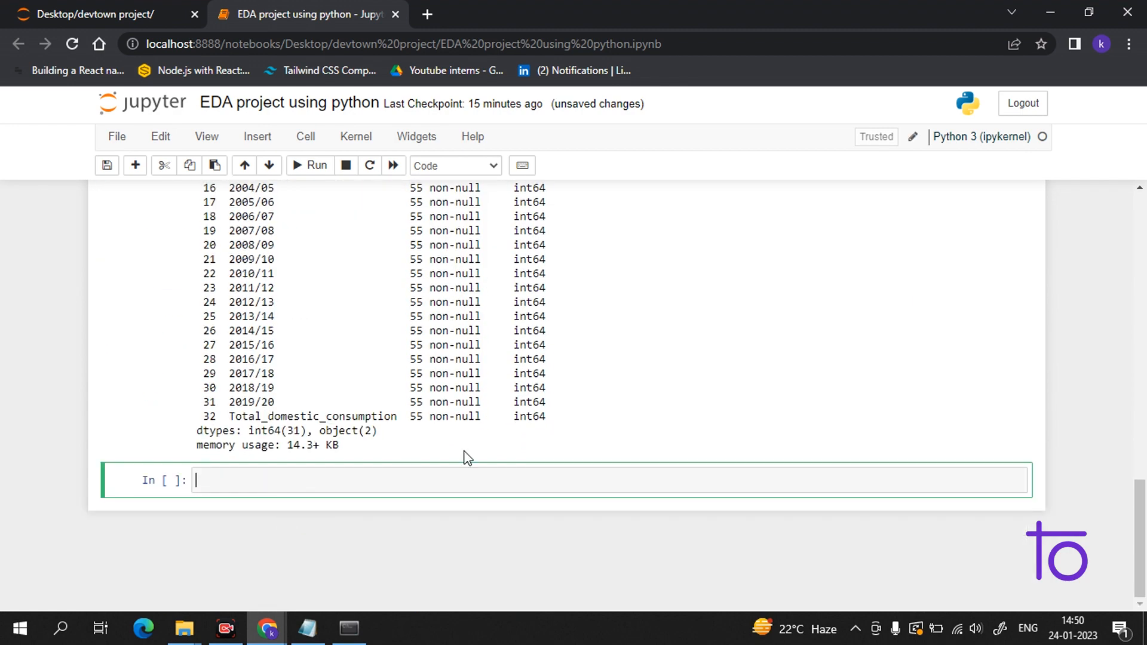
Start top_consume = coffee.sort_values(by="...", correcting typos in the variable and method names
{"action": "type", "text": "top_"}
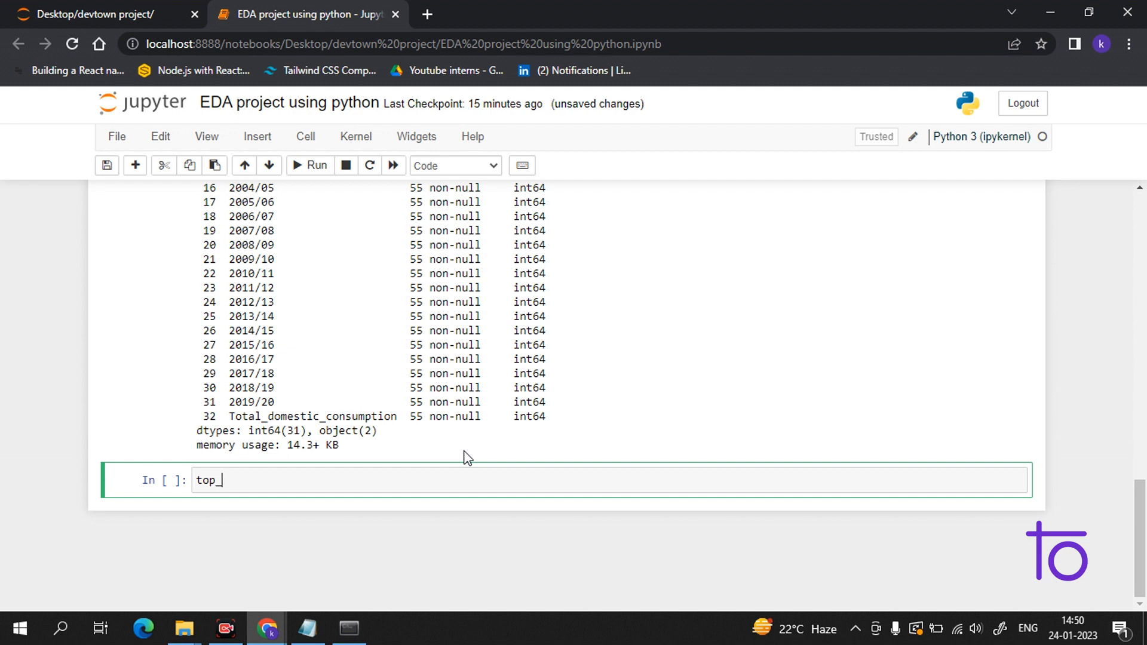
{"action": "type", "text": "cu"}
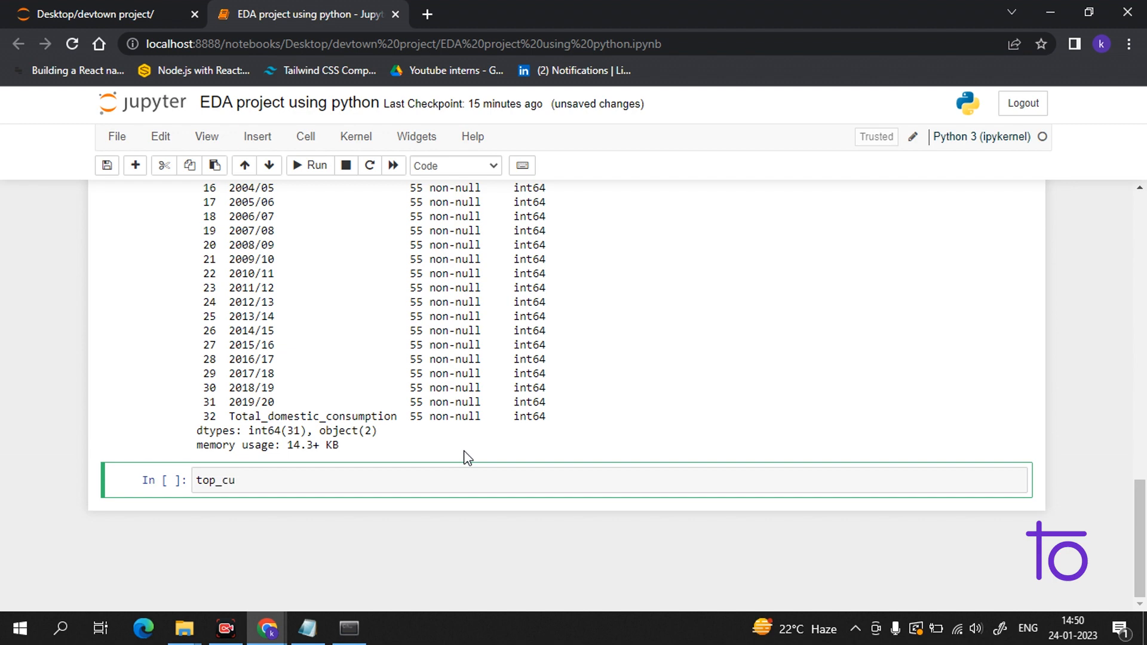
{"action": "type", "text": "nsum"}
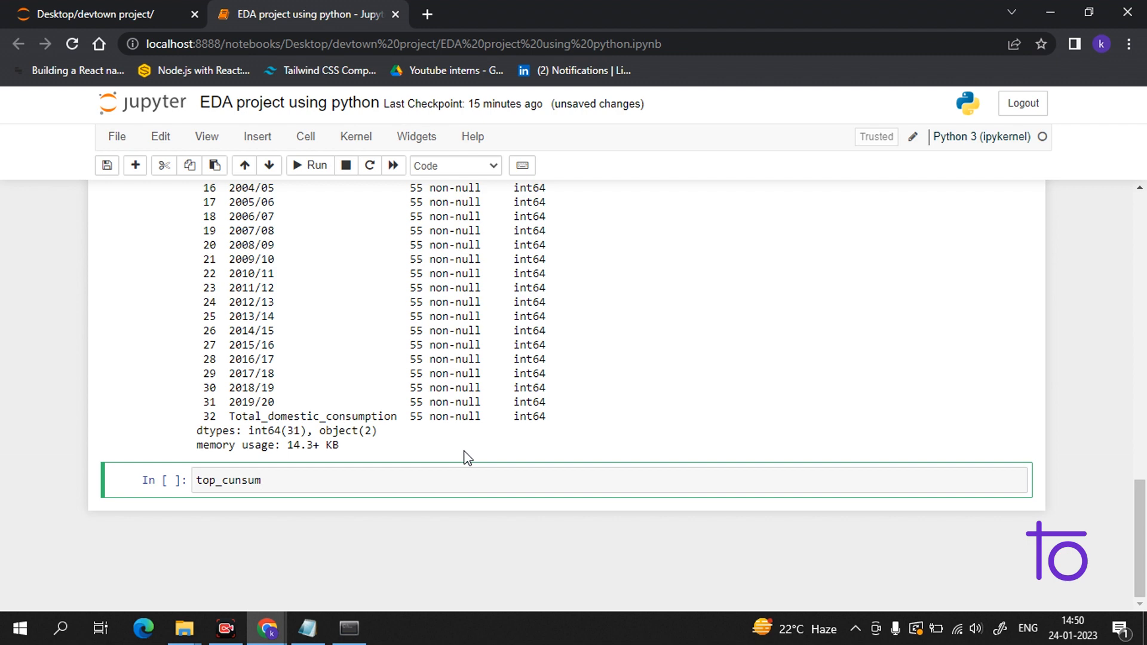
{"action": "key", "text": "BackSpace"}
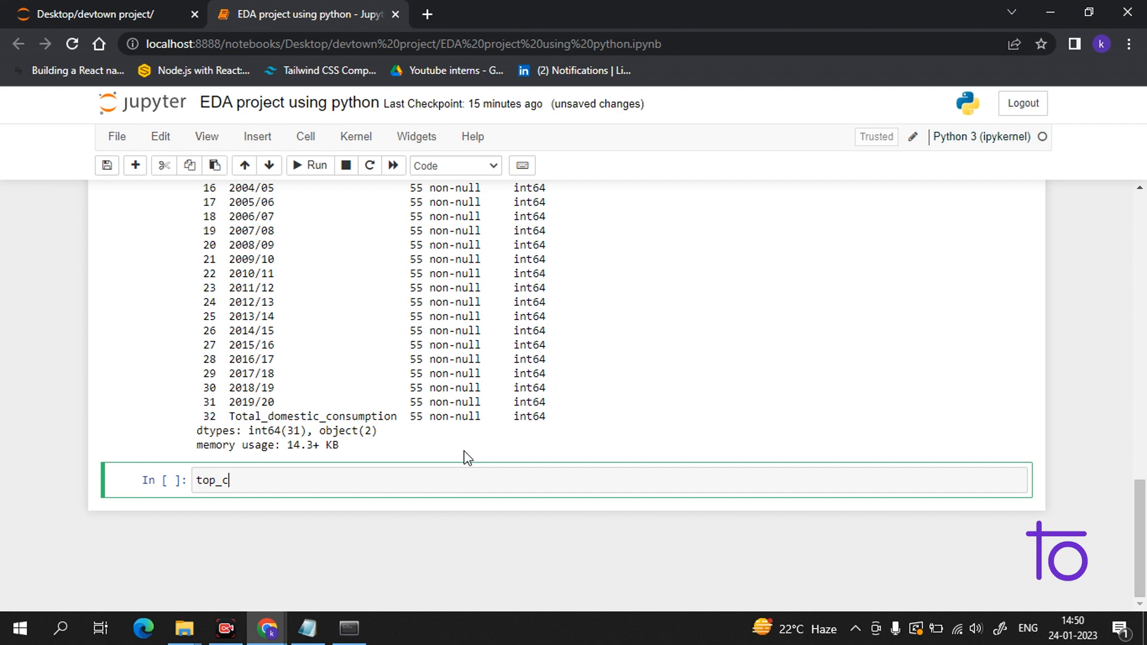
{"action": "type", "text": "o"}
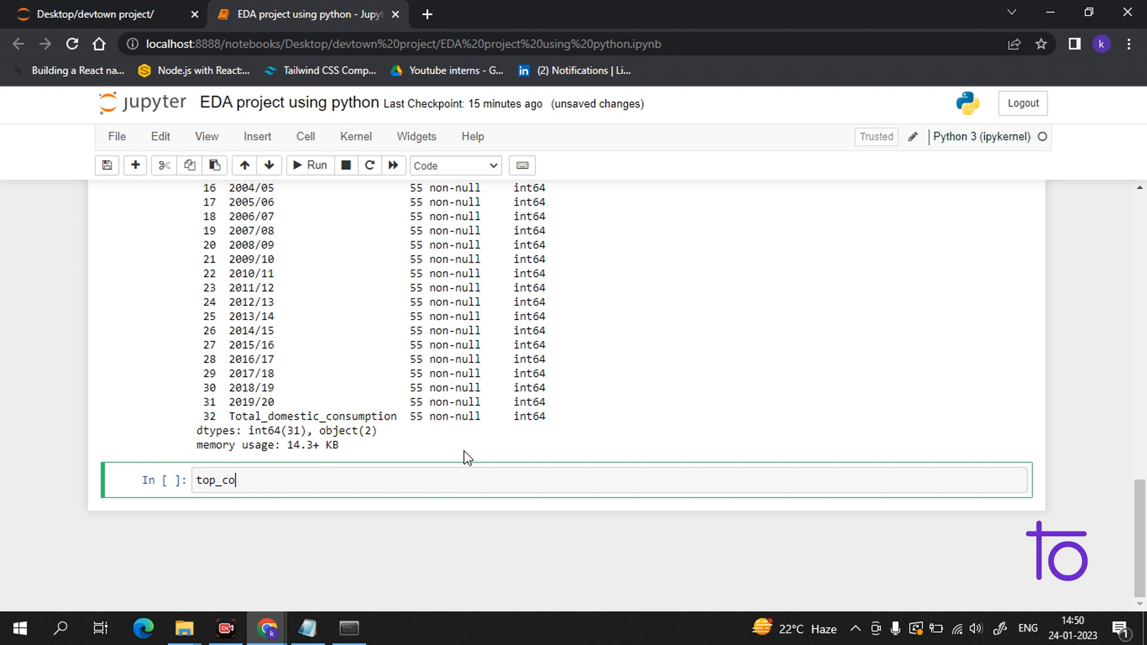
{"action": "type", "text": "nsume"}
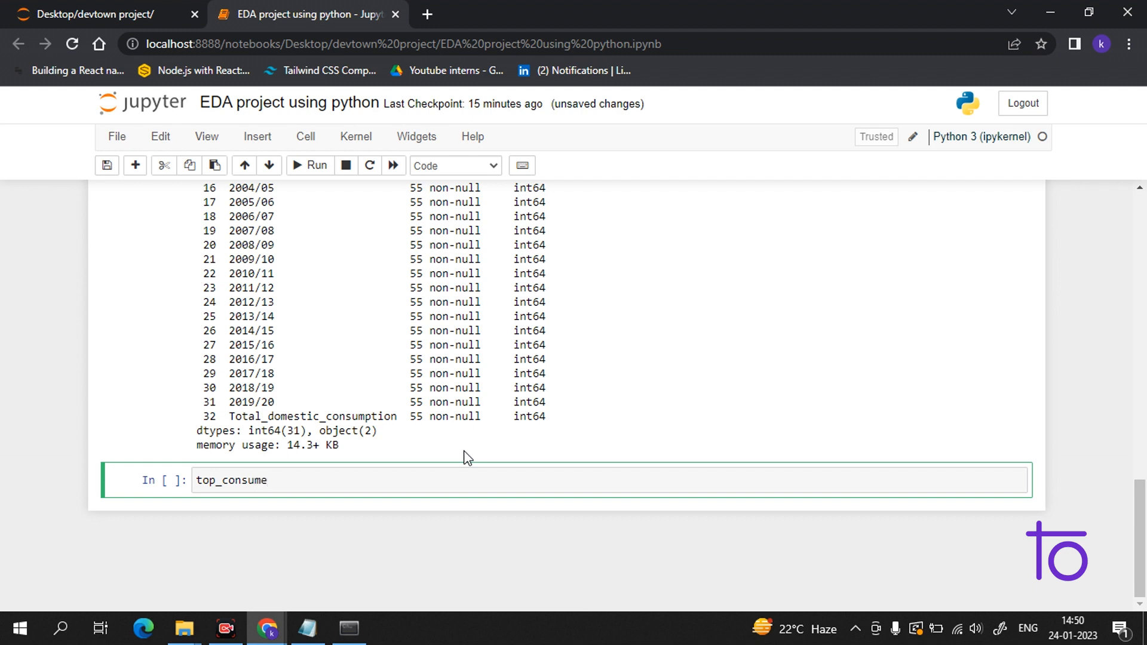
{"action": "type", "text": "="}
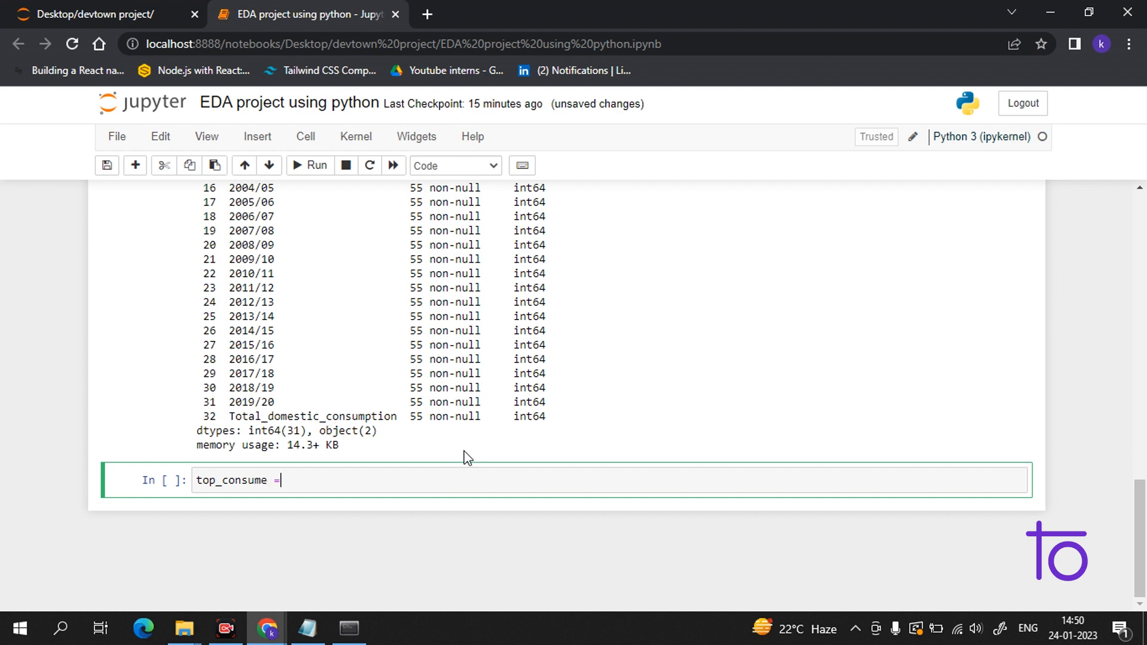
{"action": "type", "text": "coff"}
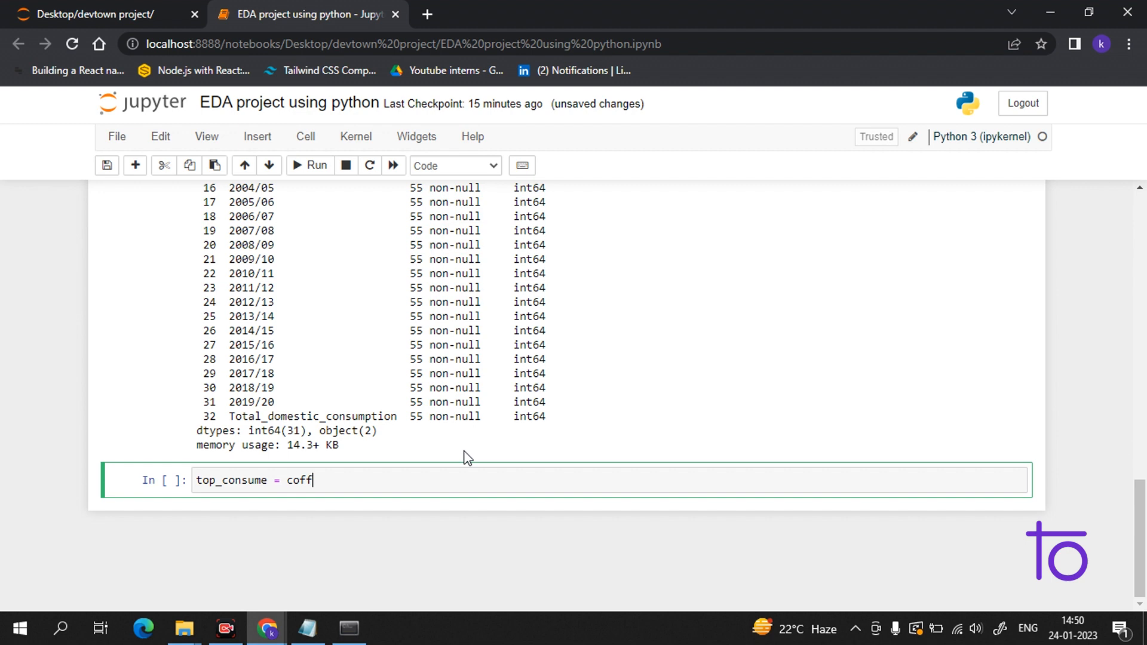
{"action": "type", "text": "ee"}
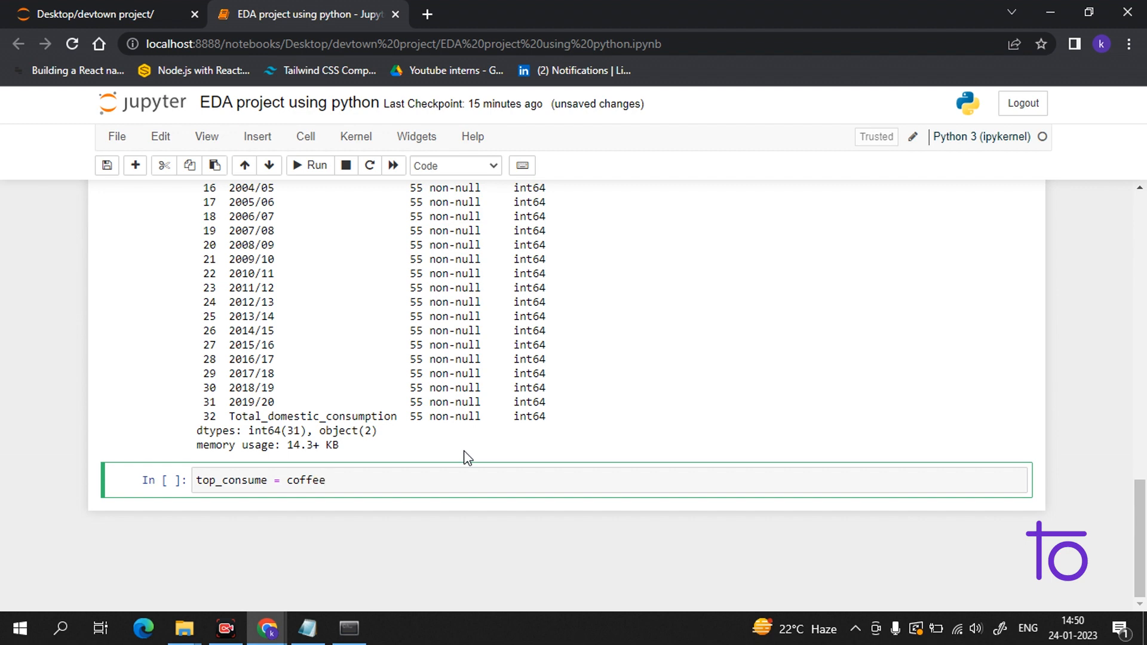
{"action": "type", "text": ",ro"}
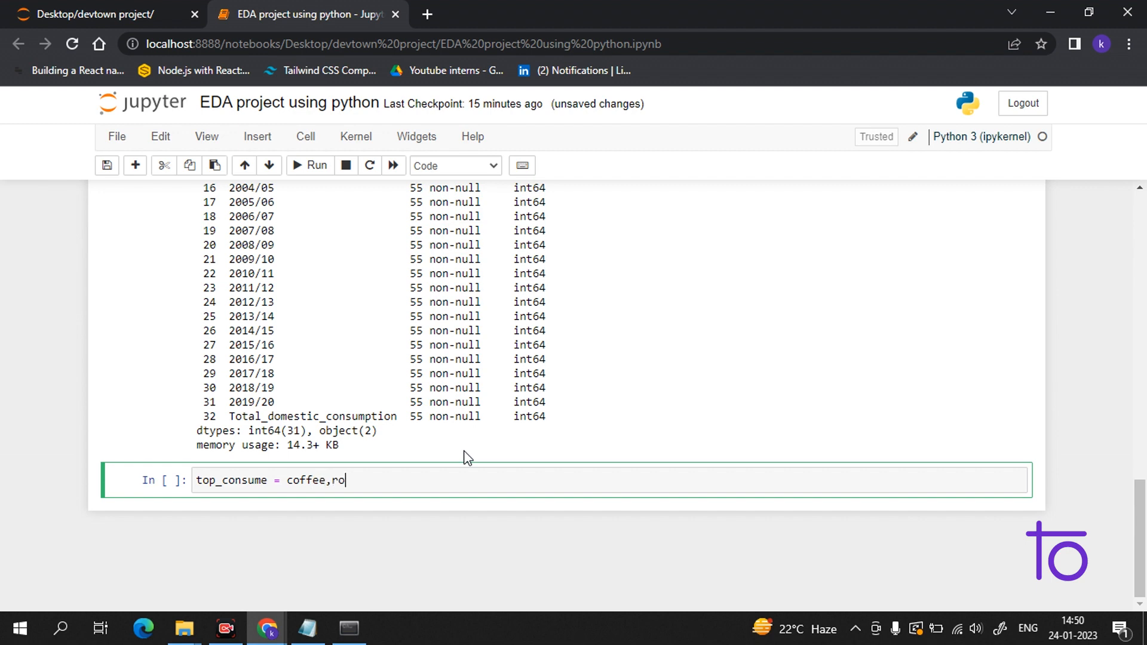
{"action": "key", "text": "BackSpace"}
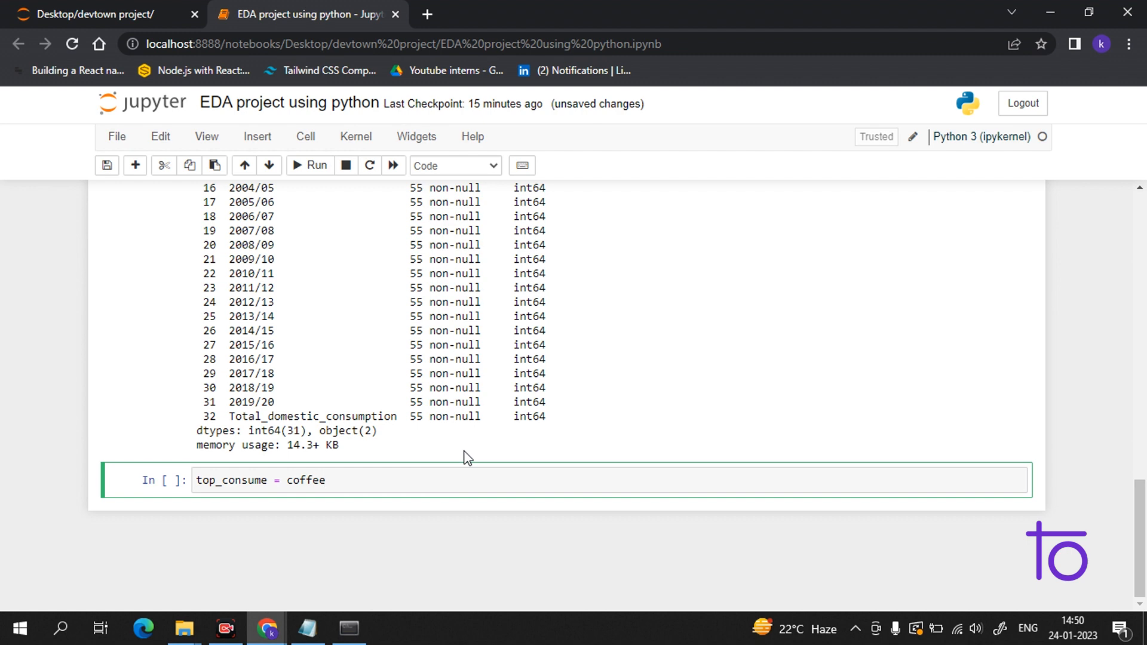
{"action": "type", "text": ",sort"}
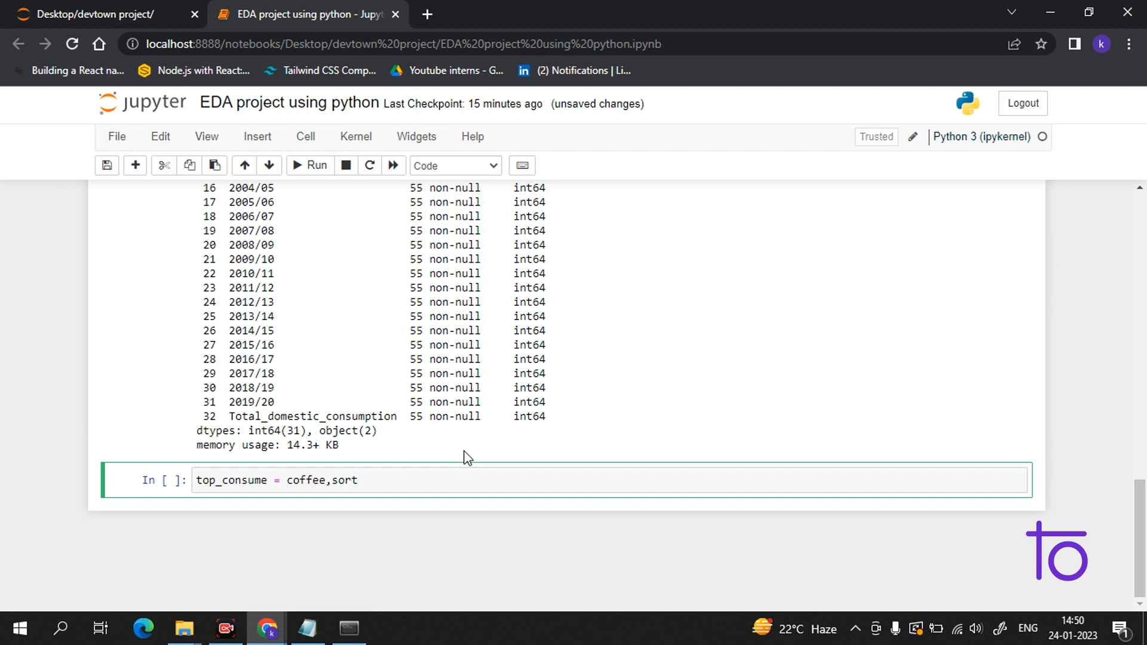
{"action": "type", "text": "."}
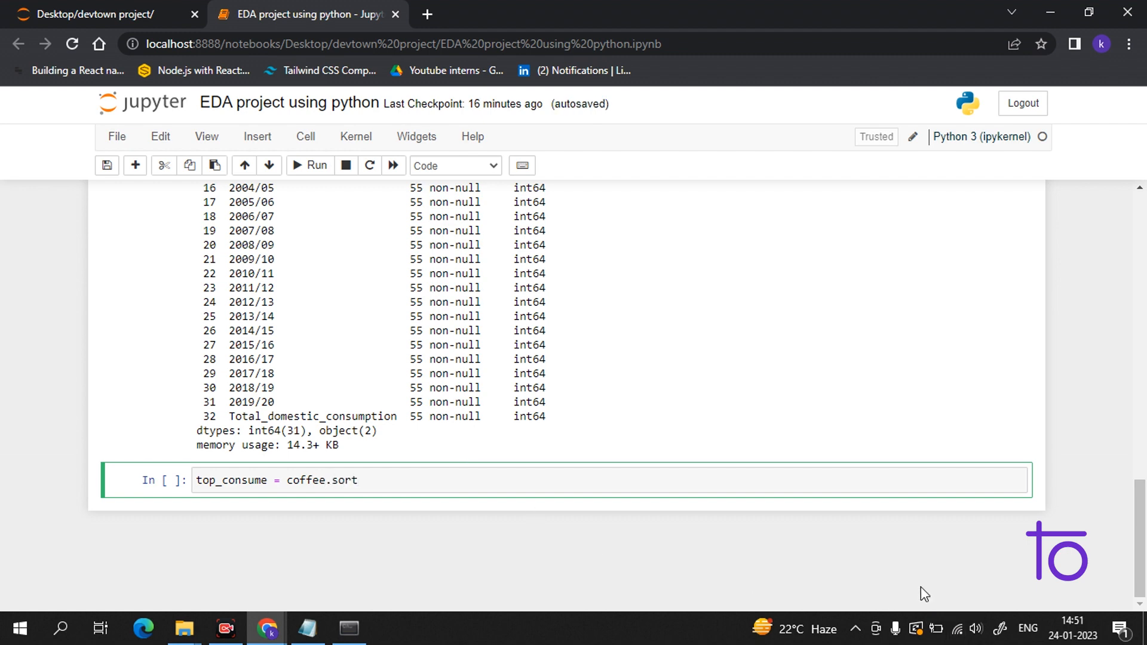
{"action": "type", "text": "_v"}
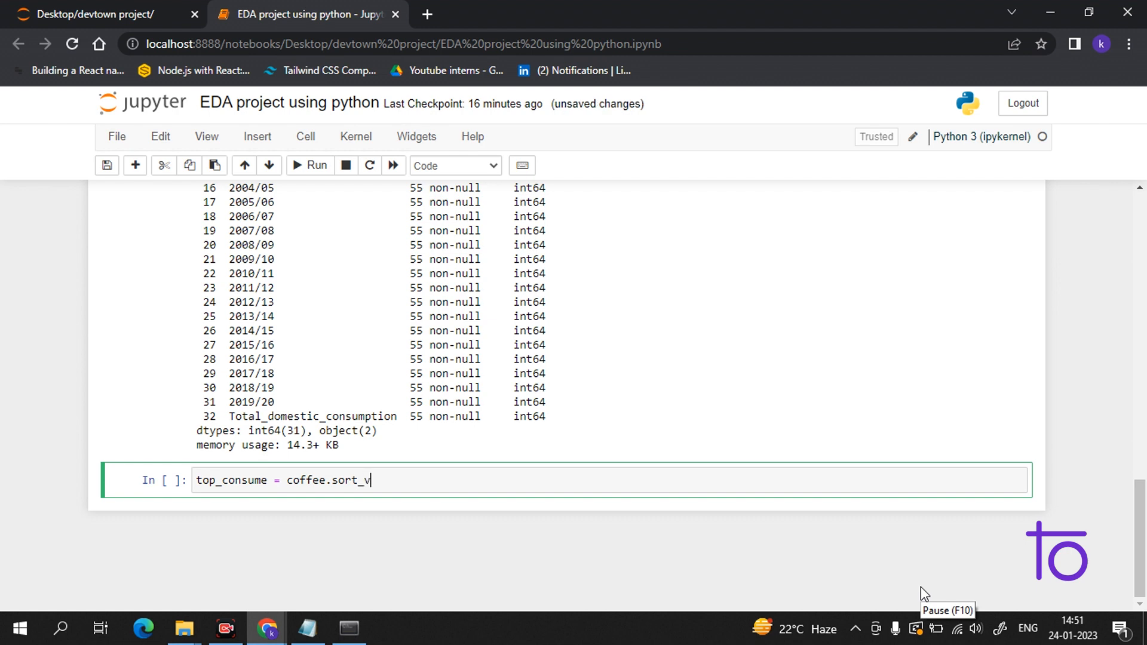
{"action": "type", "text": "a"}
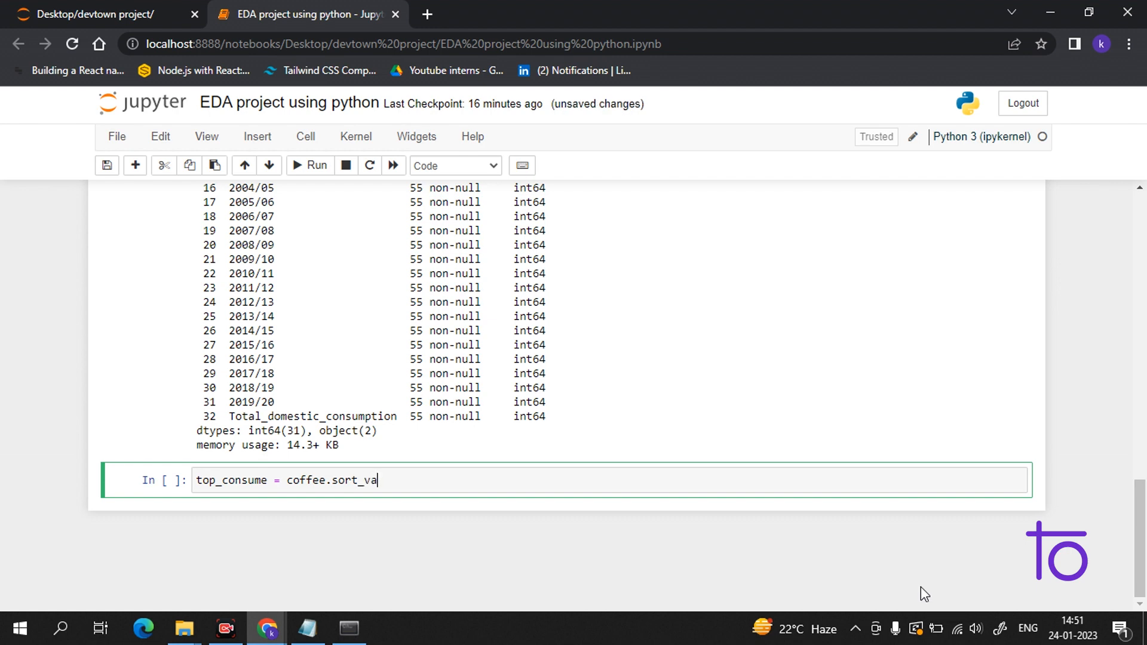
{"action": "type", "text": "lues"}
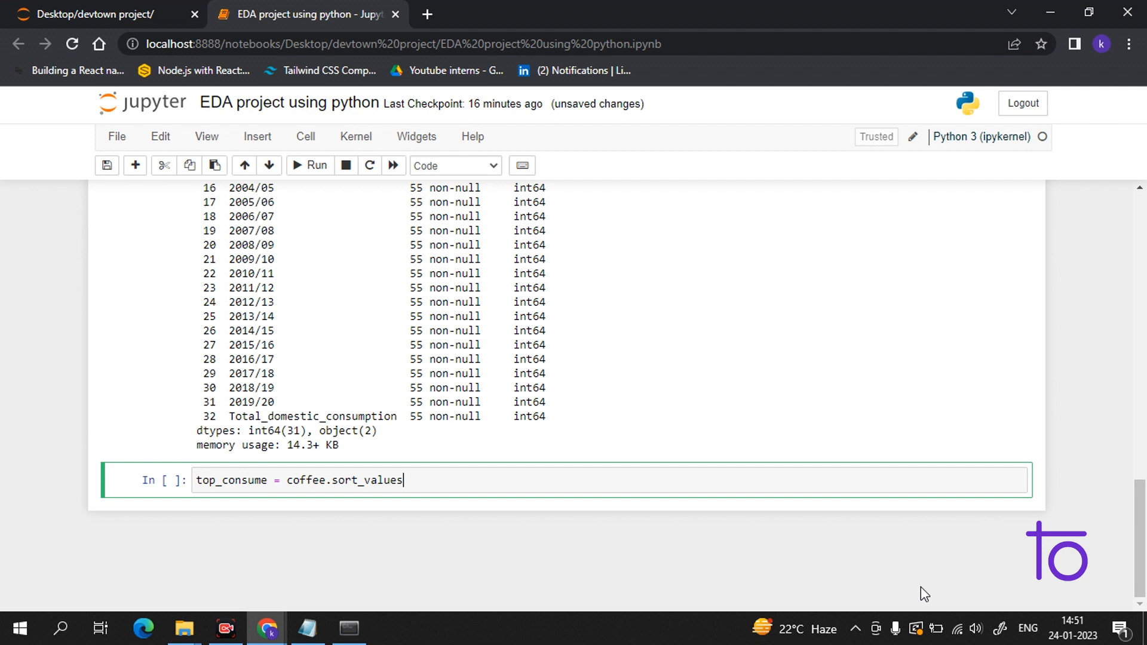
{"action": "type", "text": "(by"}
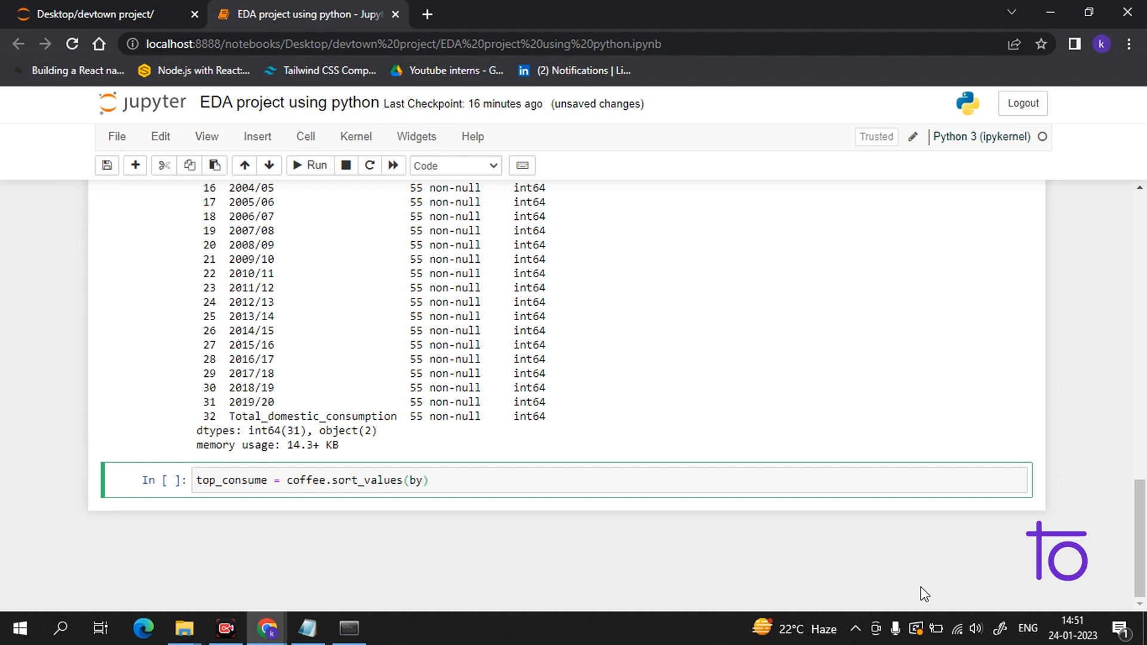
{"action": "type", "text": "="}
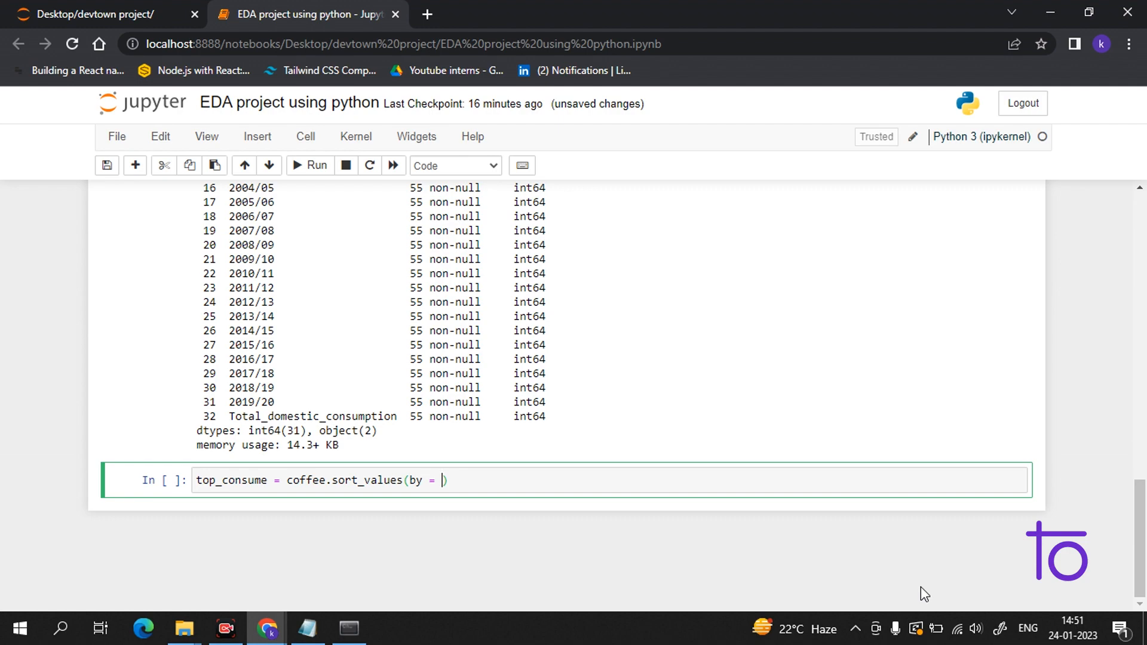
{"action": "type", "text": "\""}
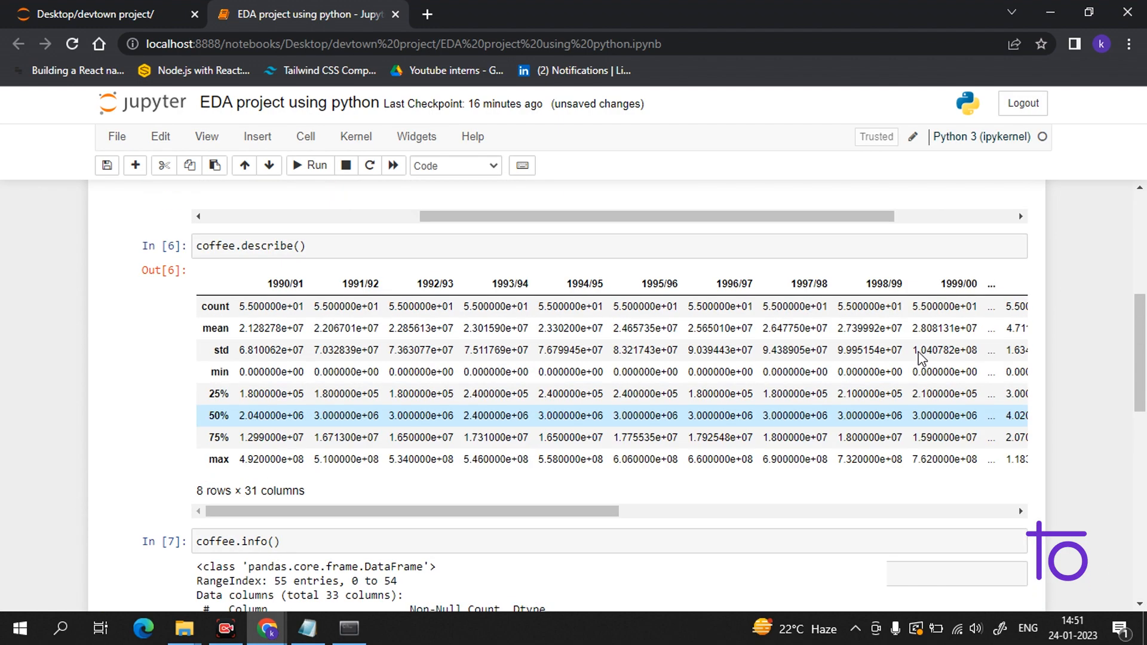
Sort by Total_domestic_consumption with ascending=false and keep the top 10 with .head(10)
{"action": "scroll", "scroll_direction": "down", "scroll_amount": 3}
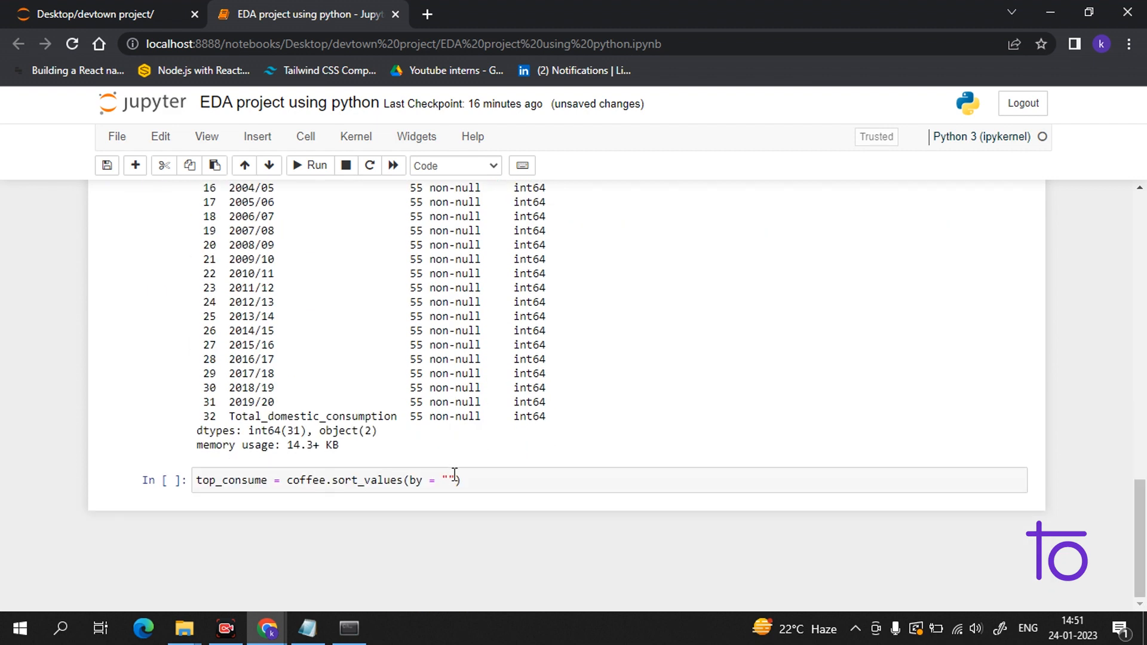
{"action": "type", "text": "Total_domestic_consumption"}
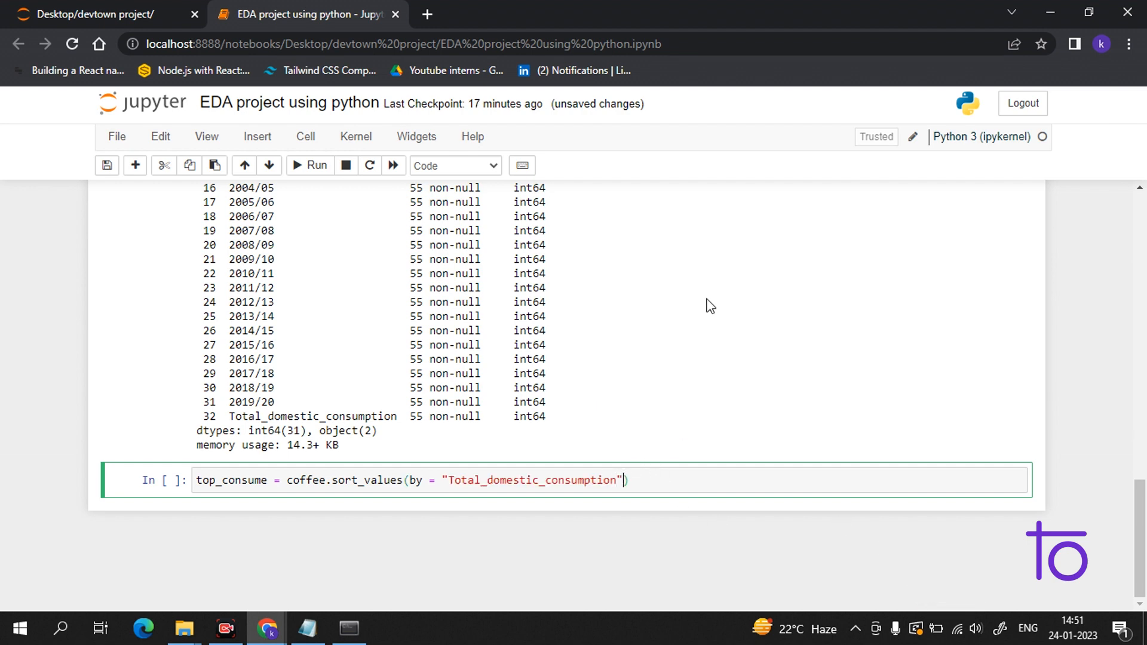
{"action": "type", "text": ", a"}
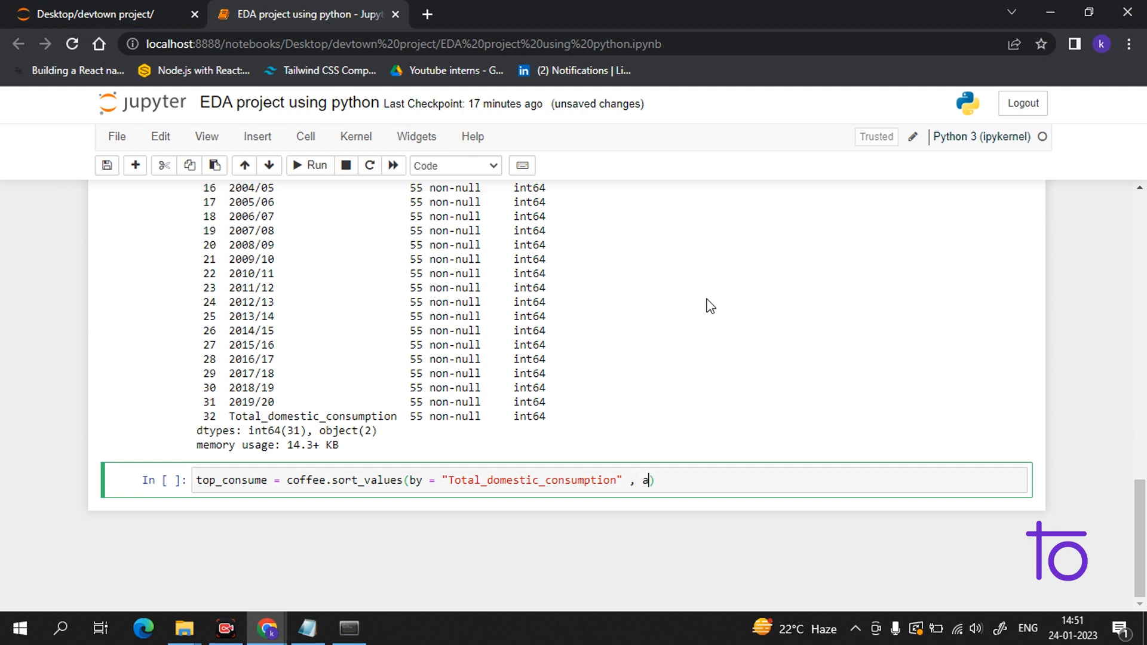
{"action": "type", "text": "scend"}
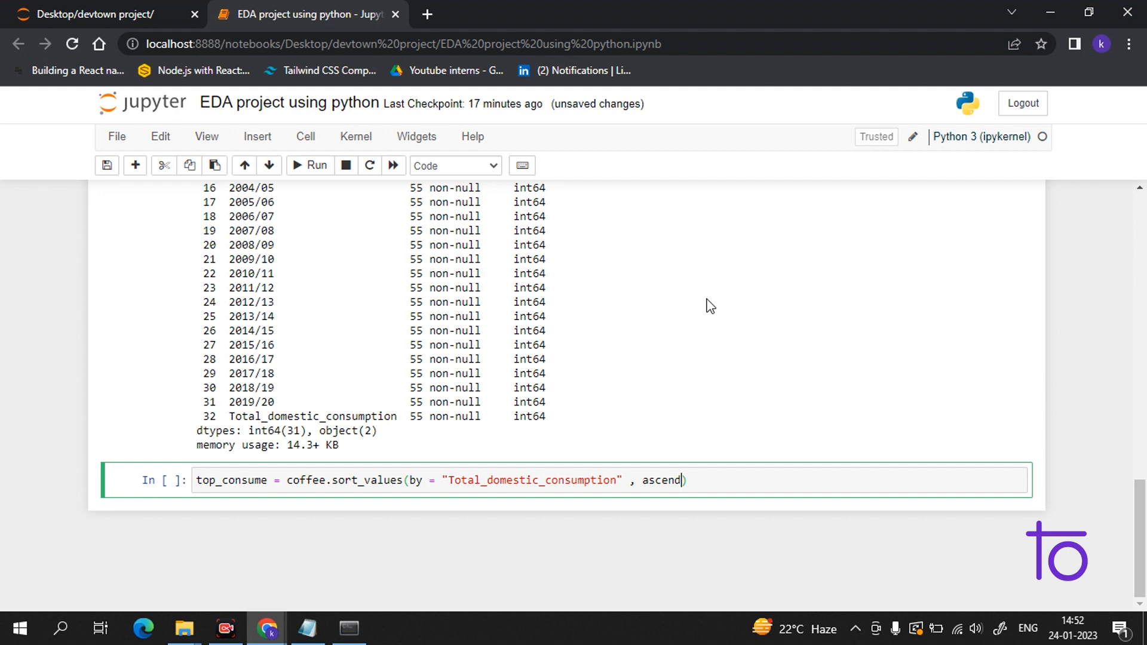
{"action": "type", "text": "ing"}
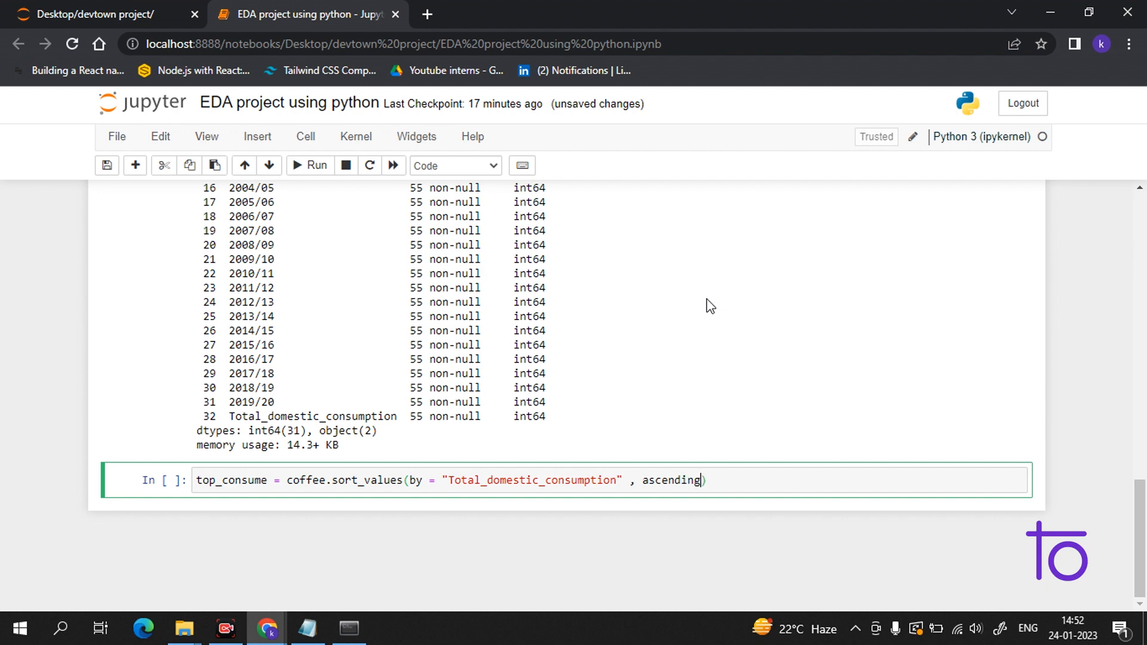
{"action": "type", "text": "= fals"}
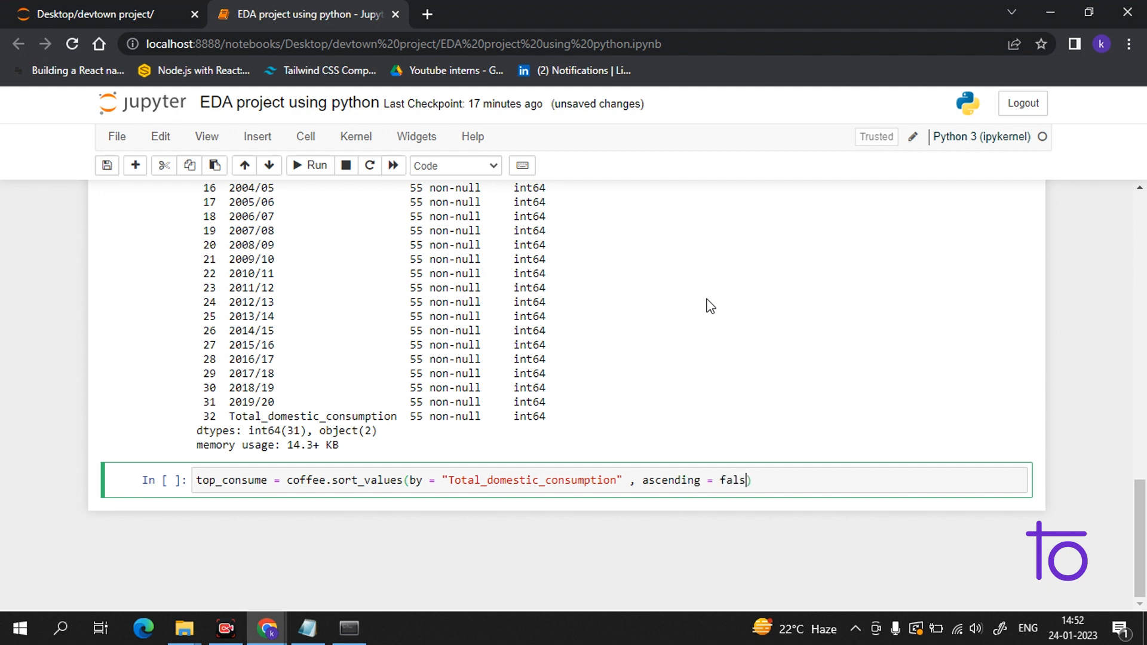
{"action": "type", "text": "e"}
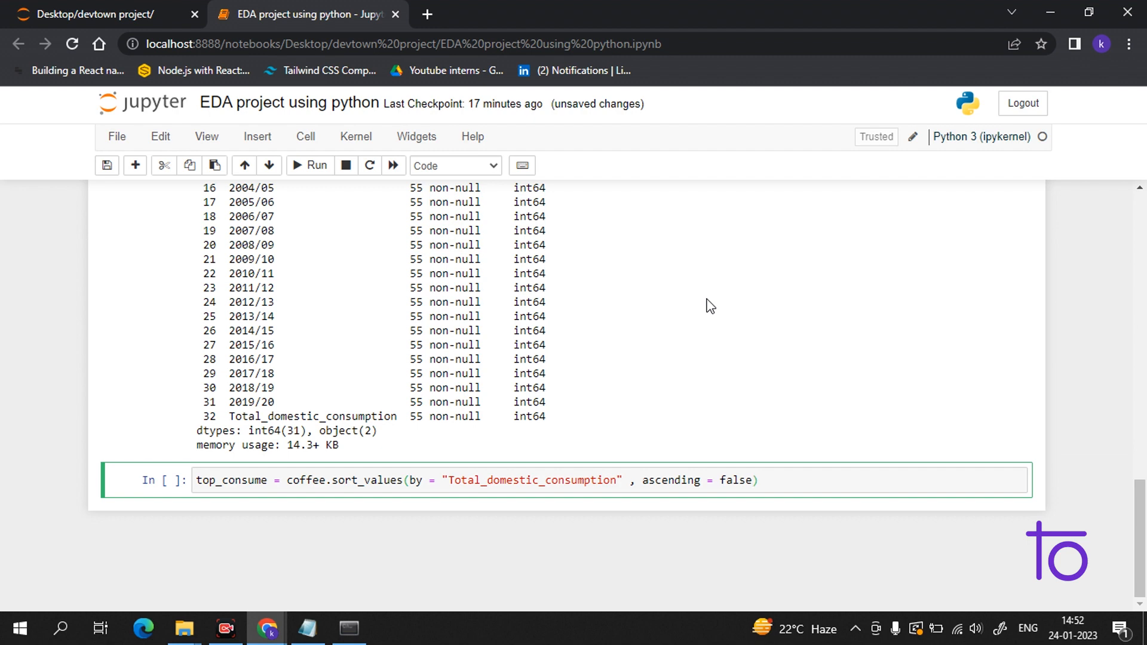
{"action": "type", "text": ".head"}
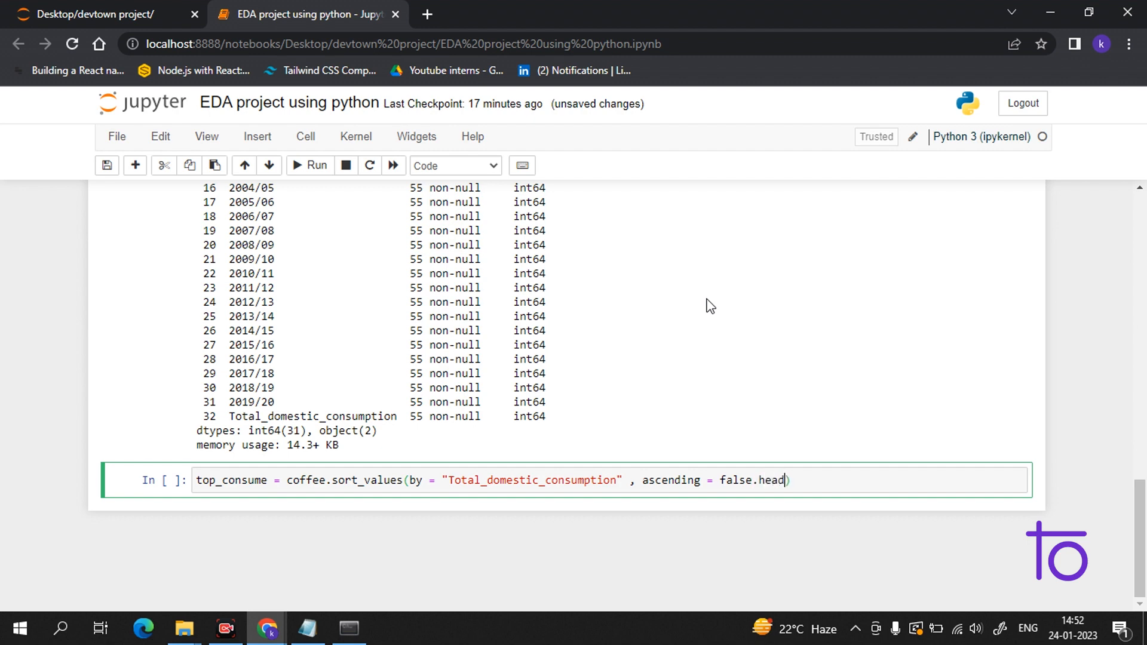
{"action": "type", "text": "()"}
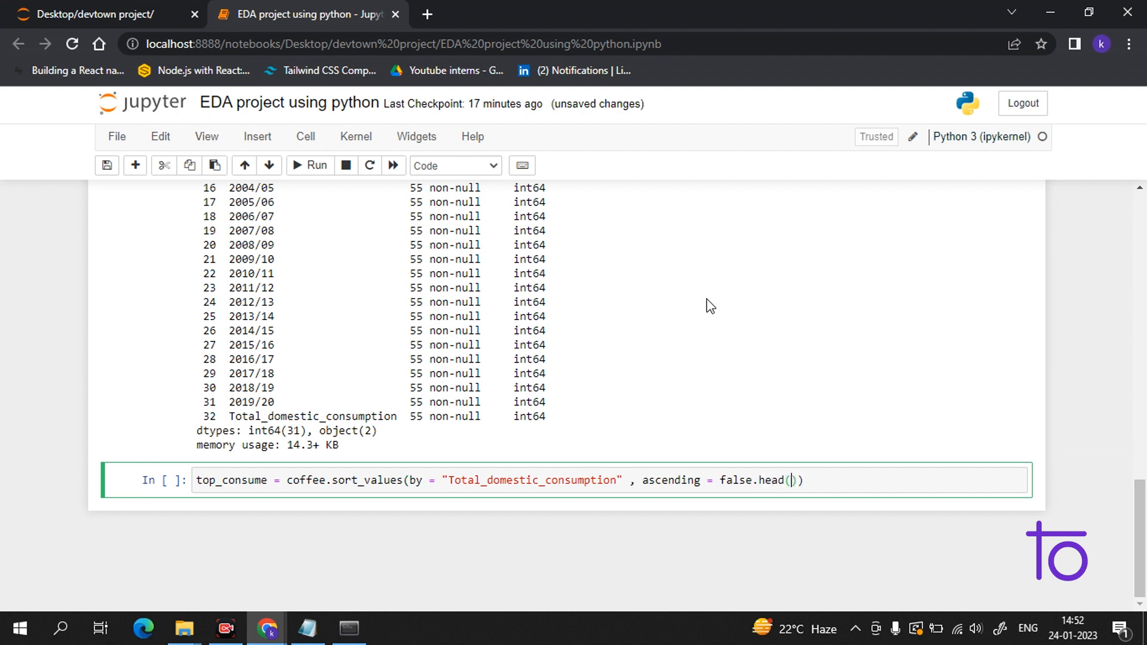
{"action": "type", "text": "10"}
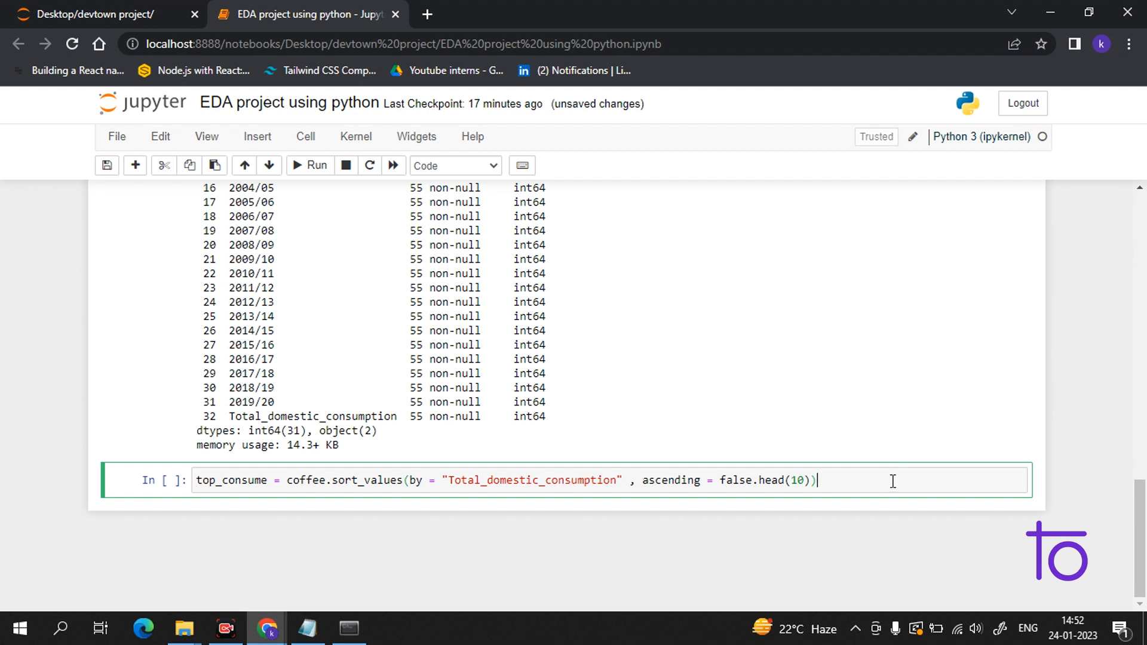
On a second line begin top_consume[["Country", ...]] to select columns
{"action": "key", "text": "enter"}
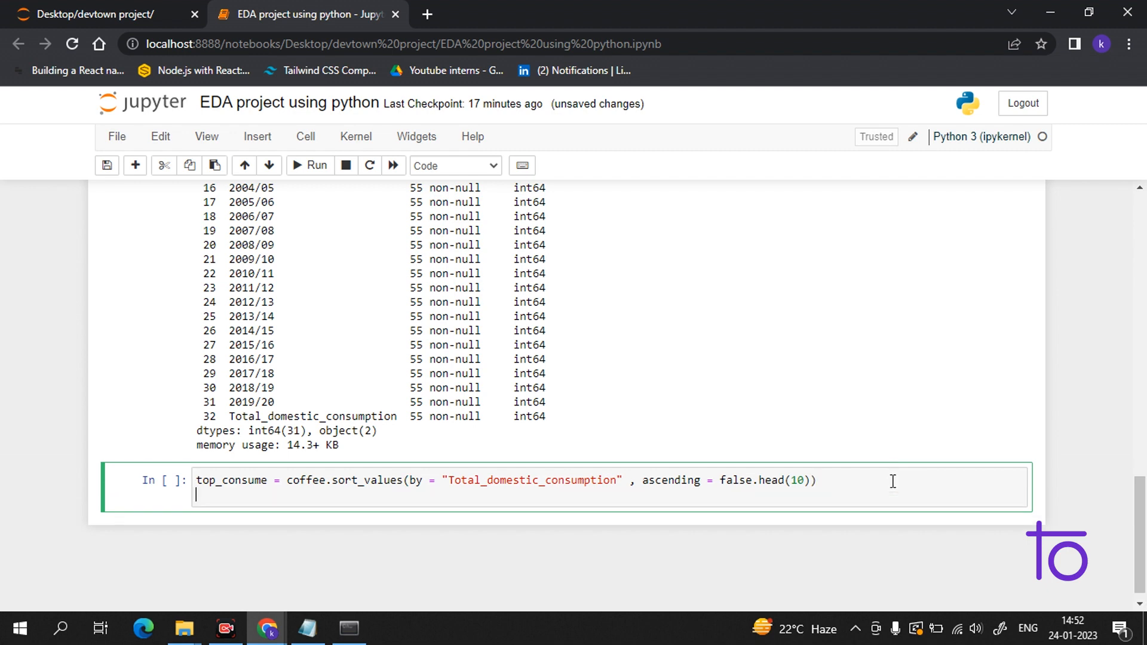
{"action": "type", "text": "top_"}
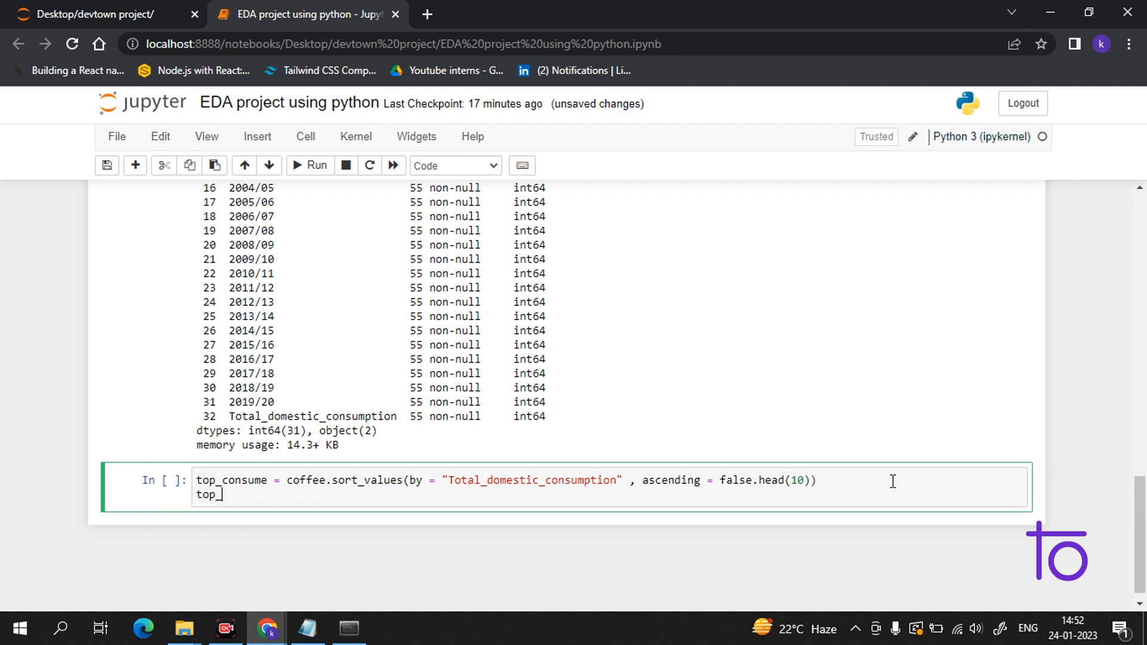
{"action": "type", "text": "consu"}
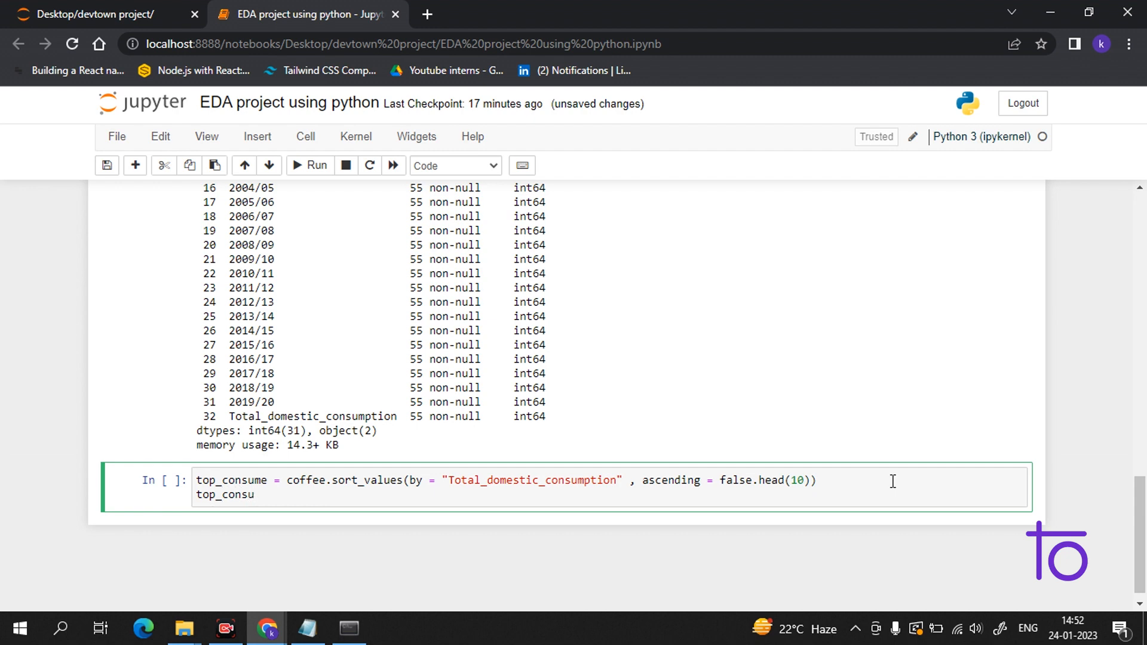
{"action": "type", "text": "me[["}
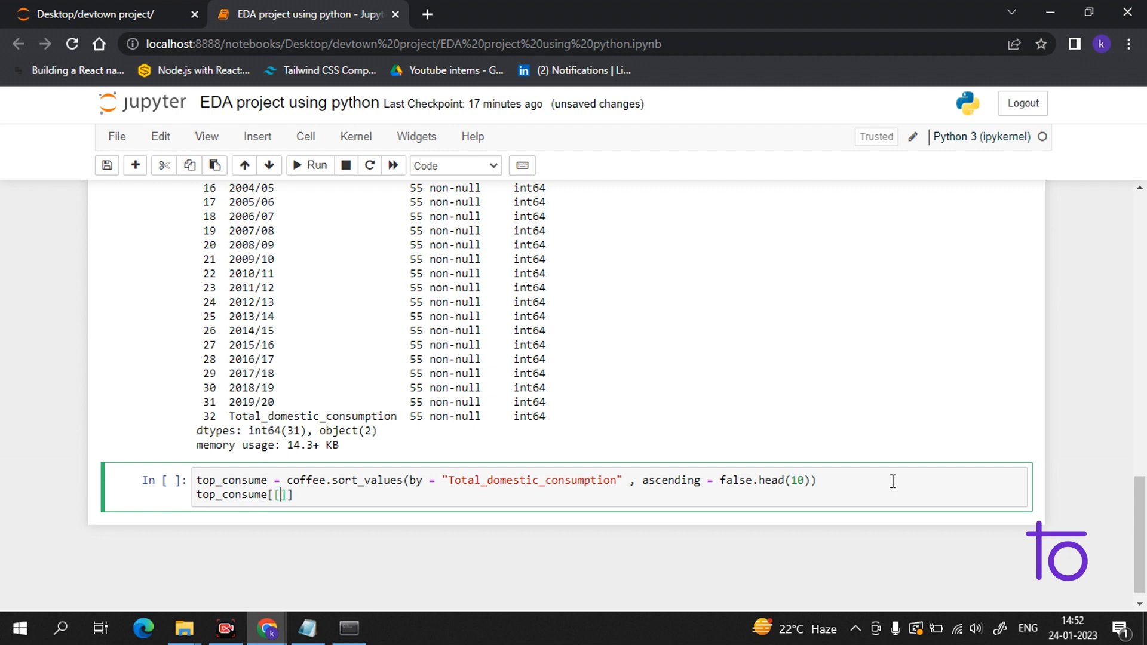
{"action": "type", "text": "\"\""}
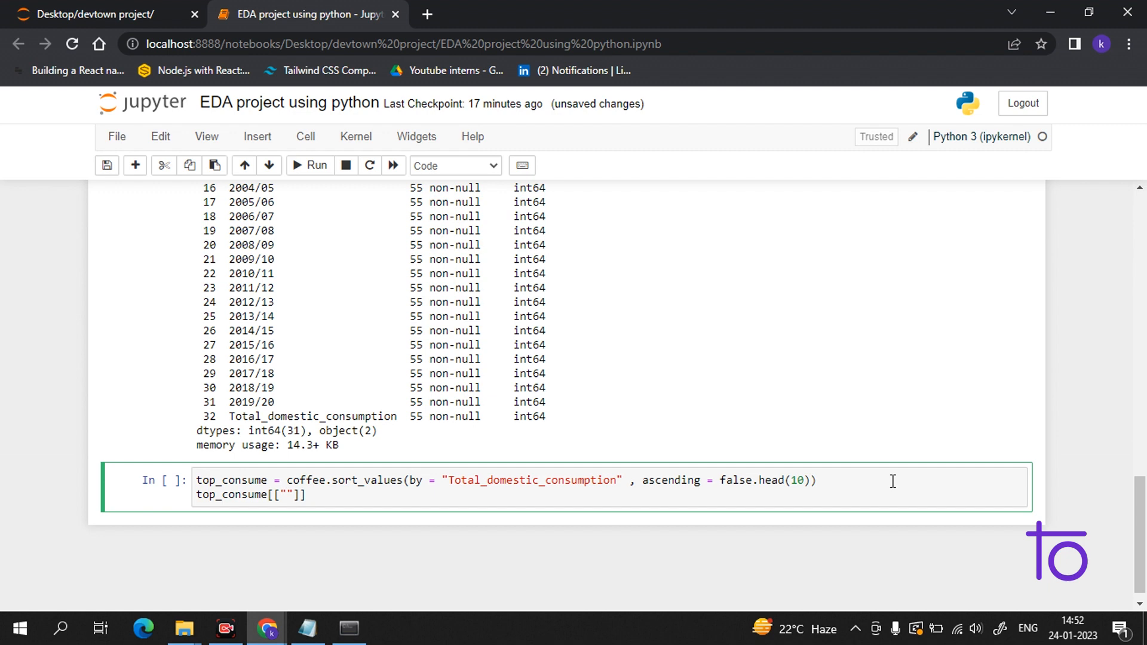
{"action": "type", "text": "country"}
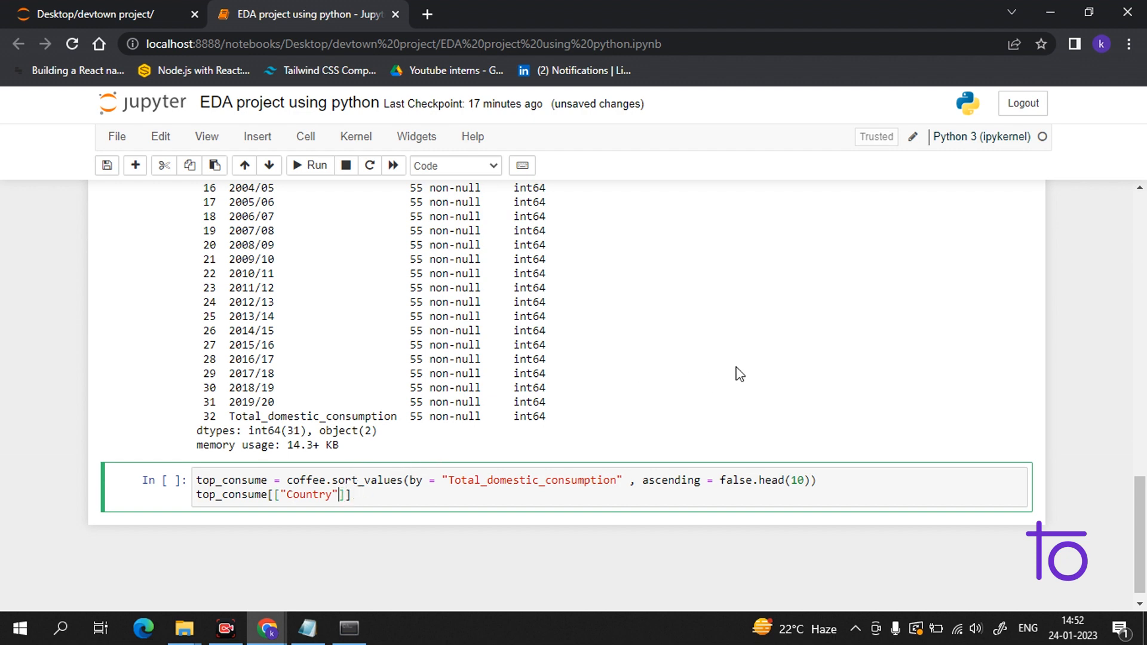
{"action": "type", "text": ",\""}
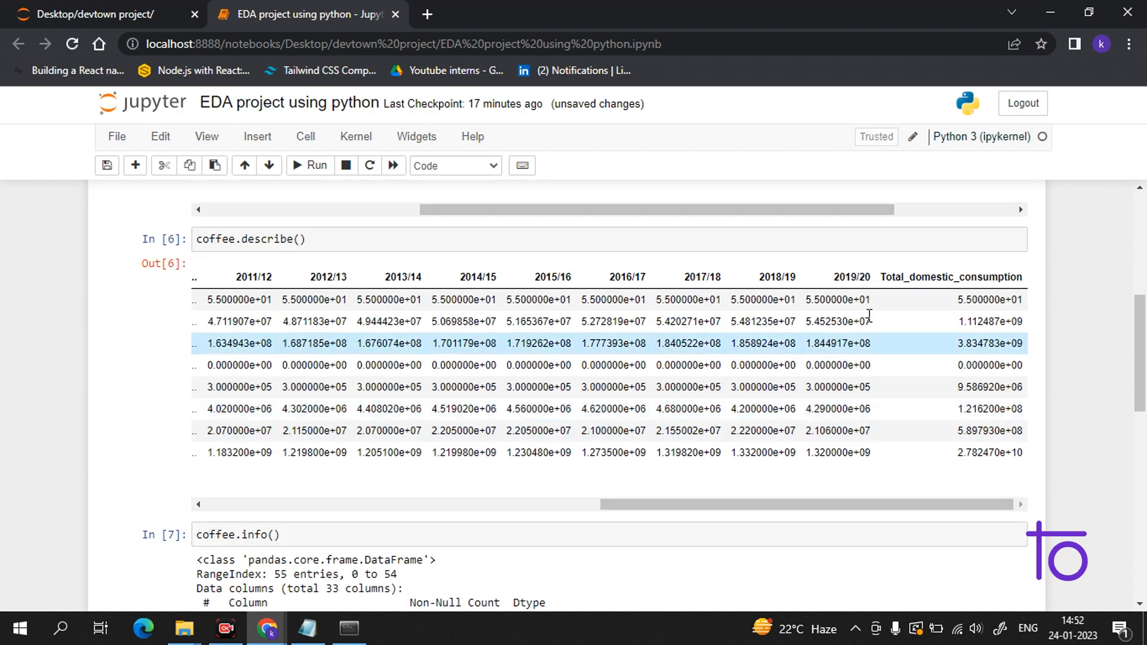
Add Total_domestic_consumption to the column selection and run the cell
{"action": "double_click", "coordinate": [944, 276]}
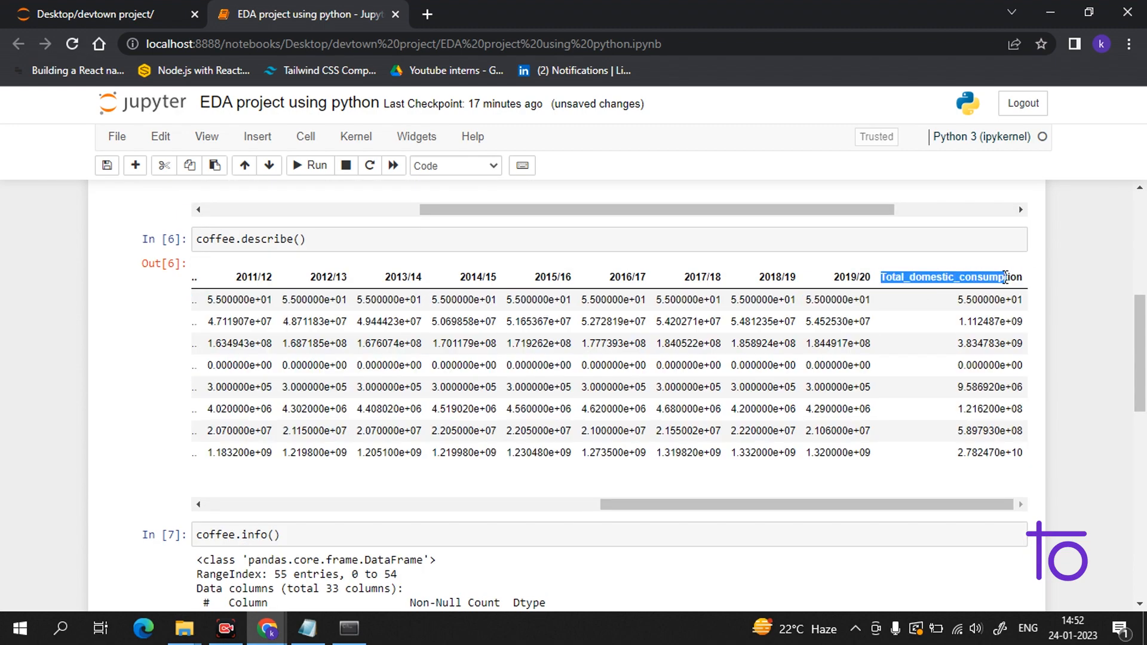
{"action": "scroll", "scroll_direction": "down", "scroll_amount": 3}
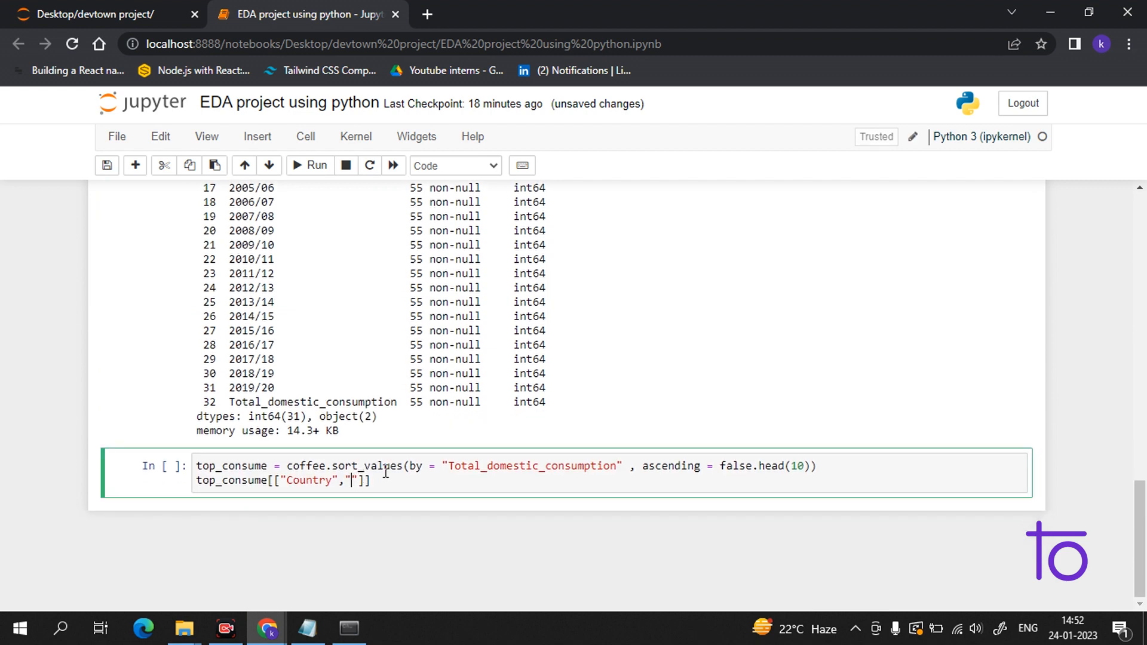
{"action": "type", "text": "Total_domestic_consumption"}
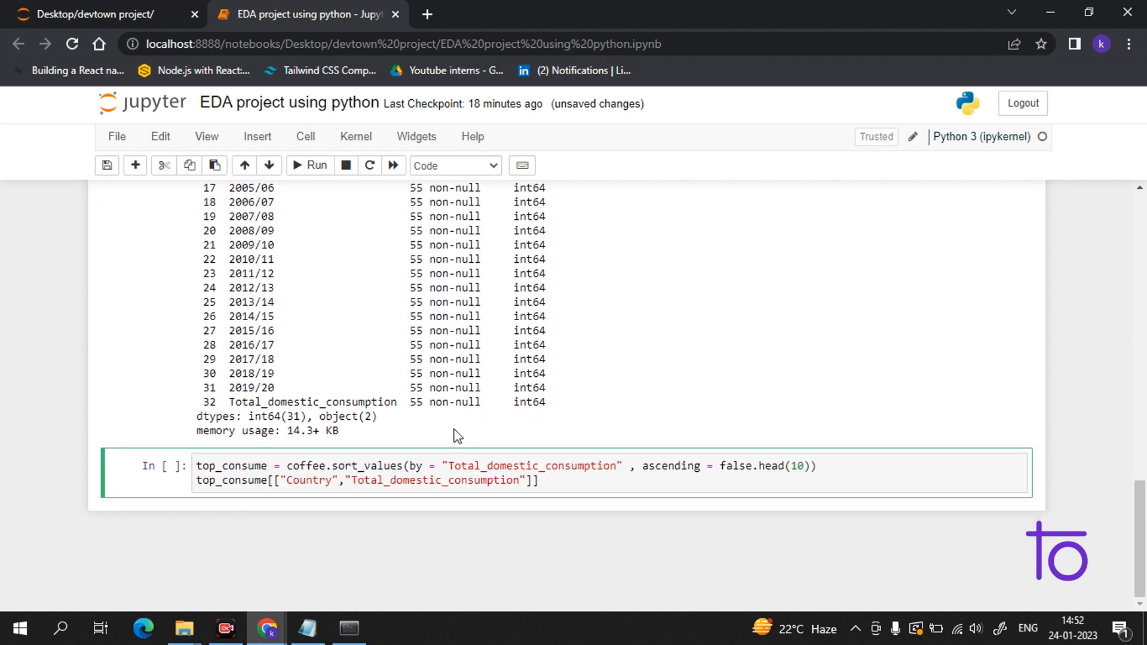
{"action": "key", "text": "shift+enter"}
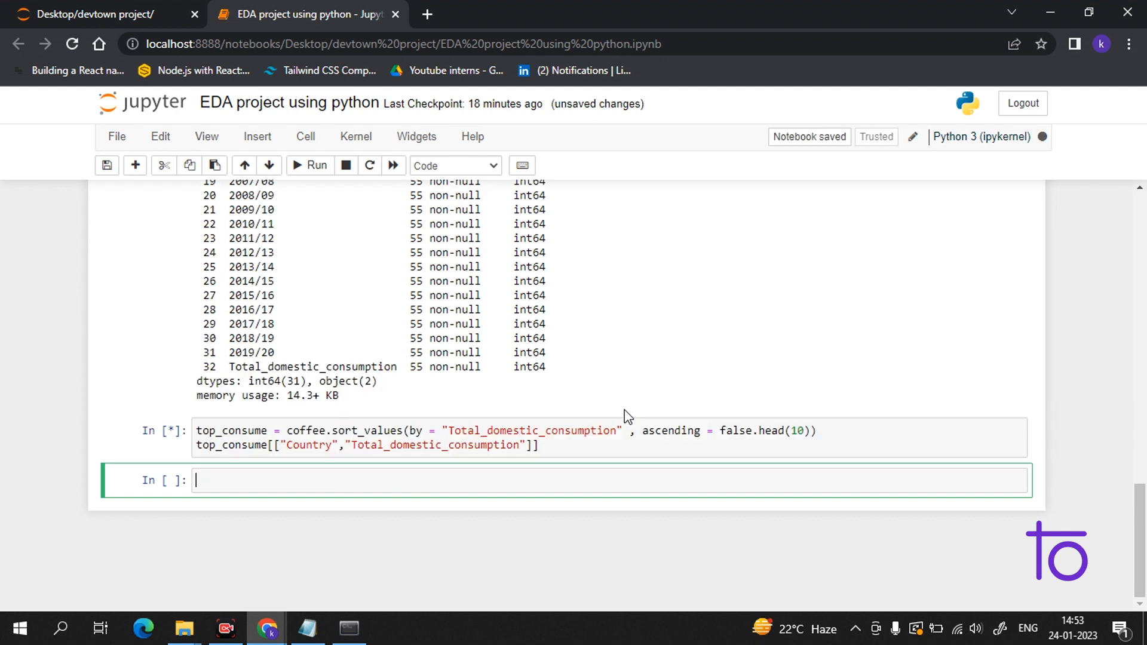
Correct false to False in the sorting cell so it lists Brazil down to Thailand
{"action": "left_click", "coordinate": [311, 165]}
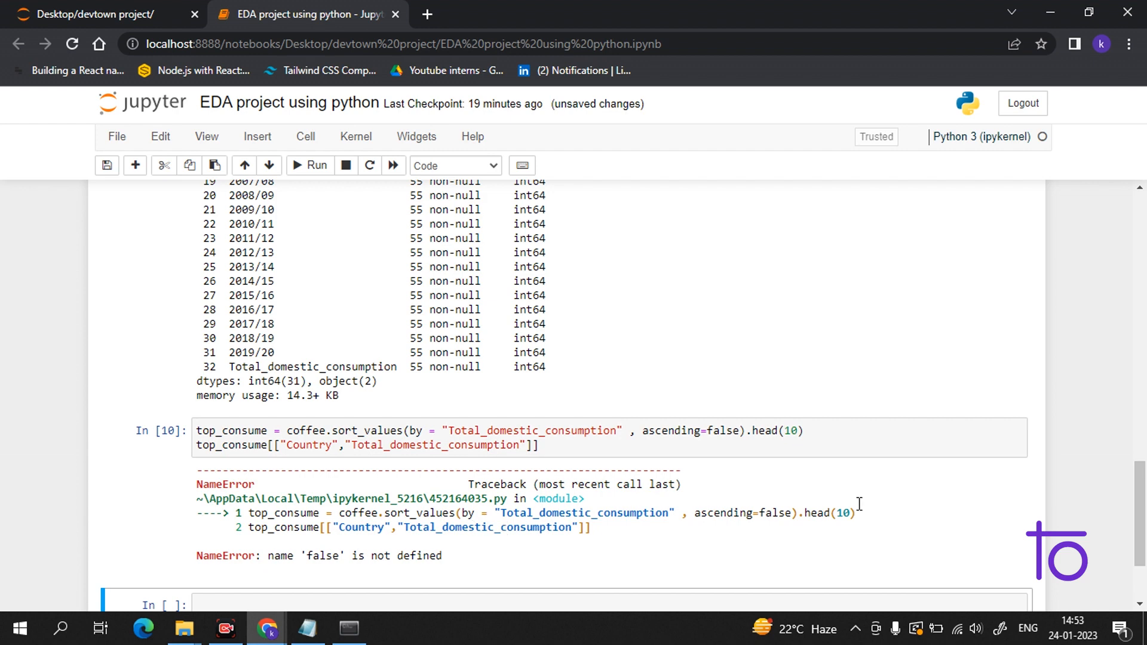
{"action": "mouse_move", "coordinate": [928, 580]}
{"action": "type", "text": "F"}
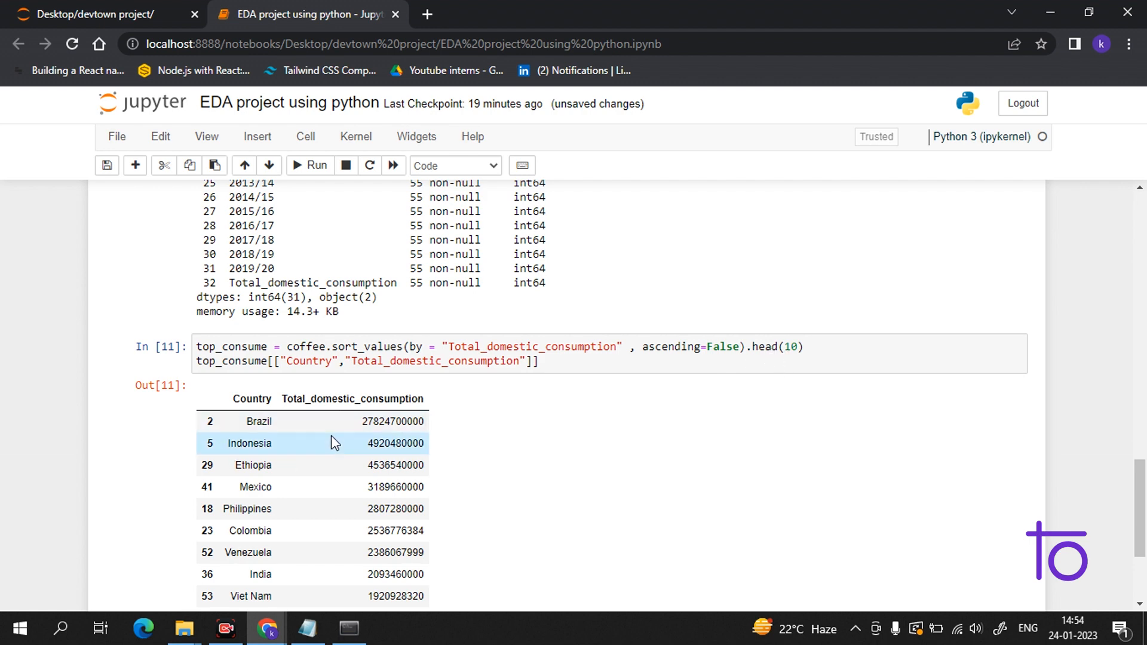
{"action": "scroll", "scroll_direction": "down", "scroll_amount": 3}
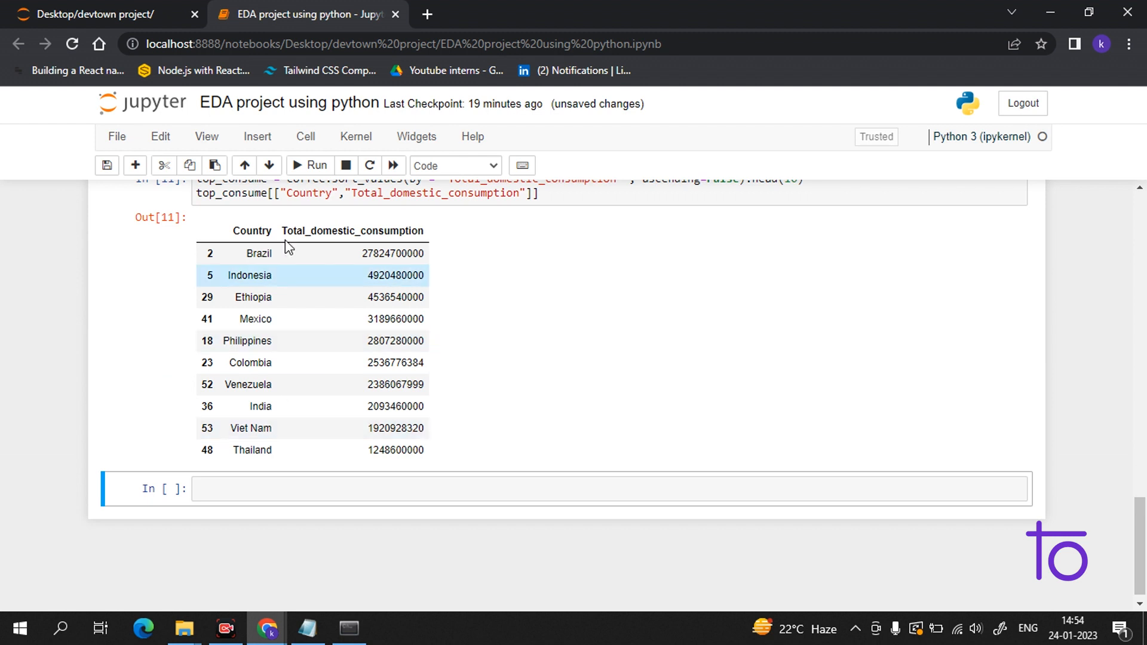
{"action": "mouse_move", "coordinate": [276, 340]}
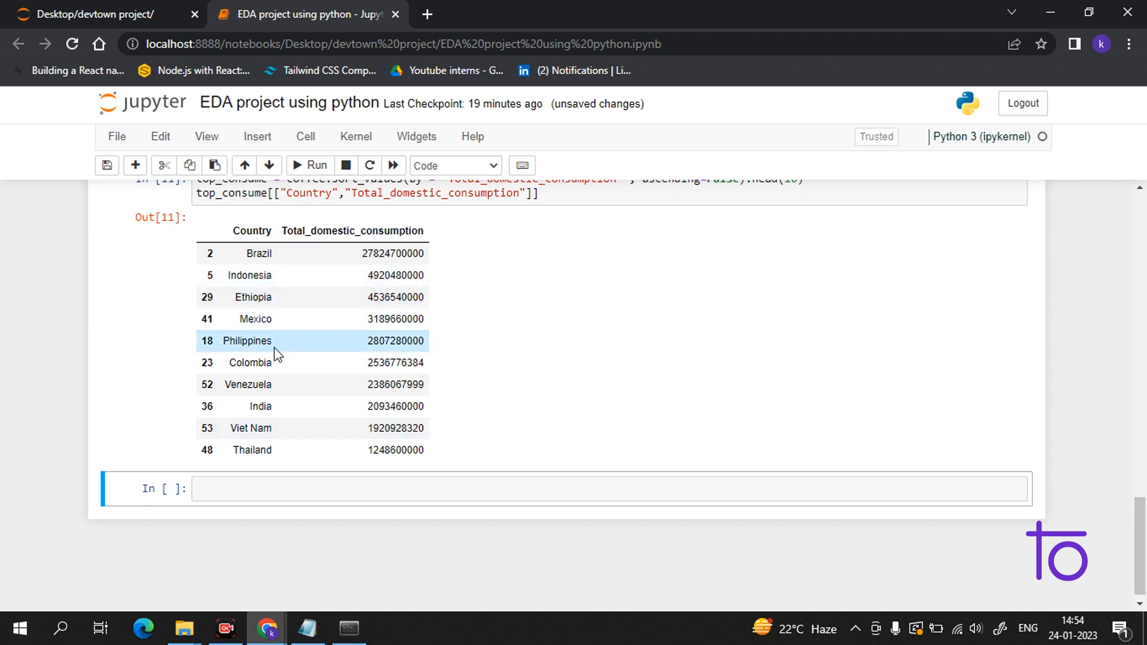
{"action": "mouse_move", "coordinate": [287, 401]}
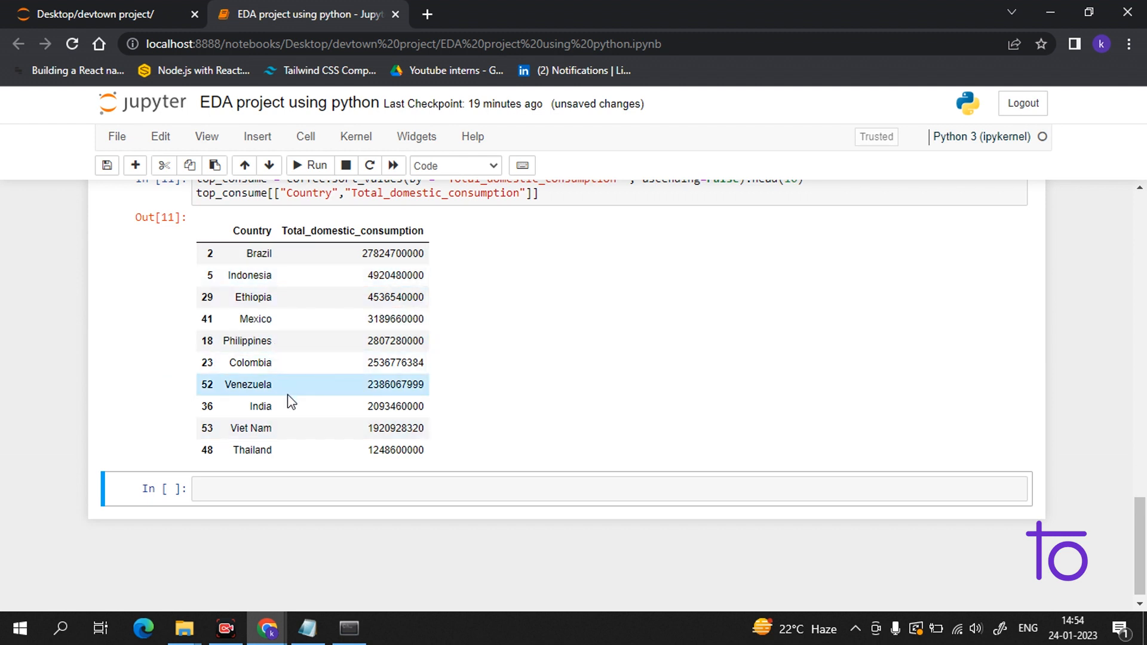
{"action": "mouse_move", "coordinate": [494, 393]}
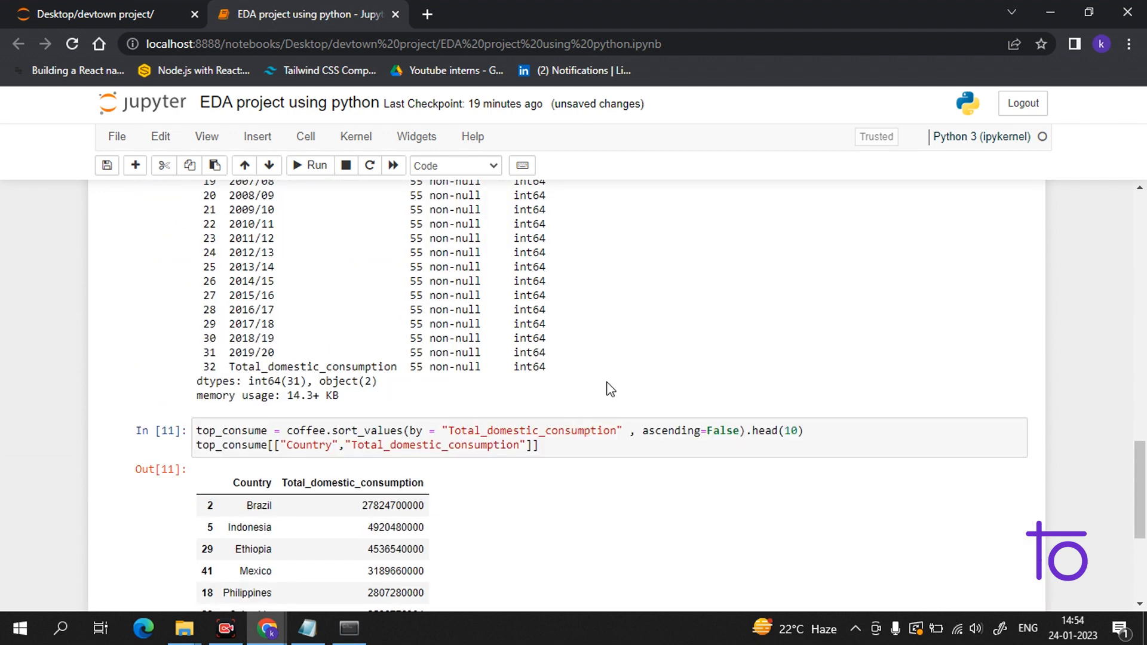
{"action": "scroll", "scroll_direction": "down", "scroll_amount": 3}
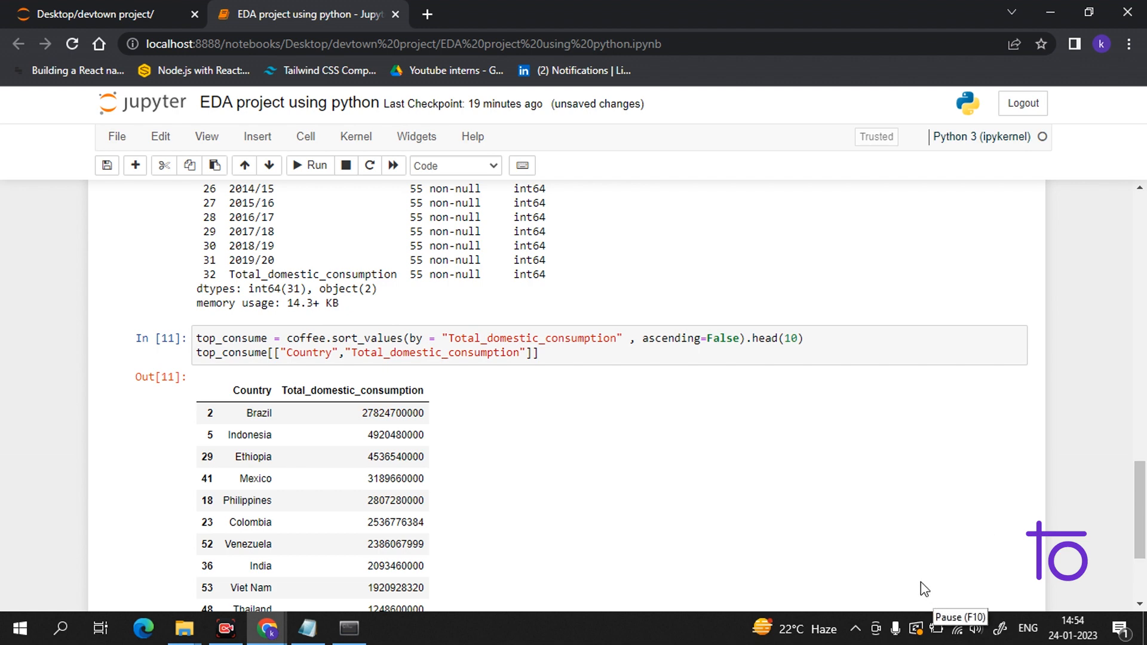
{"action": "mouse_move", "coordinate": [929, 595]}
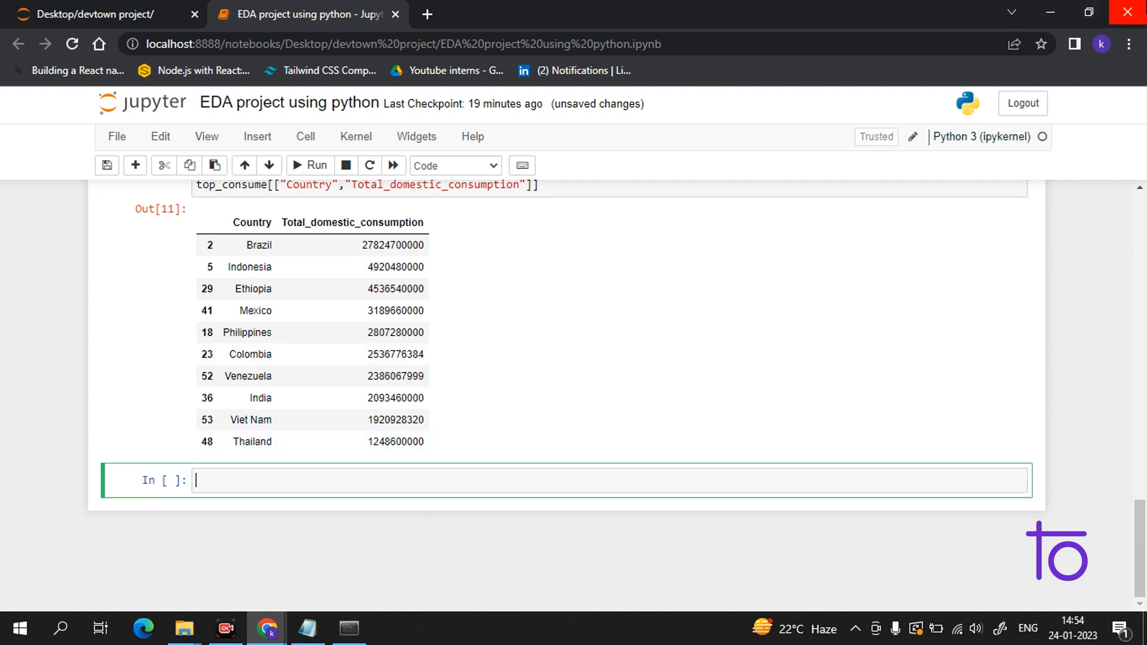
Write consume_plot = sns.barplot(x='Country', for the seaborn bar chart
{"action": "type", "text": "consu"}
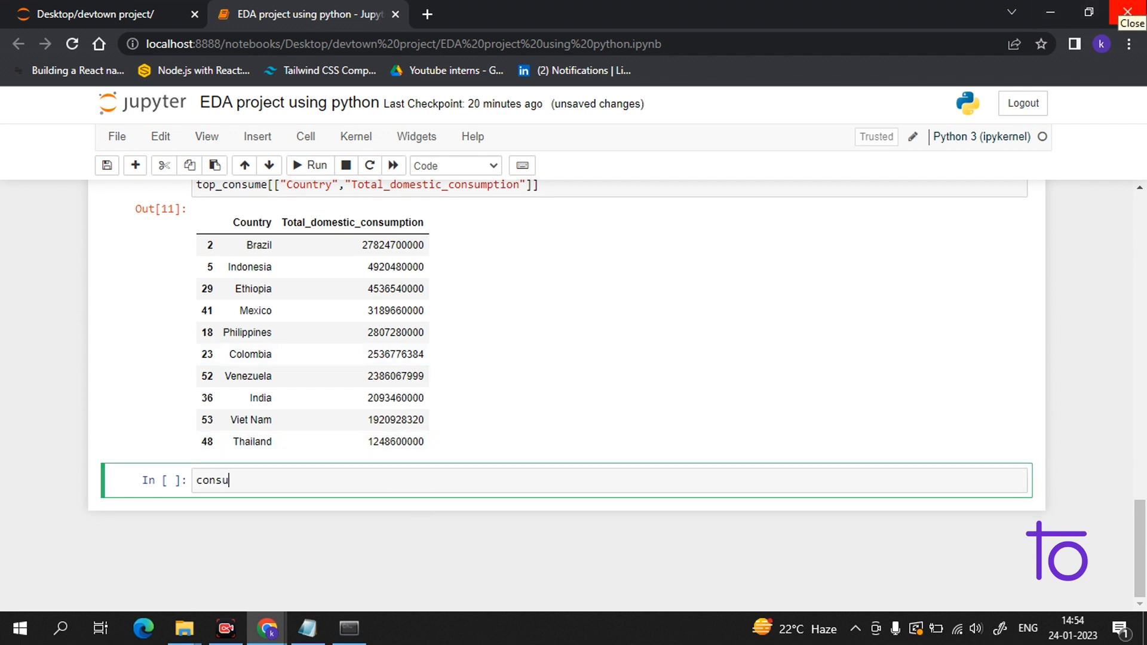
{"action": "type", "text": "me_"}
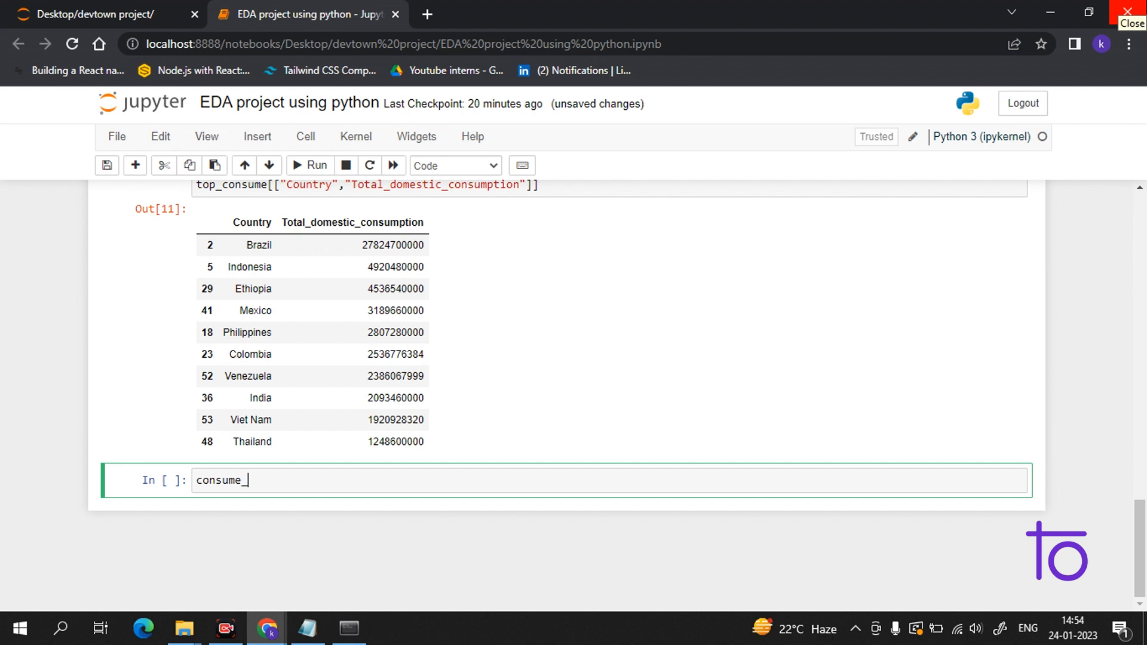
{"action": "type", "text": "plot"}
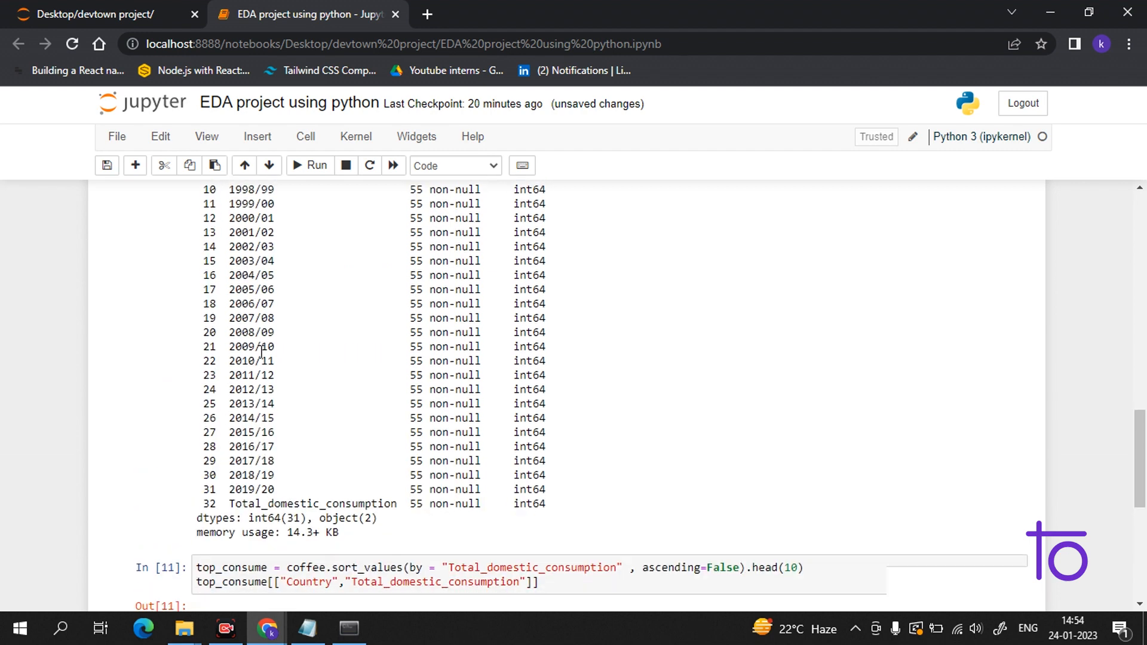
{"action": "type", "text": "consume_plot"}
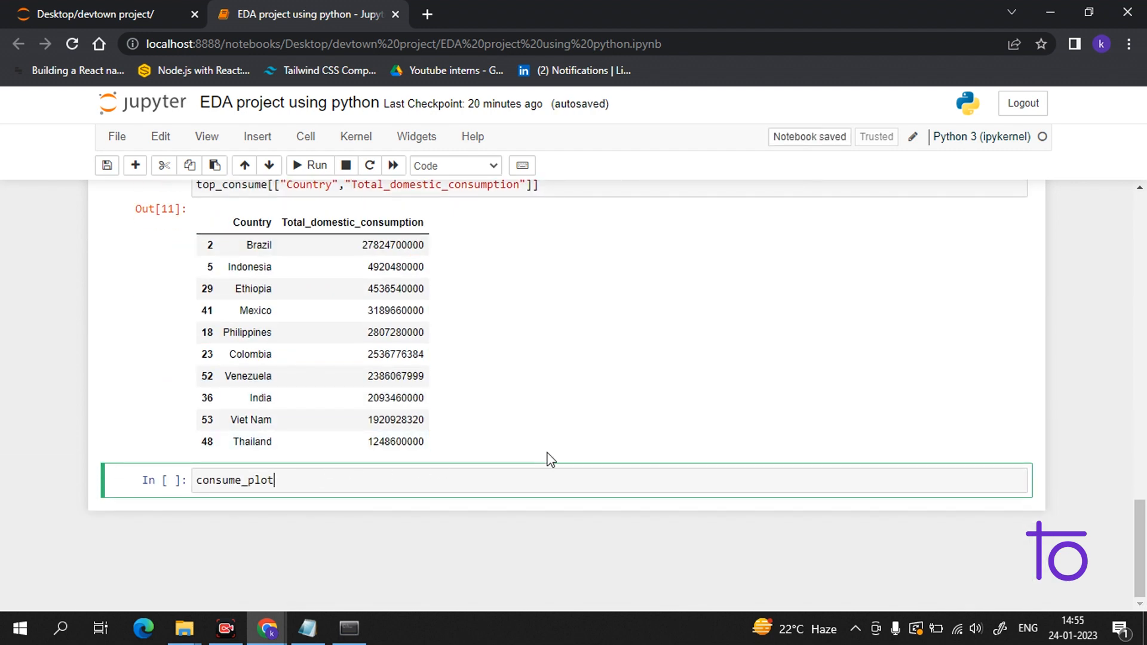
{"action": "type", "text": "= sns"}
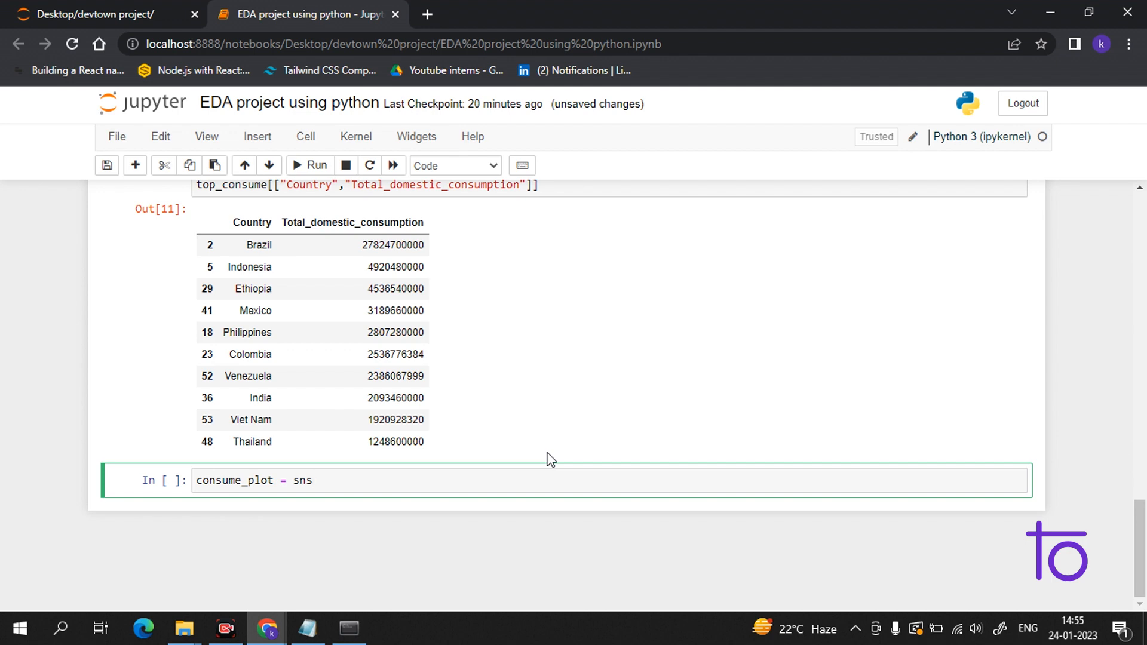
{"action": "type", "text": ".bar"}
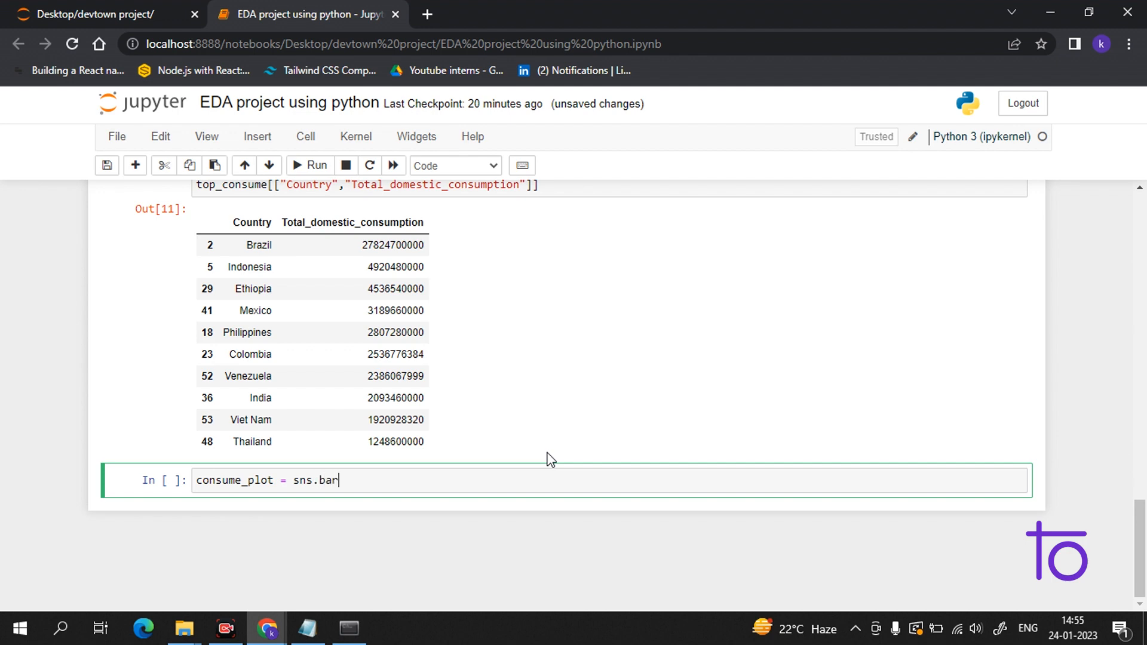
{"action": "type", "text": "plot"}
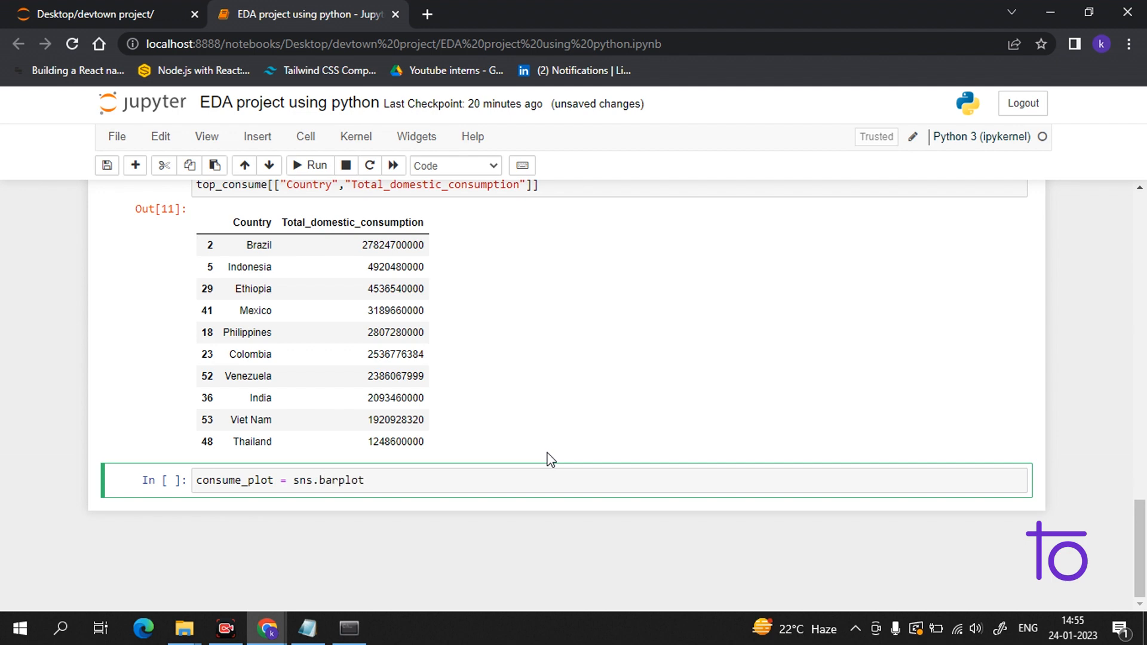
{"action": "type", "text": "()"}
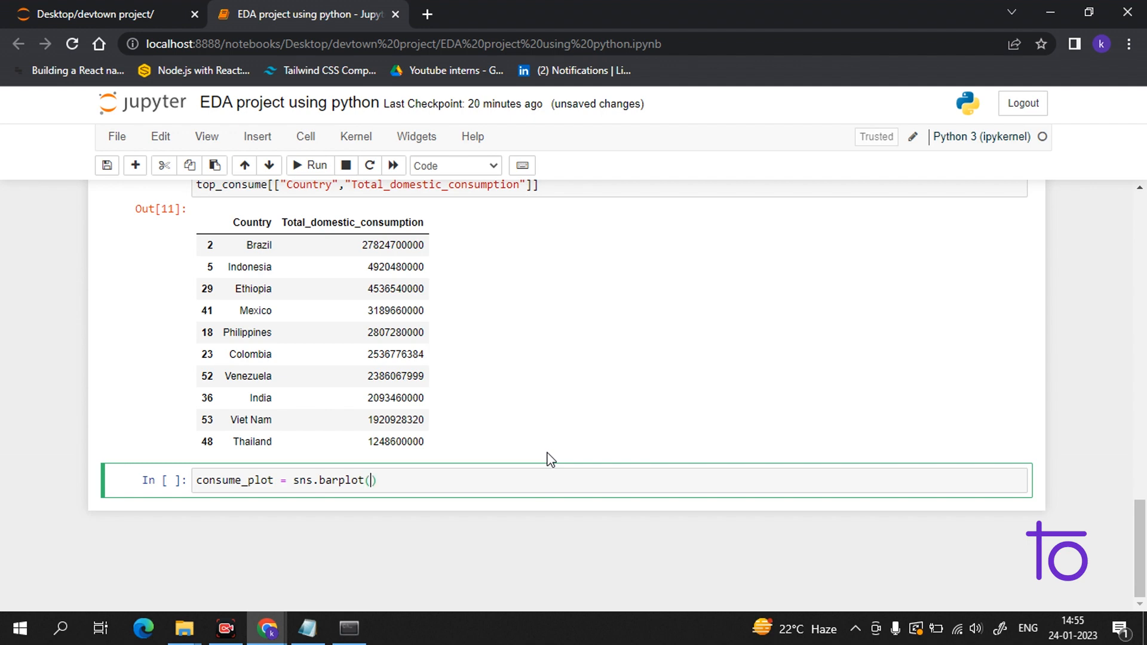
{"action": "type", "text": "x"}
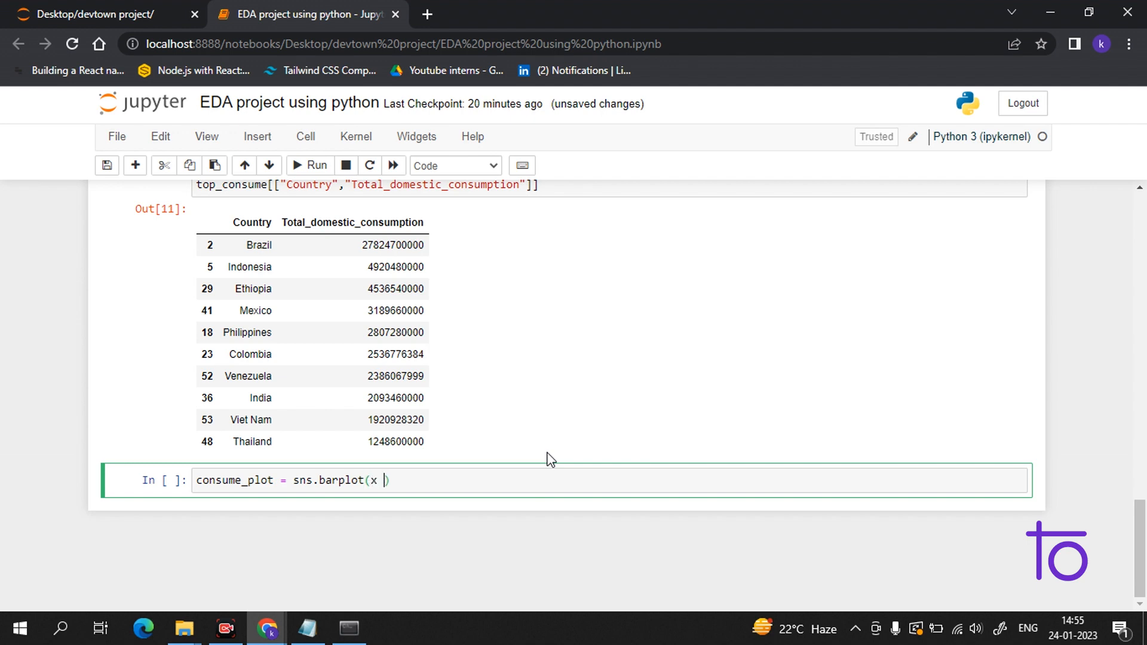
{"action": "type", "text": "= '"}
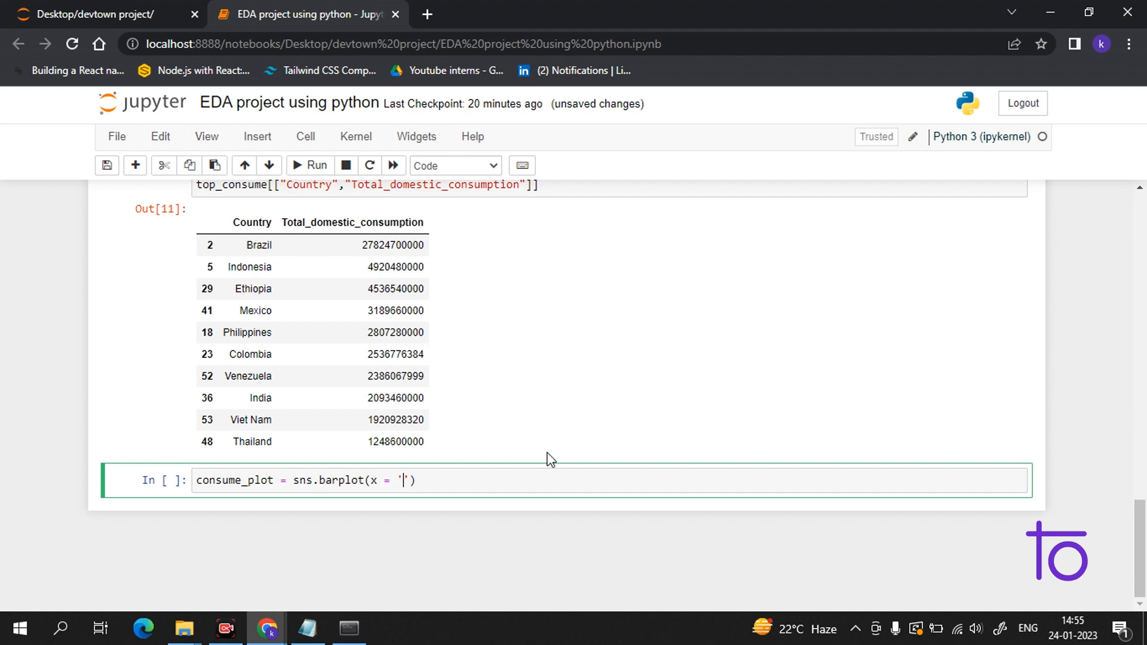
{"action": "type", "text": "Country"}
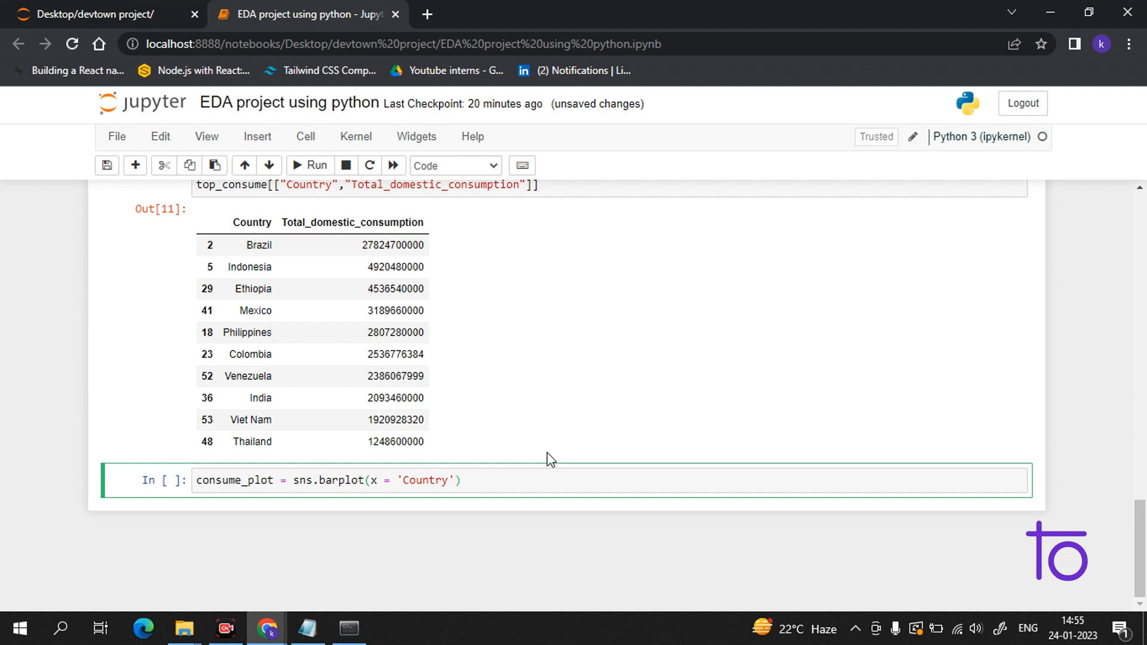
{"action": "type", "text": ","}
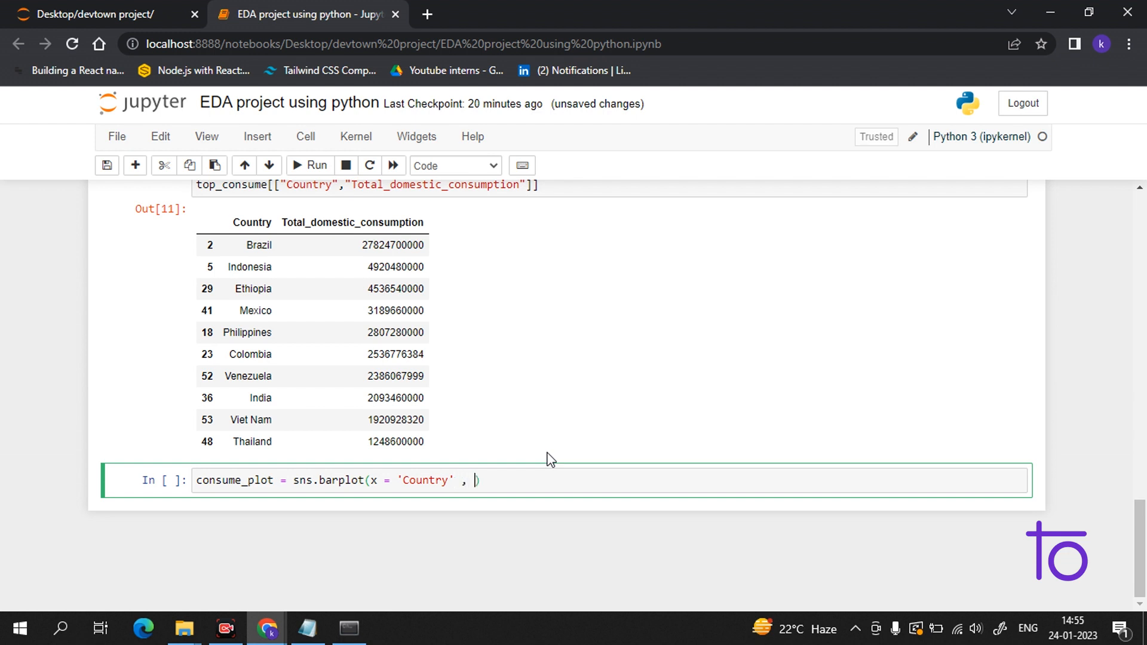
Complete the barplot with y='Total_domestic_consumption' and data=top_consume
{"action": "type", "text": "y ="}
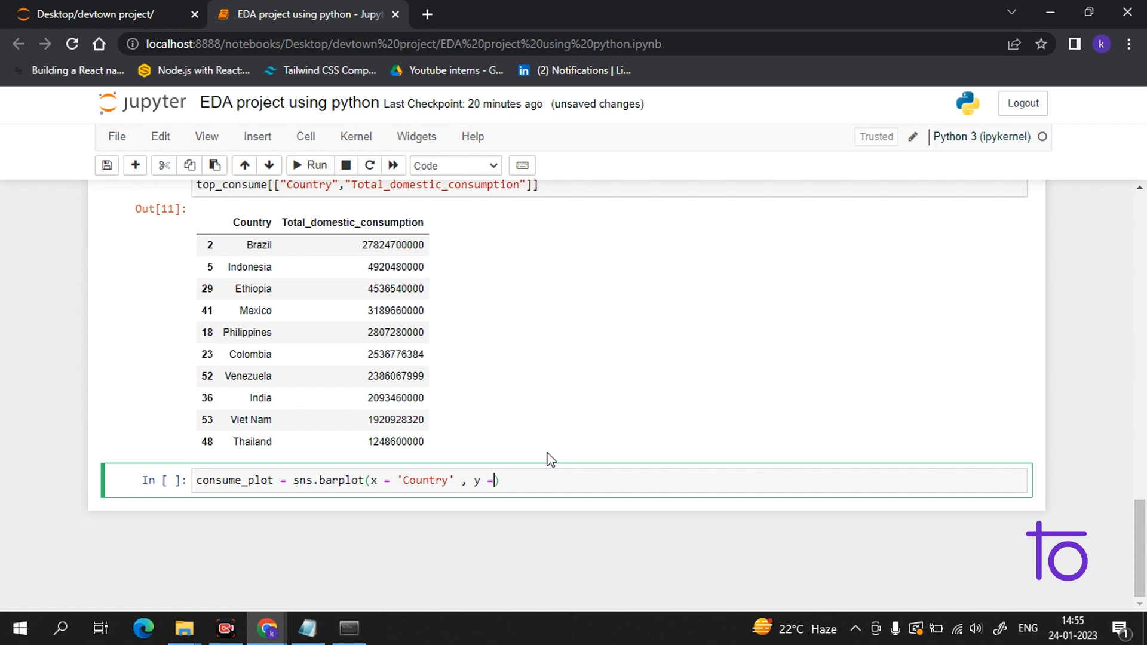
{"action": "type", "text": "''"}
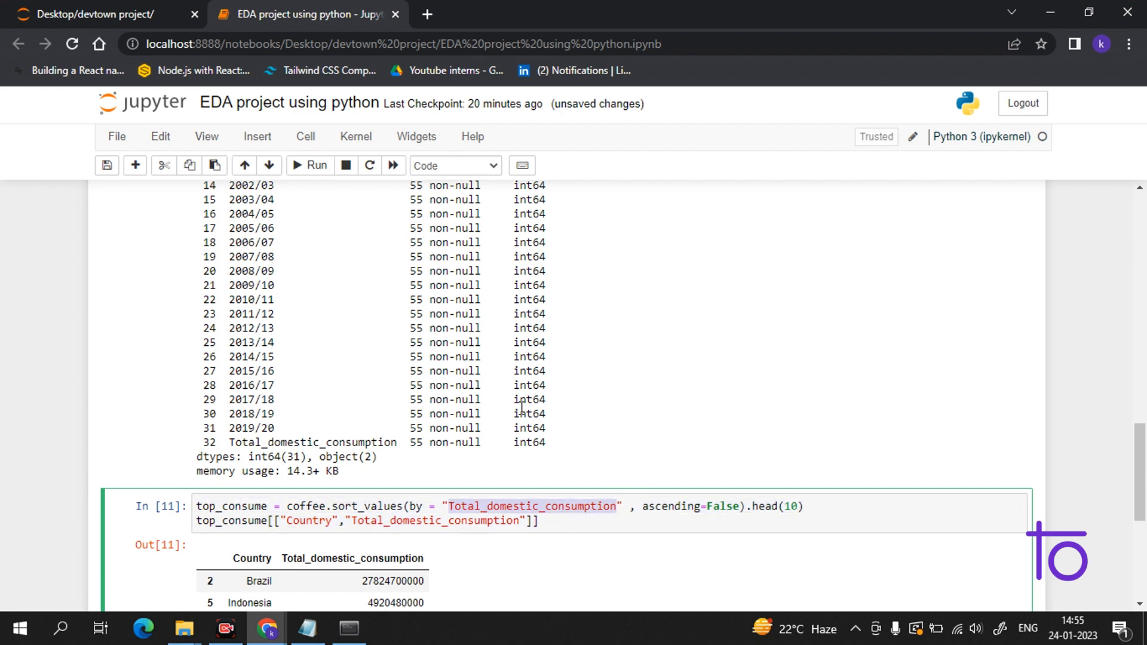
{"action": "scroll", "scroll_direction": "down", "scroll_amount": 3}
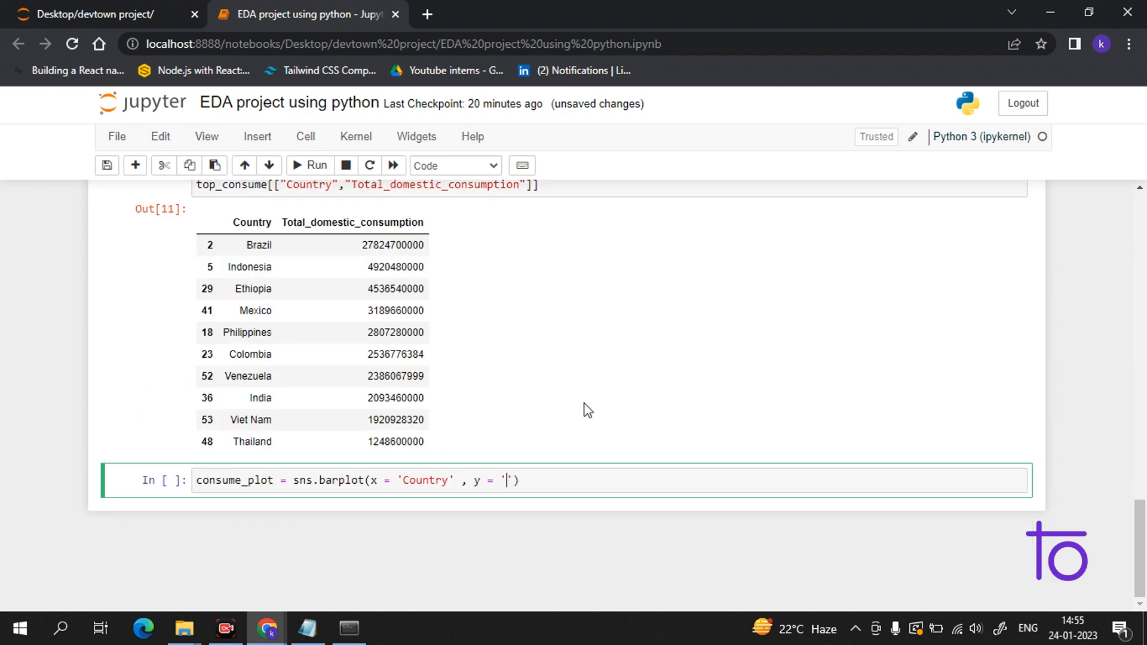
{"action": "type", "text": "Total_domestic_consumption"}
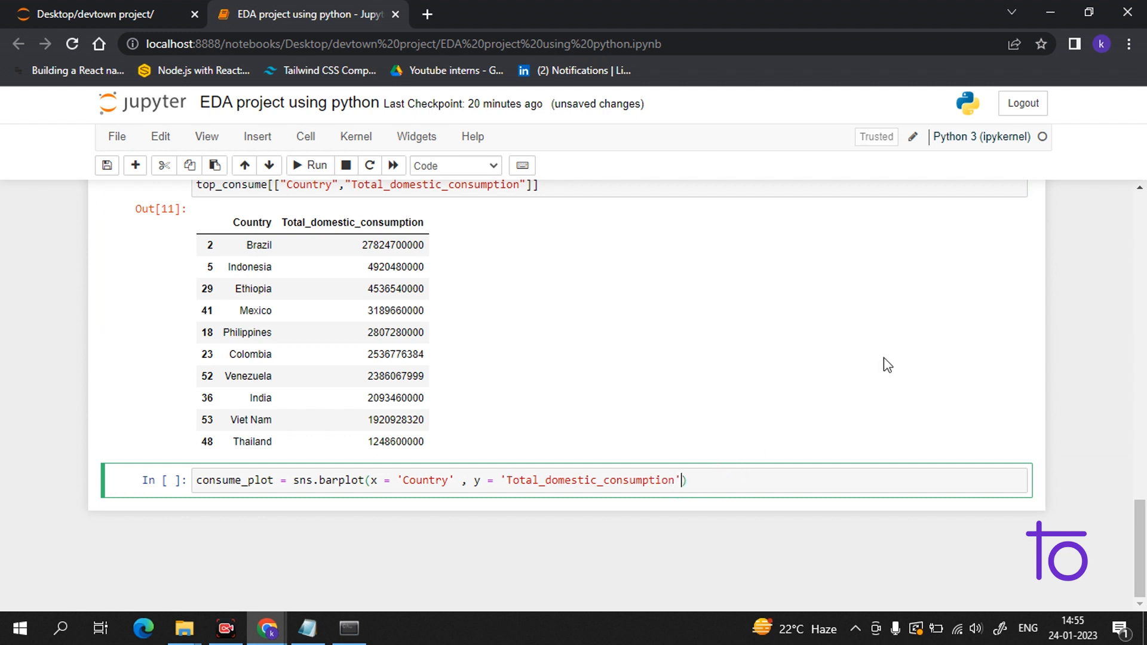
{"action": "type", "text": ","}
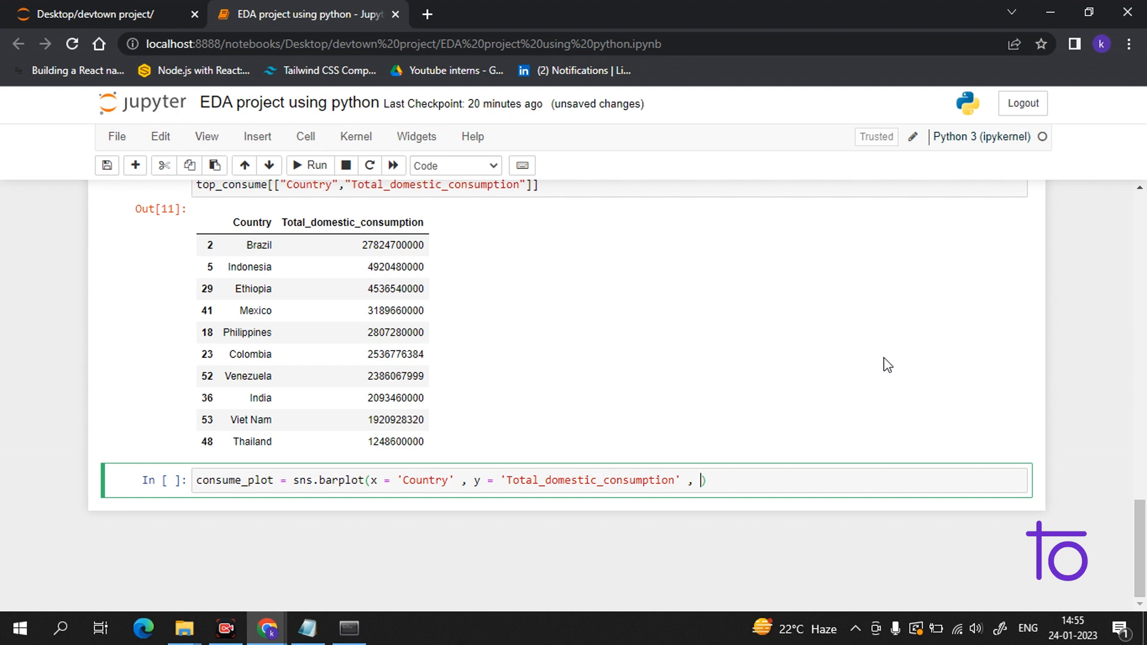
{"action": "type", "text": "data"}
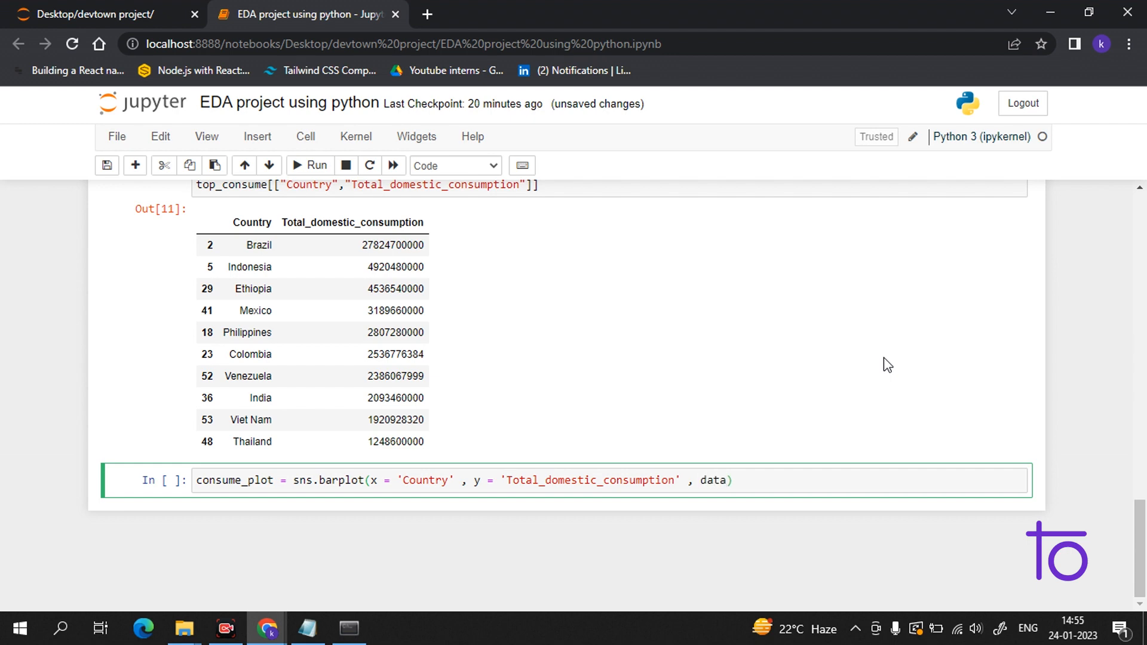
{"action": "type", "text": "="}
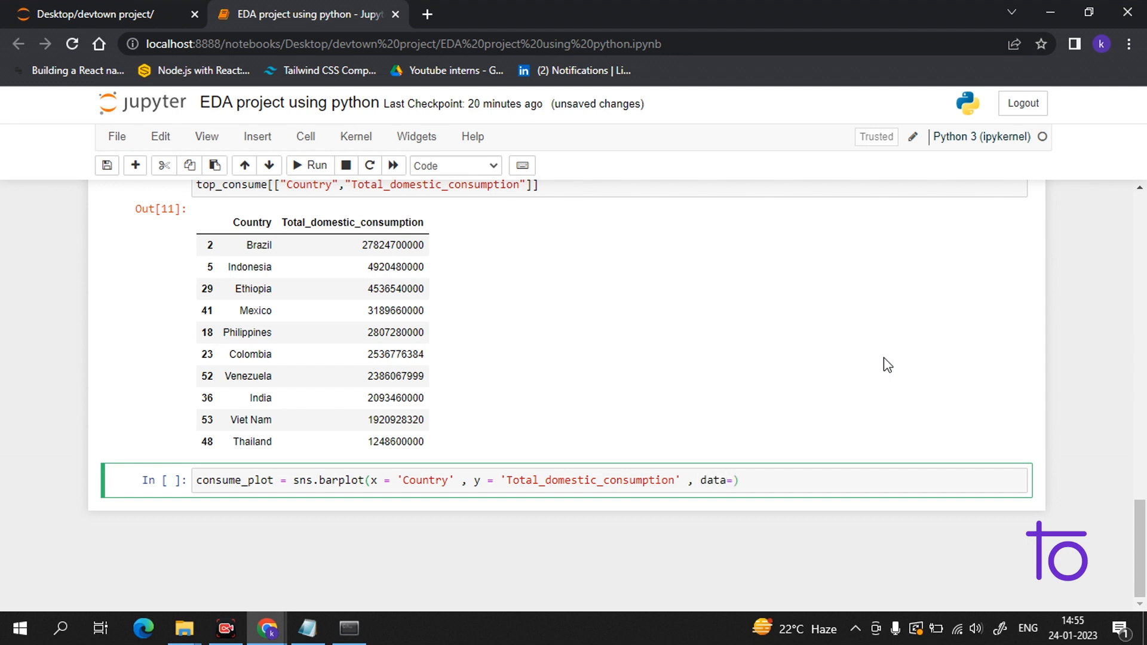
{"action": "type", "text": "top_"}
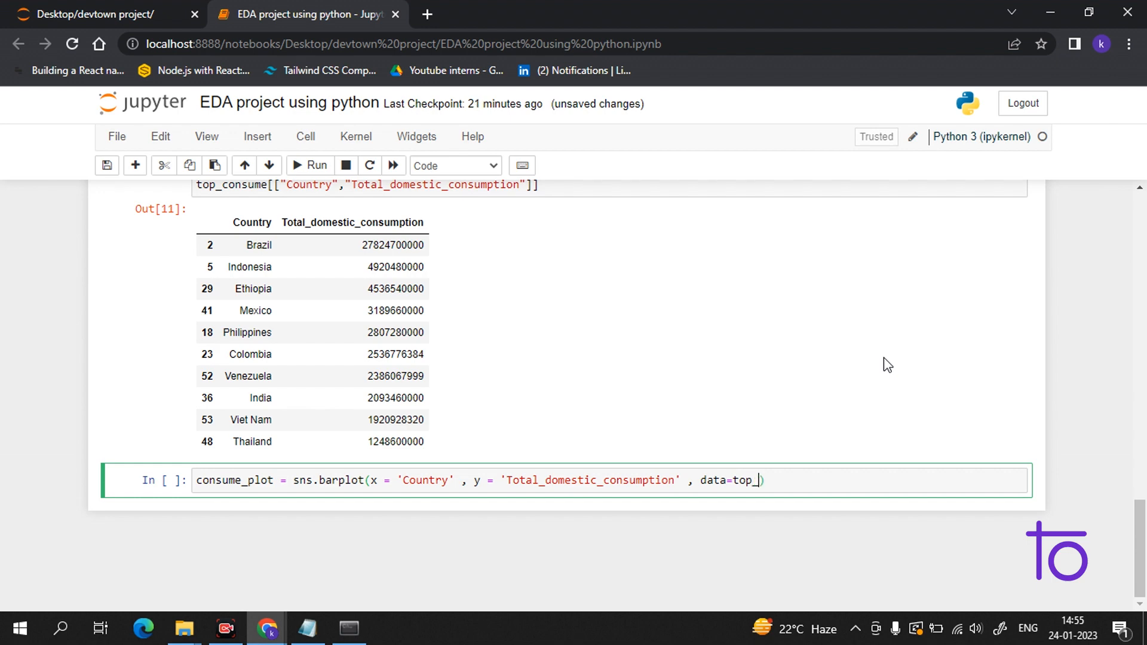
{"action": "type", "text": "consume"}
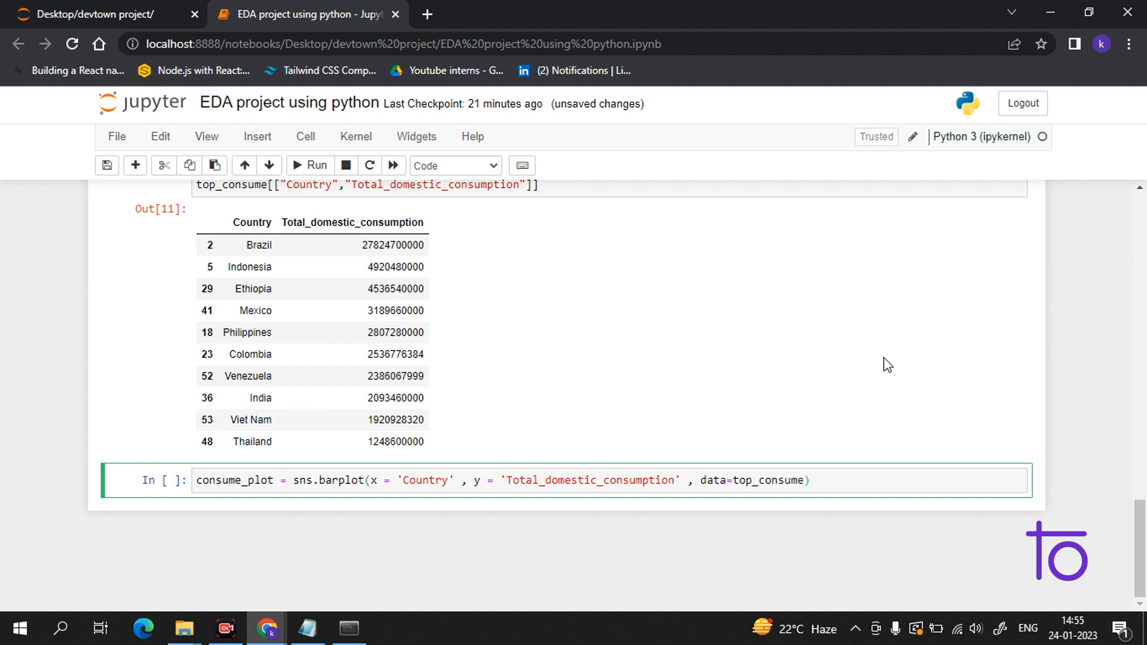
Run the barplot cell and review the ten-country chart with Brazil far highest
{"action": "left_click", "coordinate": [308, 165]}
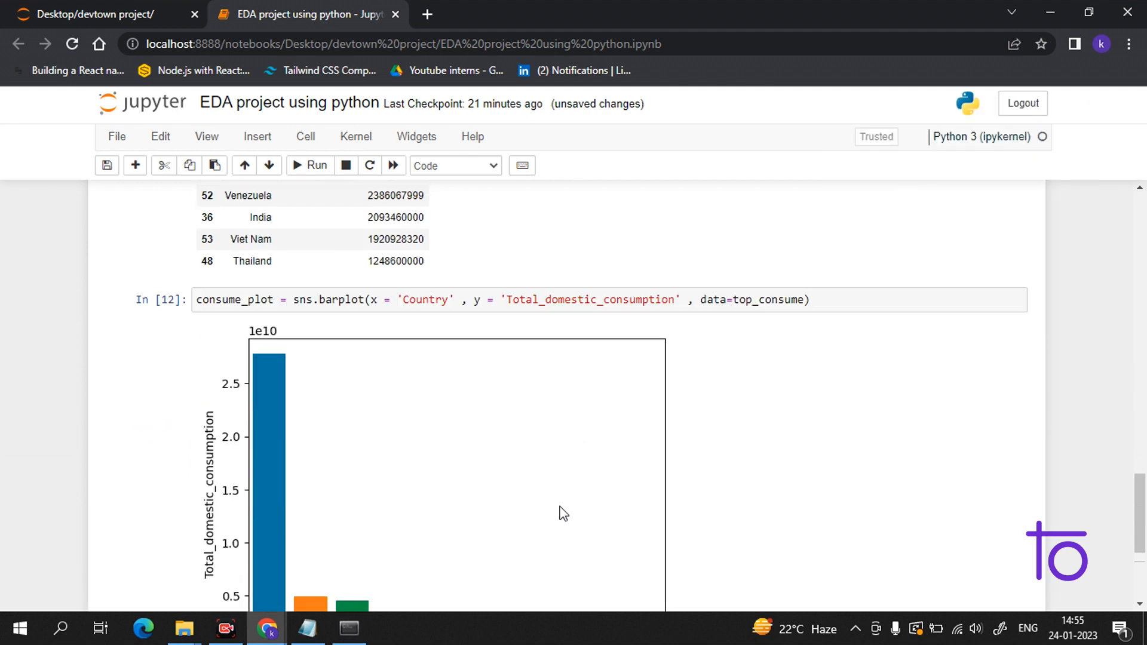
{"action": "scroll", "scroll_direction": "down", "scroll_amount": 3}
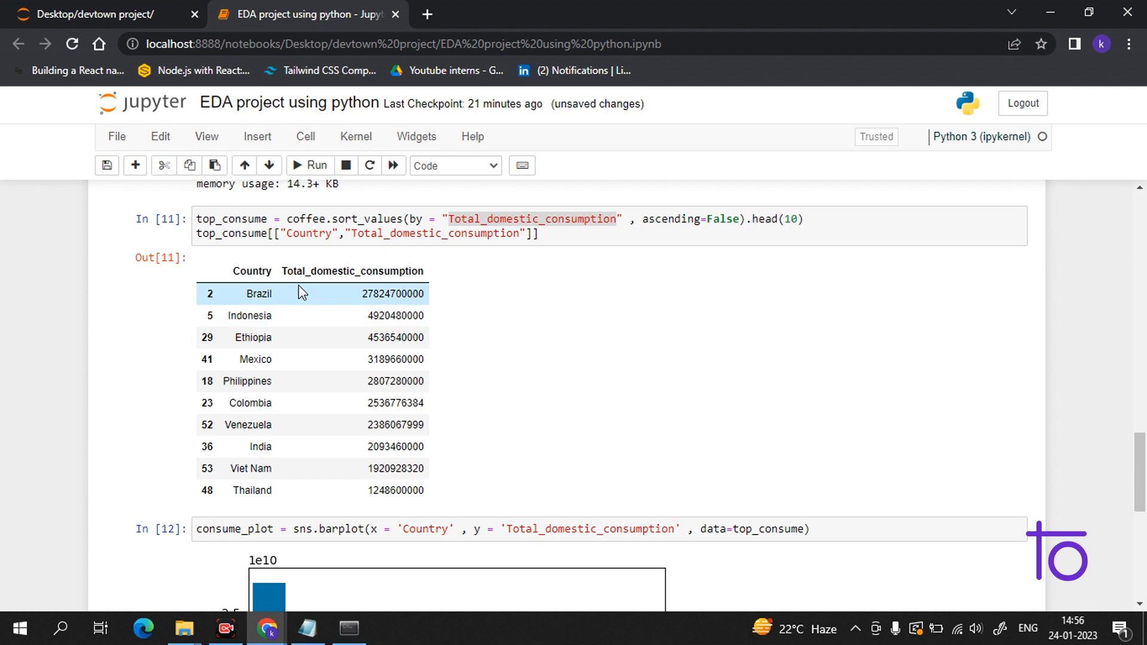
{"action": "left_click_drag", "start_coordinate": [300, 293], "coordinate": [379, 483]}
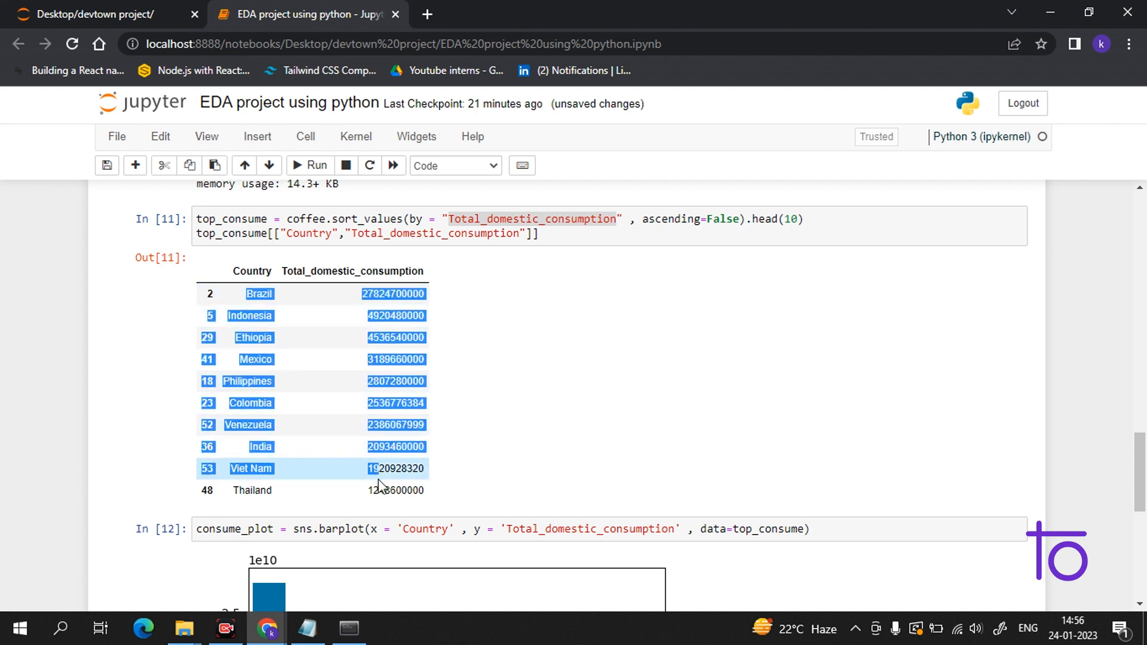
{"action": "scroll", "scroll_direction": "down", "scroll_amount": 3}
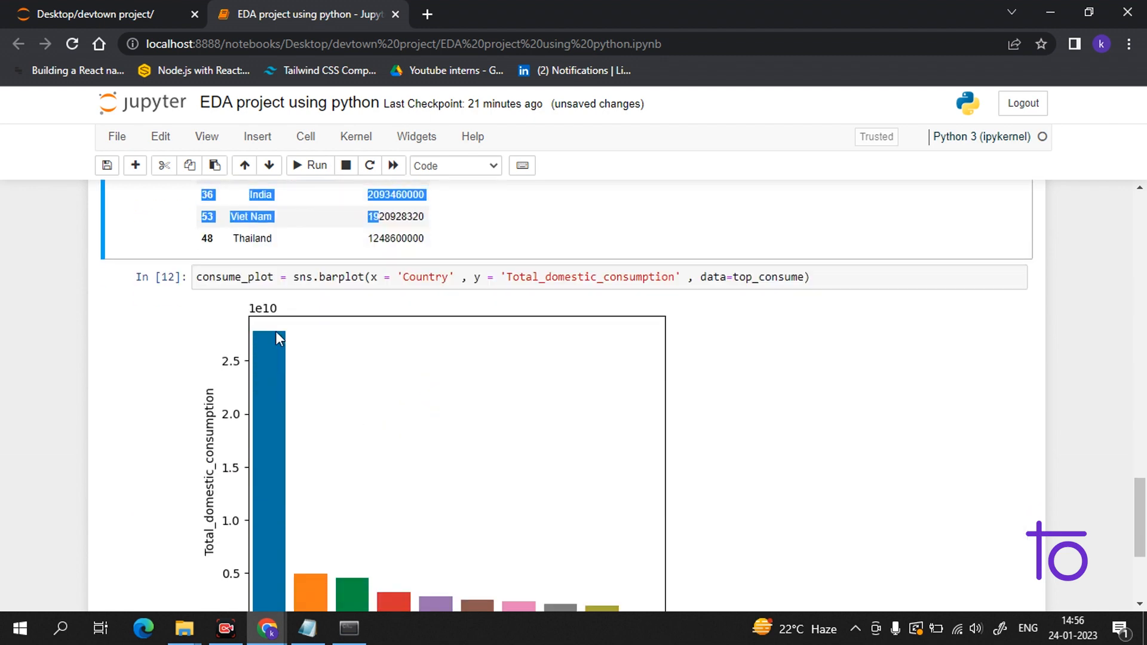
{"action": "mouse_move", "coordinate": [484, 330]}
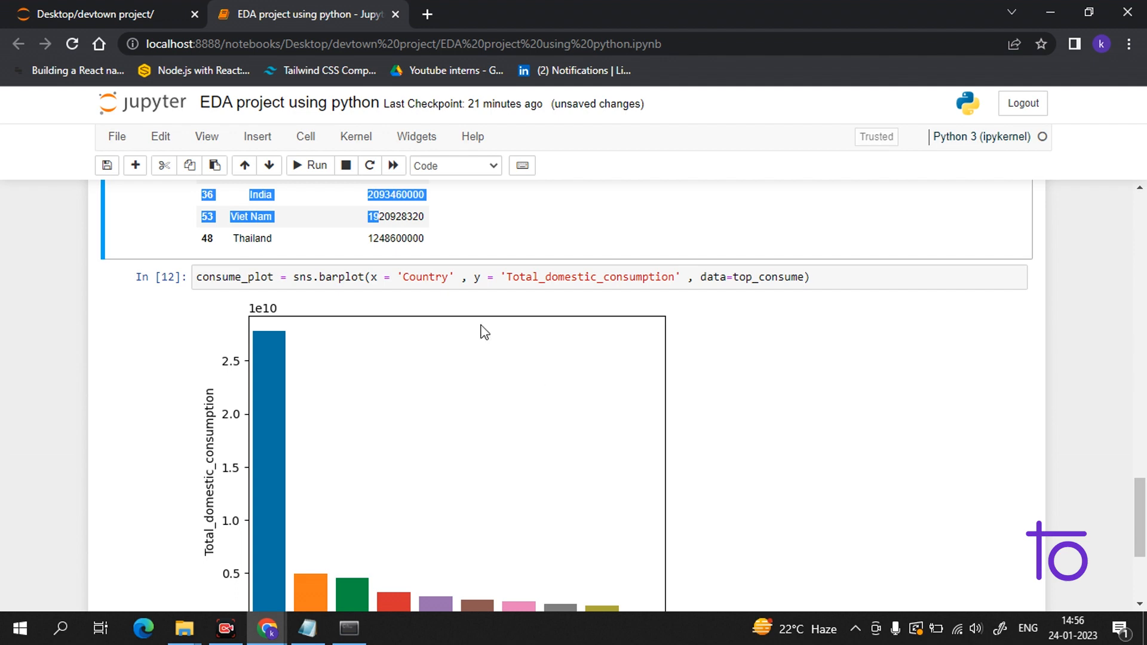
{"action": "scroll", "scroll_direction": "down", "scroll_amount": 3}
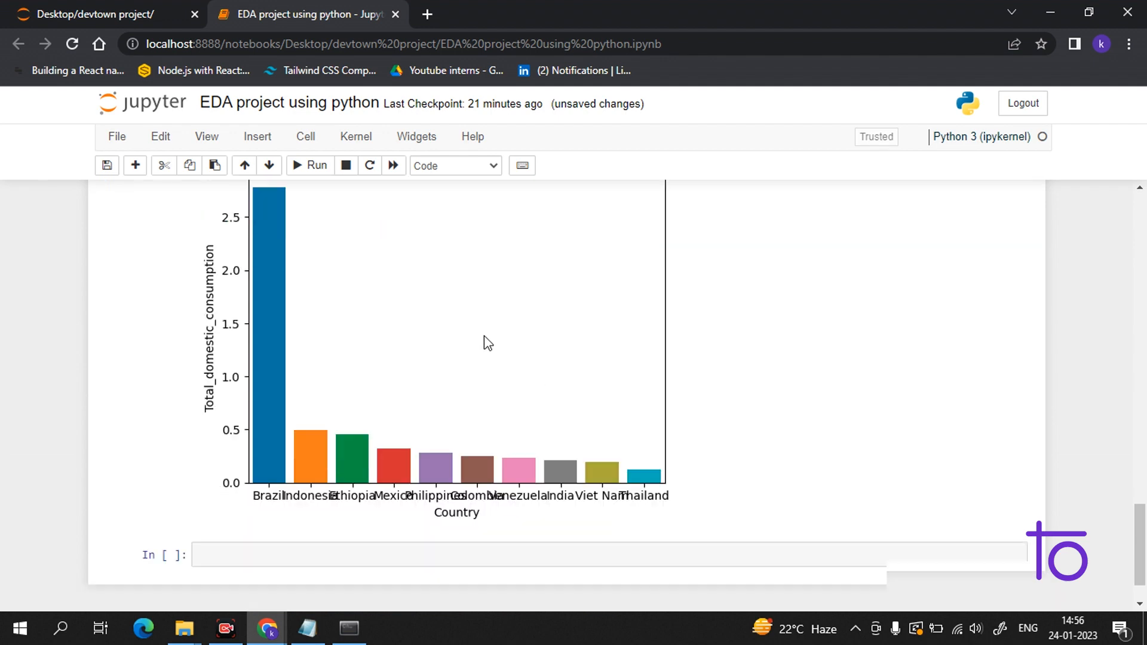
{"action": "scroll", "scroll_direction": "down", "scroll_amount": 3}
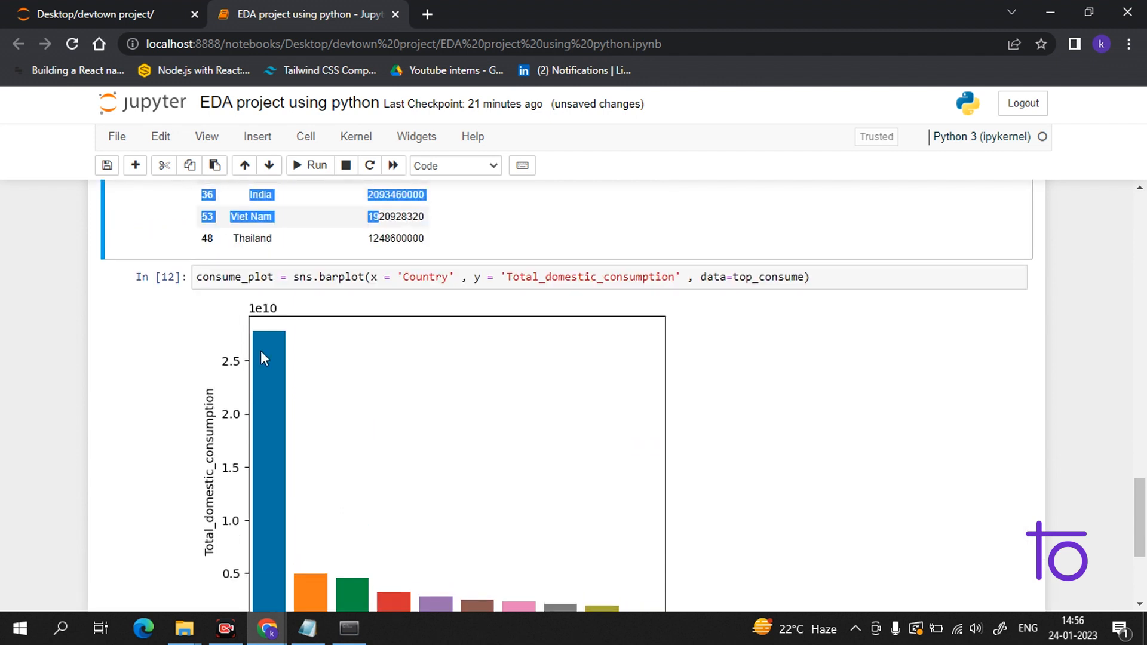
{"action": "scroll", "scroll_direction": "down", "scroll_amount": 3}
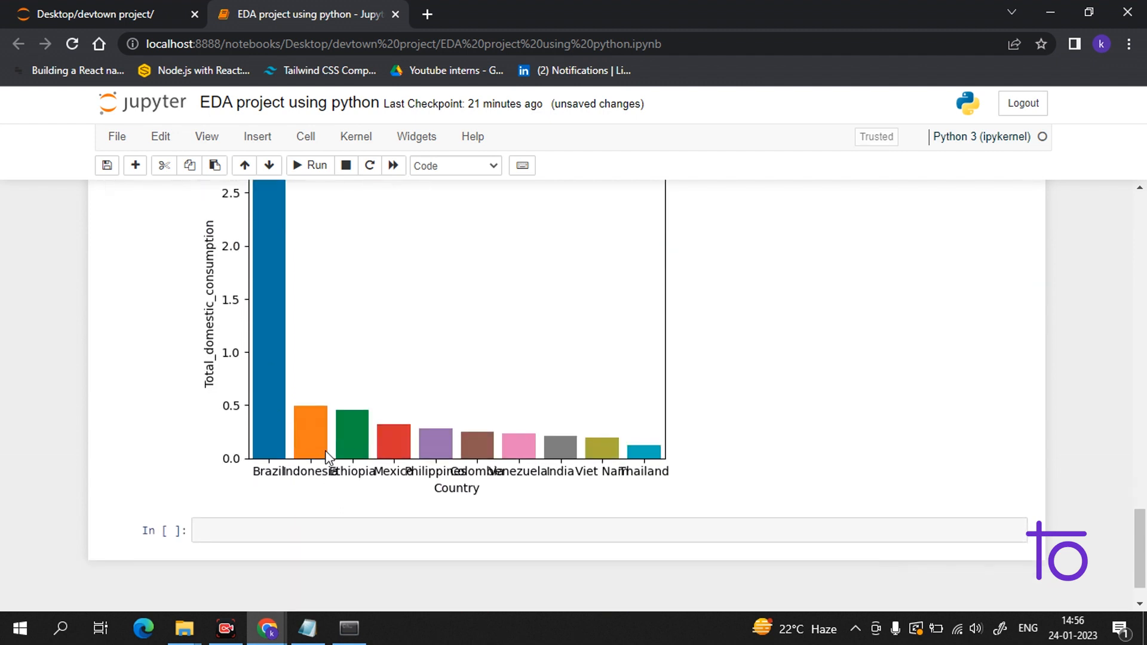
{"action": "mouse_move", "coordinate": [516, 423]}
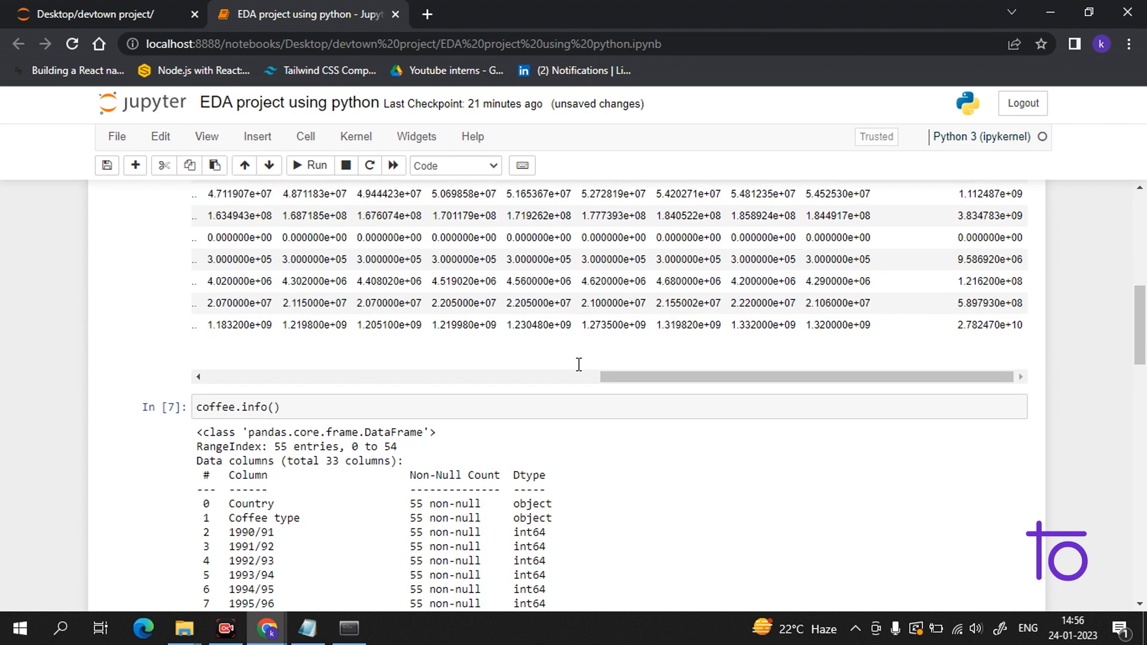
{"action": "scroll", "scroll_direction": "down", "scroll_amount": 3}
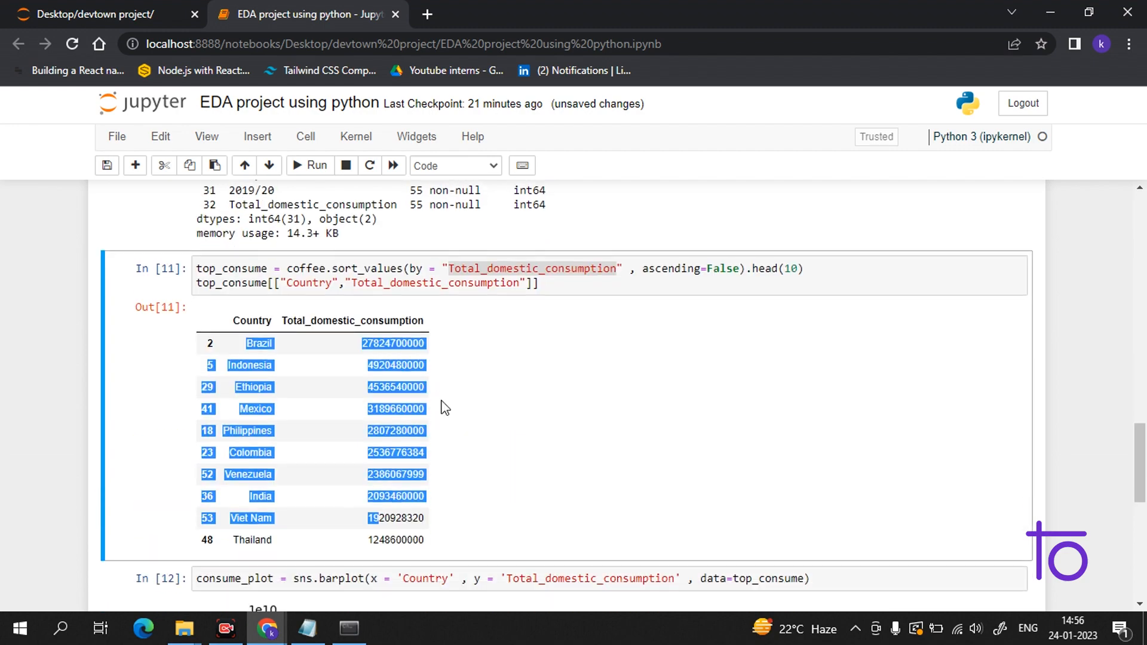
{"action": "scroll", "scroll_direction": "down", "scroll_amount": 3}
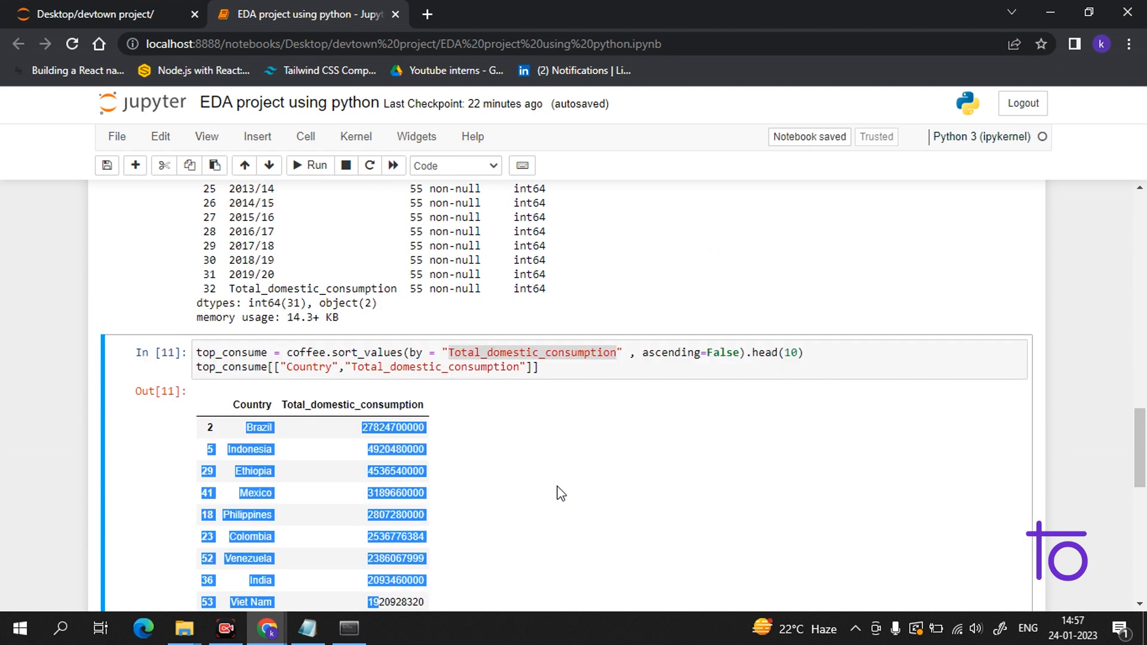
Change the sort cell's head(10) to head(20) and rerun to list the top 20 countries
{"action": "left_click", "coordinate": [790, 352]}
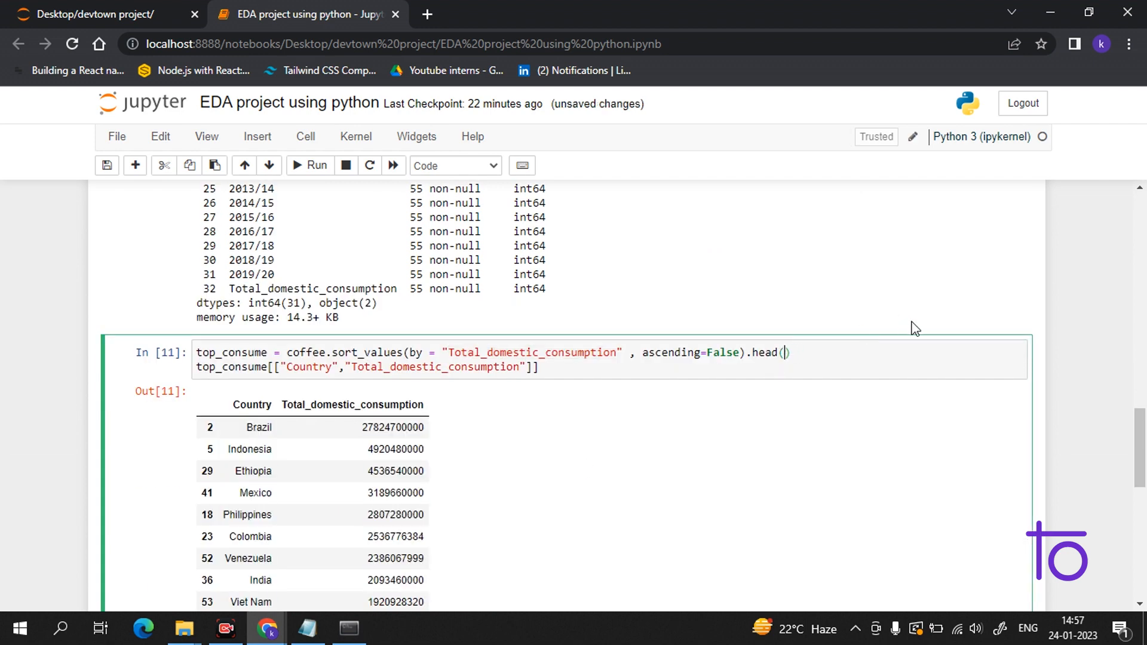
{"action": "type", "text": "20"}
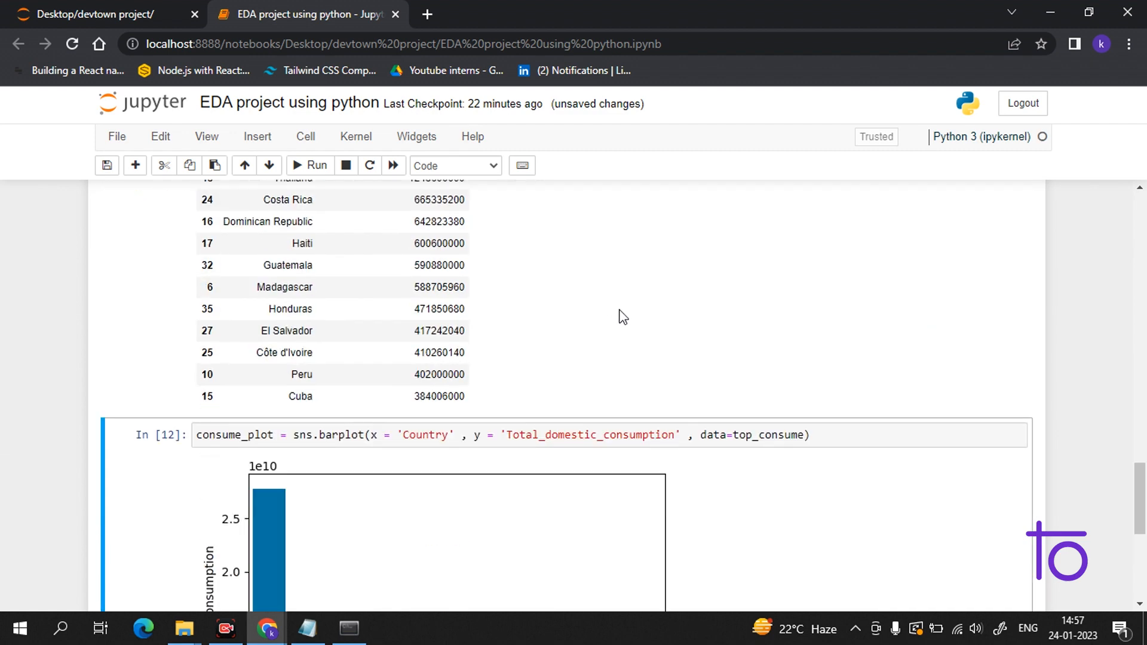
{"action": "scroll", "scroll_direction": "down", "scroll_amount": 3}
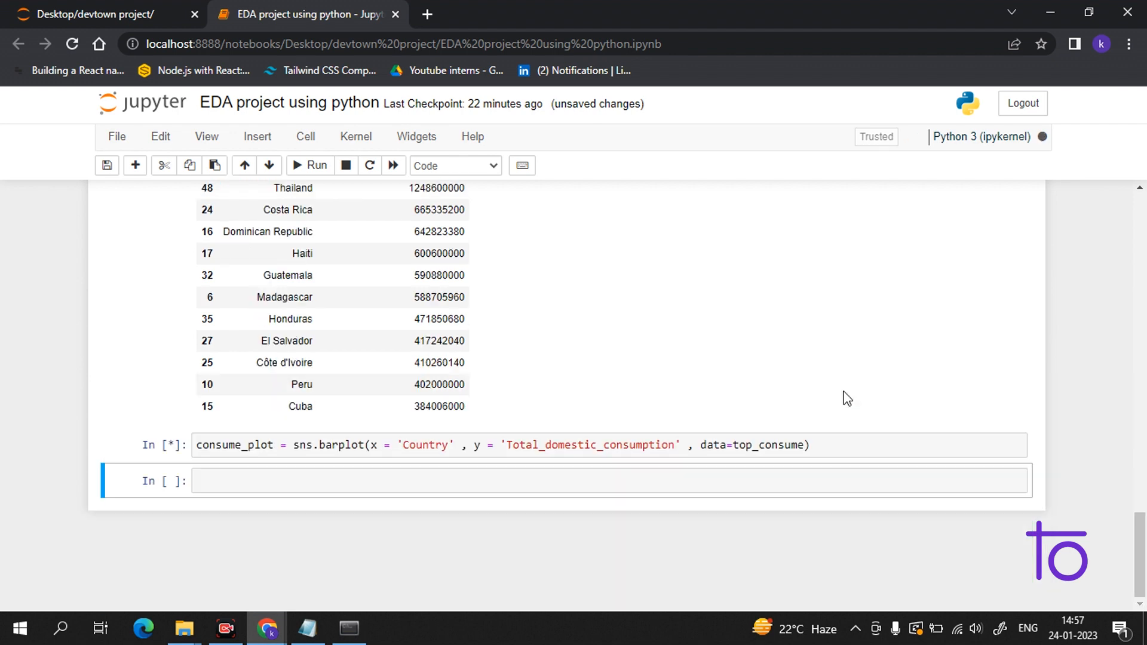
Rerun the seaborn barplot cell so the chart shows twenty bars, Brazil down to Cuba
{"action": "left_click", "coordinate": [309, 165]}
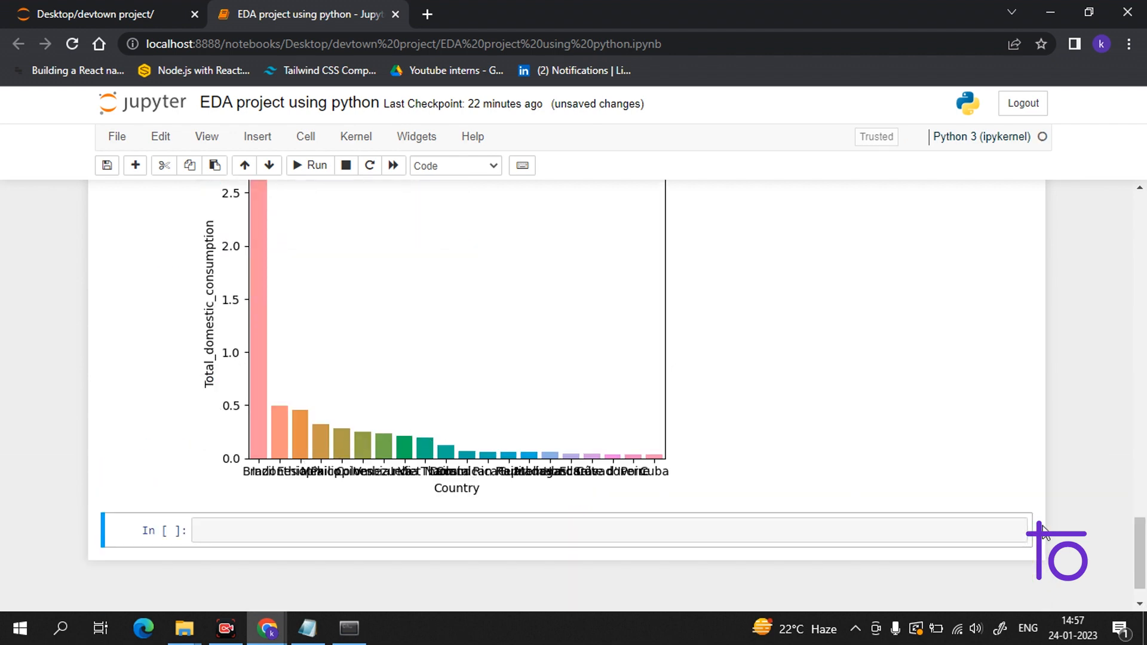
{"action": "scroll", "scroll_direction": "down", "scroll_amount": 3}
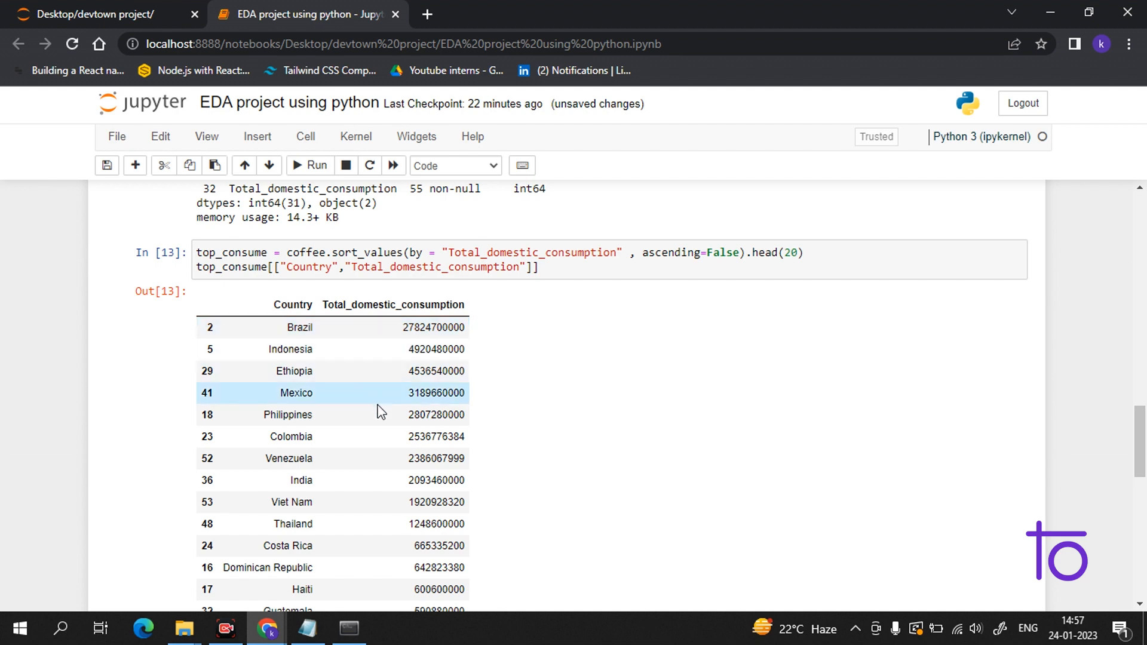
{"action": "scroll", "scroll_direction": "down", "scroll_amount": 3}
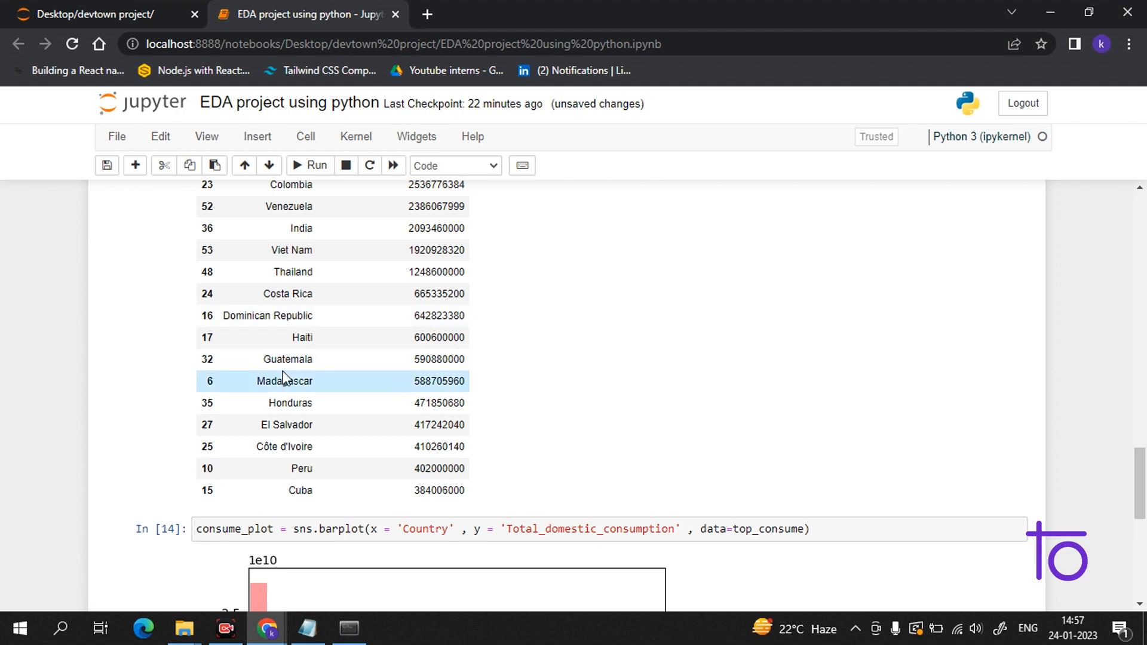
{"action": "mouse_move", "coordinate": [924, 592]}
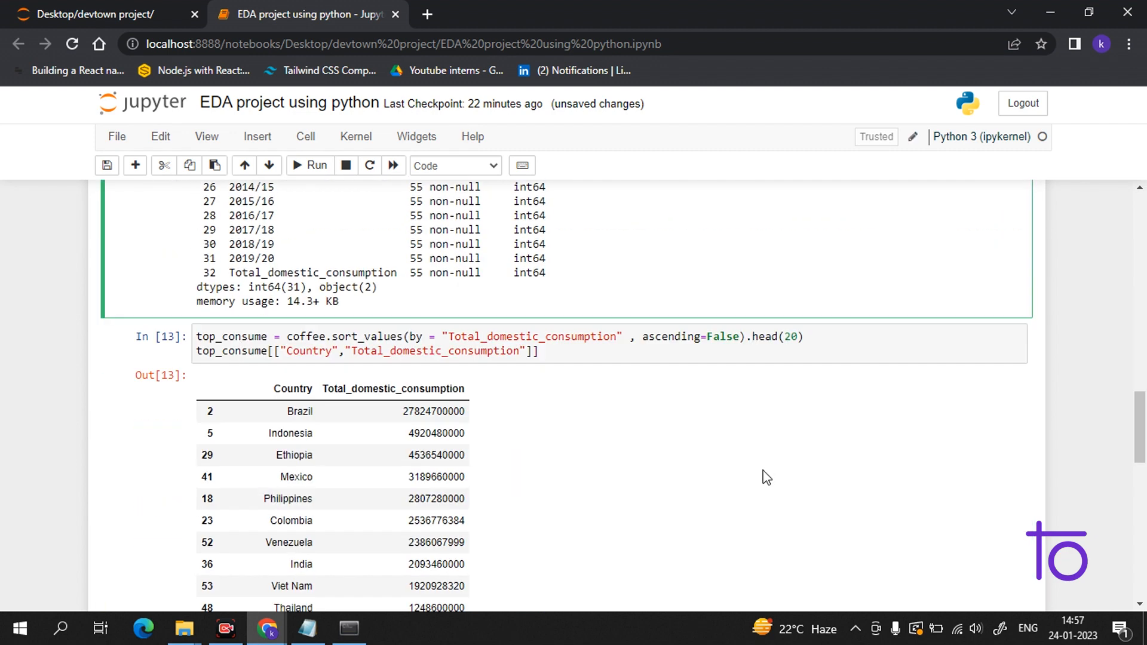
{"action": "scroll", "scroll_direction": "down", "scroll_amount": 3}
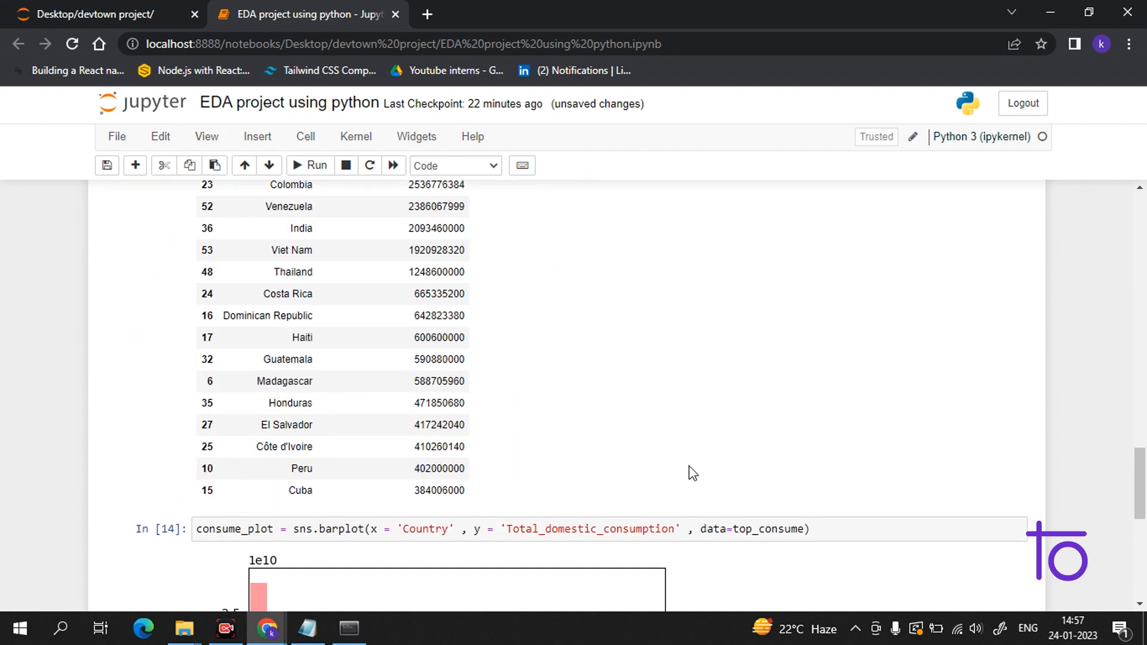
{"action": "left_click", "coordinate": [311, 165]}
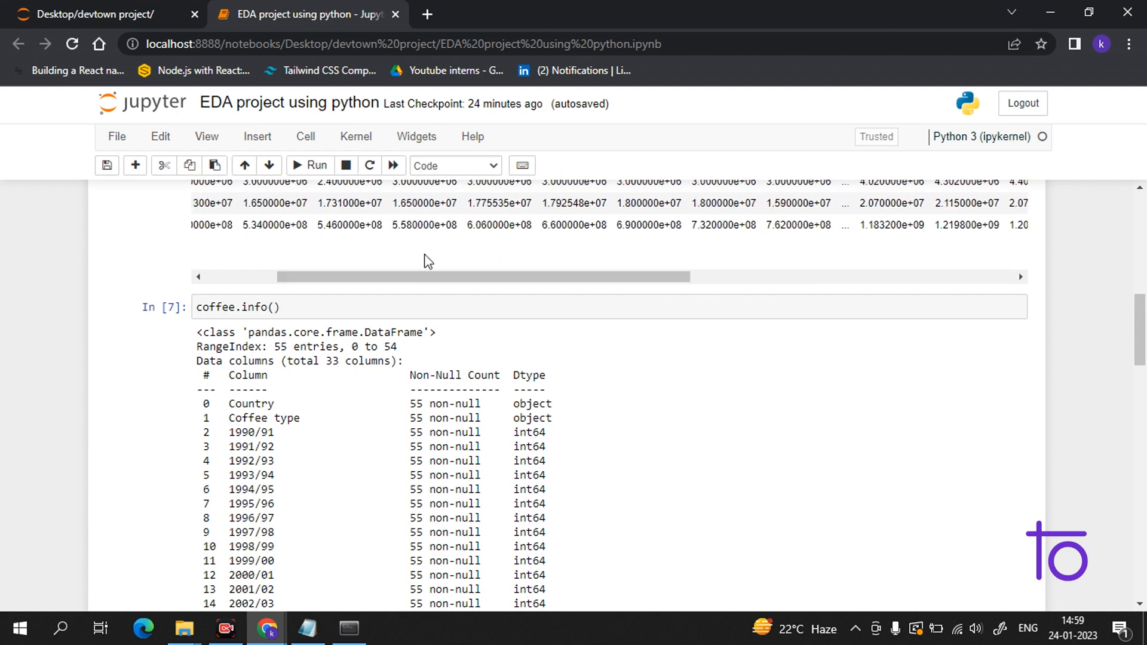
{"action": "scroll", "scroll_direction": "left", "scroll_amount": 3}
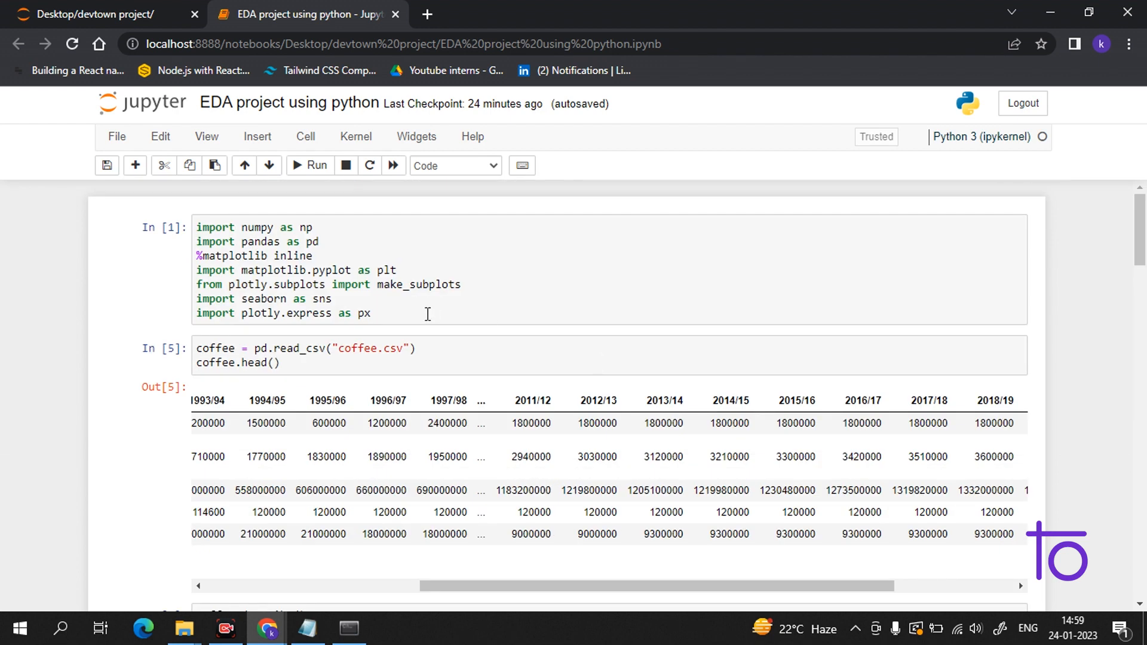
{"action": "scroll", "scroll_direction": "down", "scroll_amount": 3}
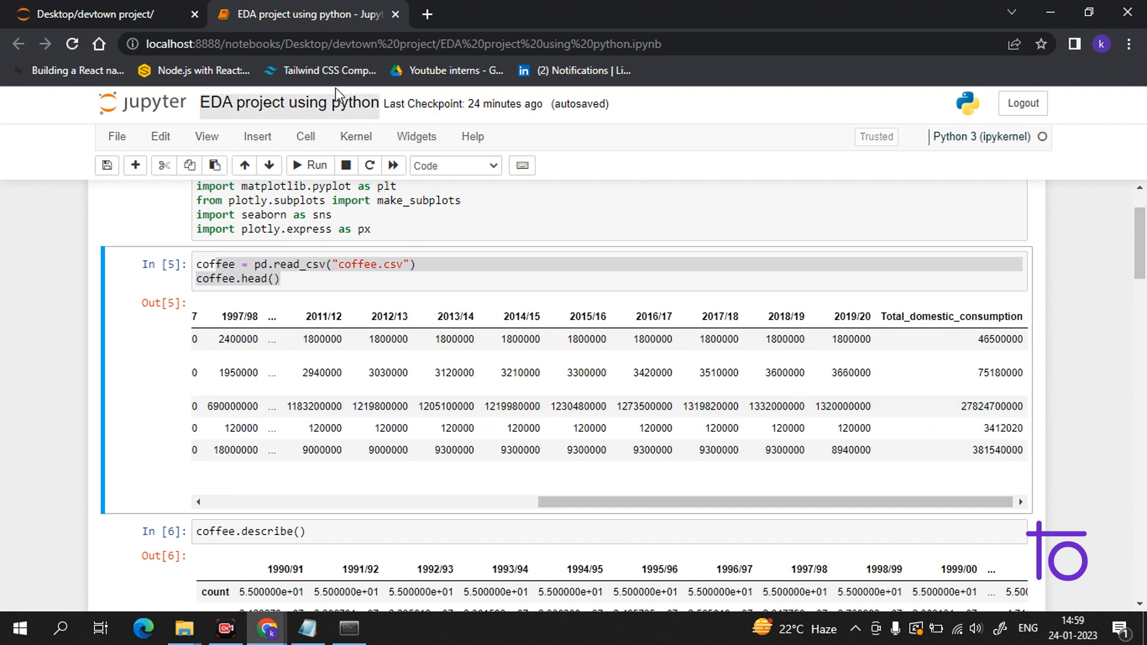
{"action": "mouse_move", "coordinate": [430, 317]}
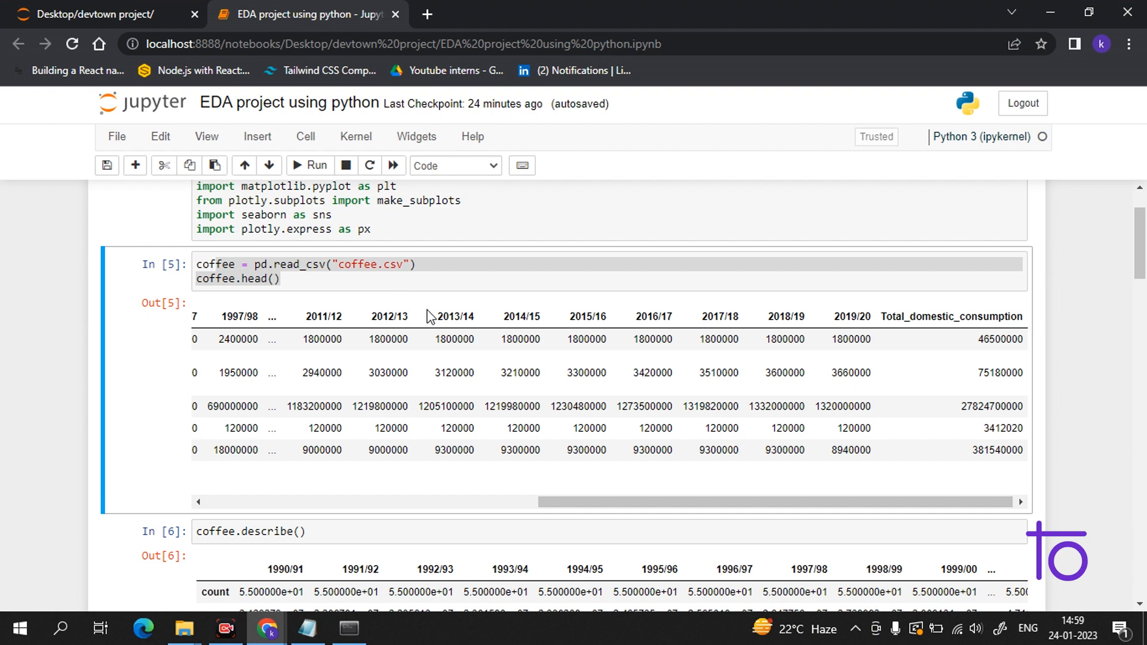
{"action": "mouse_move", "coordinate": [415, 302]}
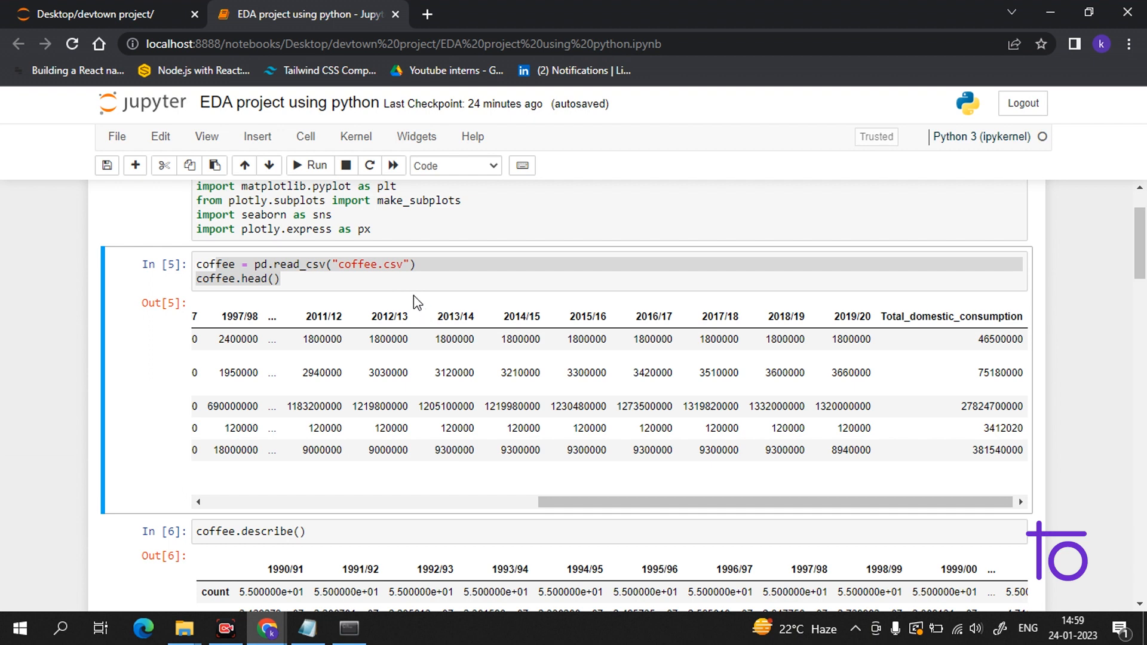
{"action": "mouse_move", "coordinate": [929, 590]}
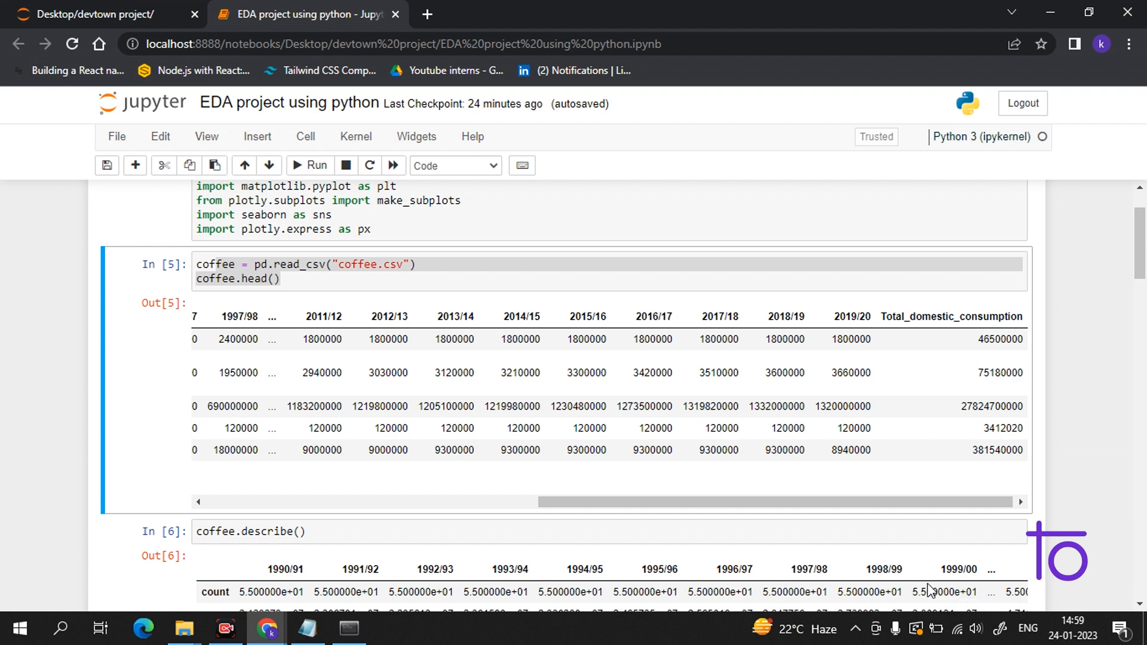